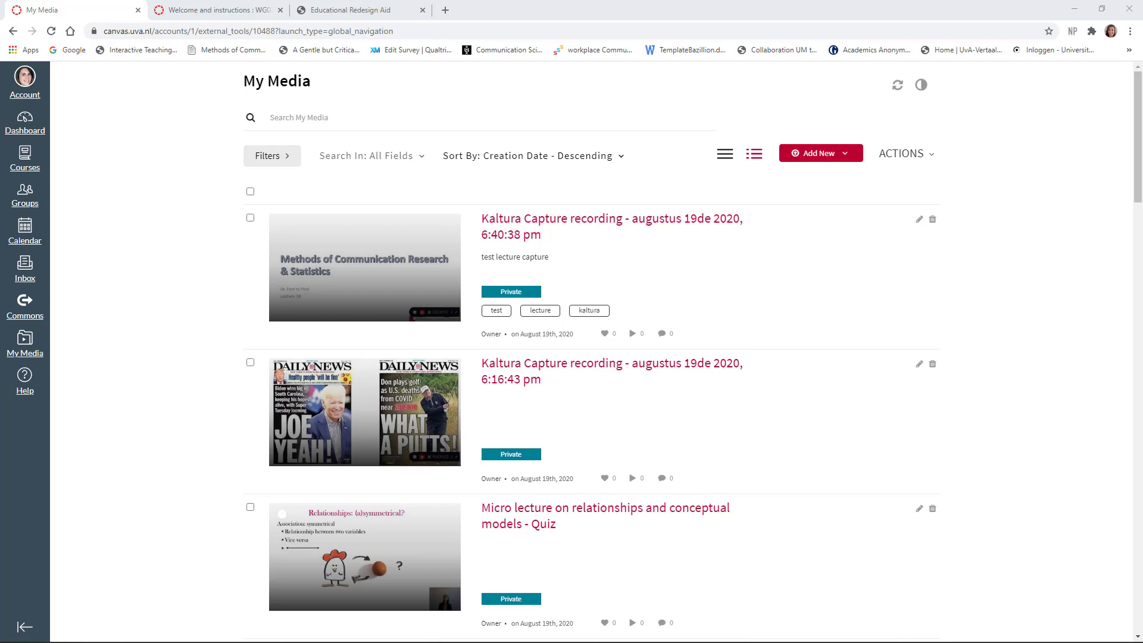
{"action": "mouse_move", "coordinate": [84, 333]}
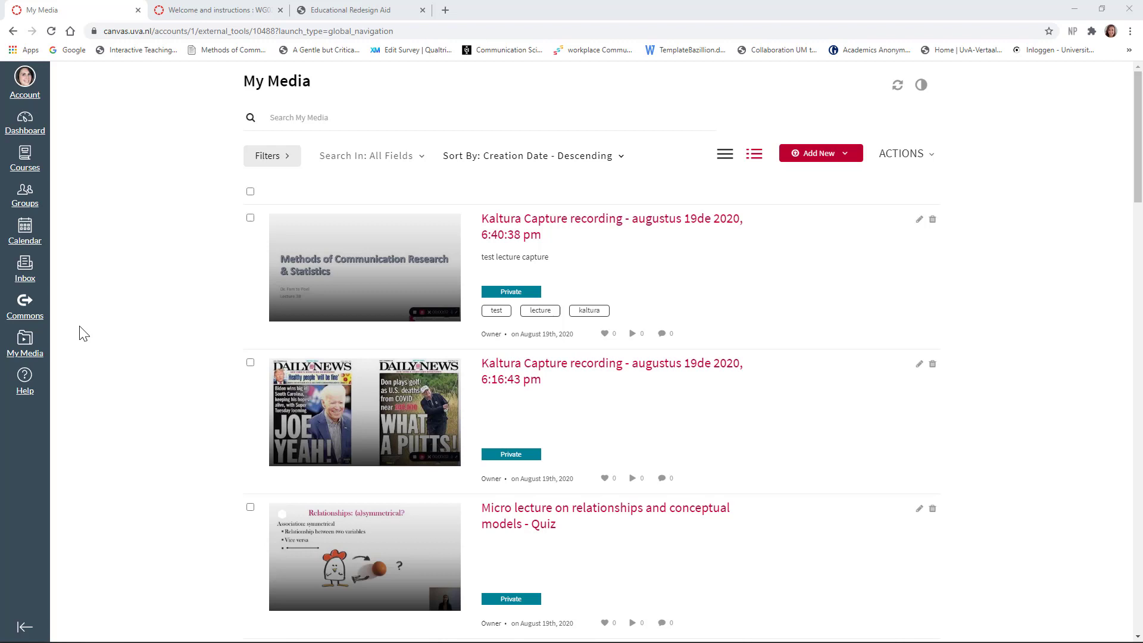
{"action": "mouse_move", "coordinate": [25, 353]}
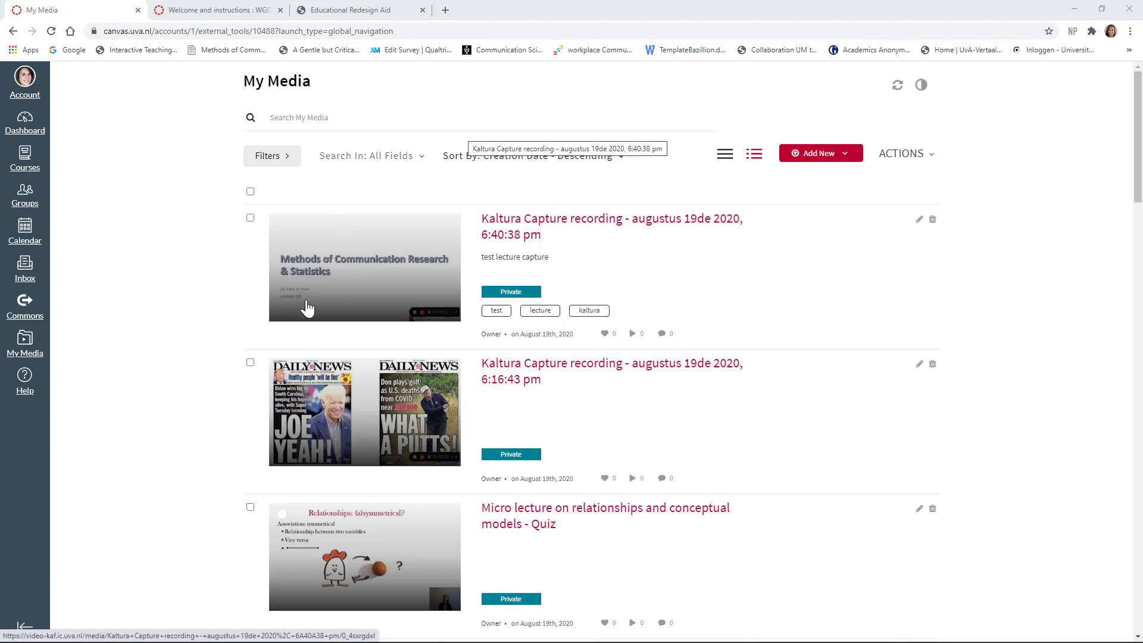
Show the Add New media options above the existing My Media recordings.
{"action": "scroll", "scroll_direction": "down", "scroll_amount": 3}
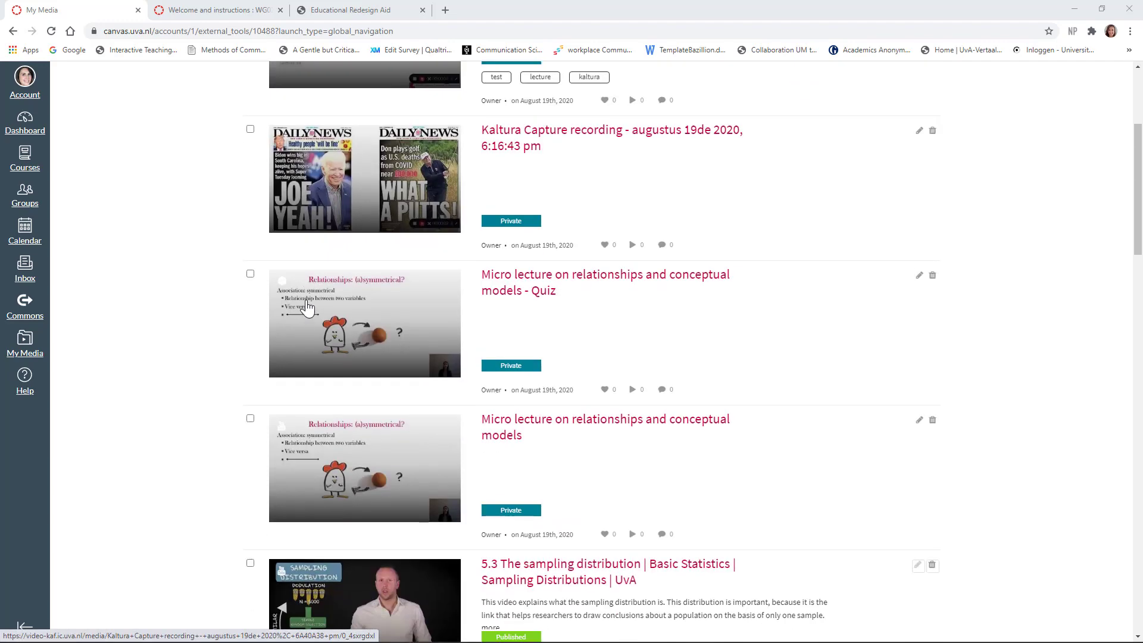
{"action": "scroll", "scroll_direction": "down", "scroll_amount": 3}
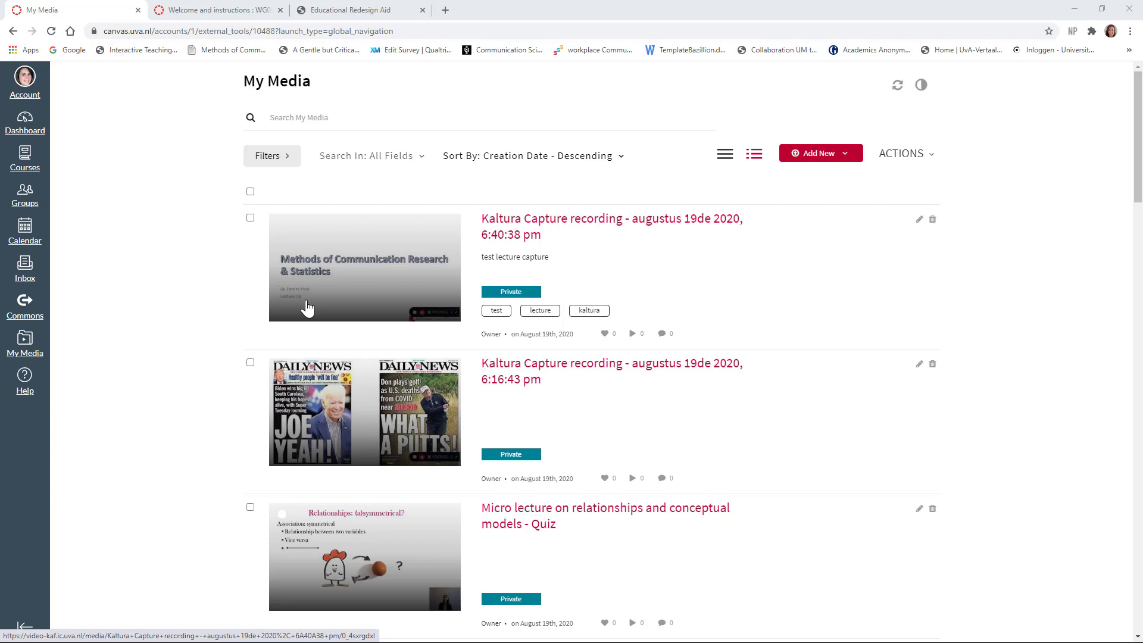
{"action": "mouse_move", "coordinate": [330, 292]}
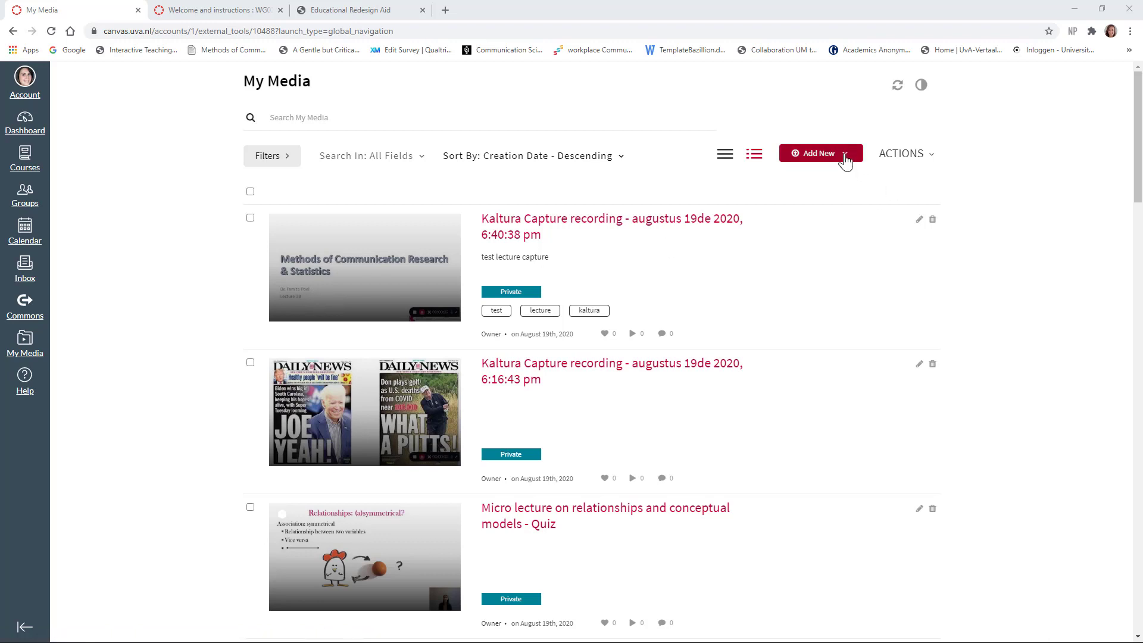
{"action": "left_click", "coordinate": [820, 153]}
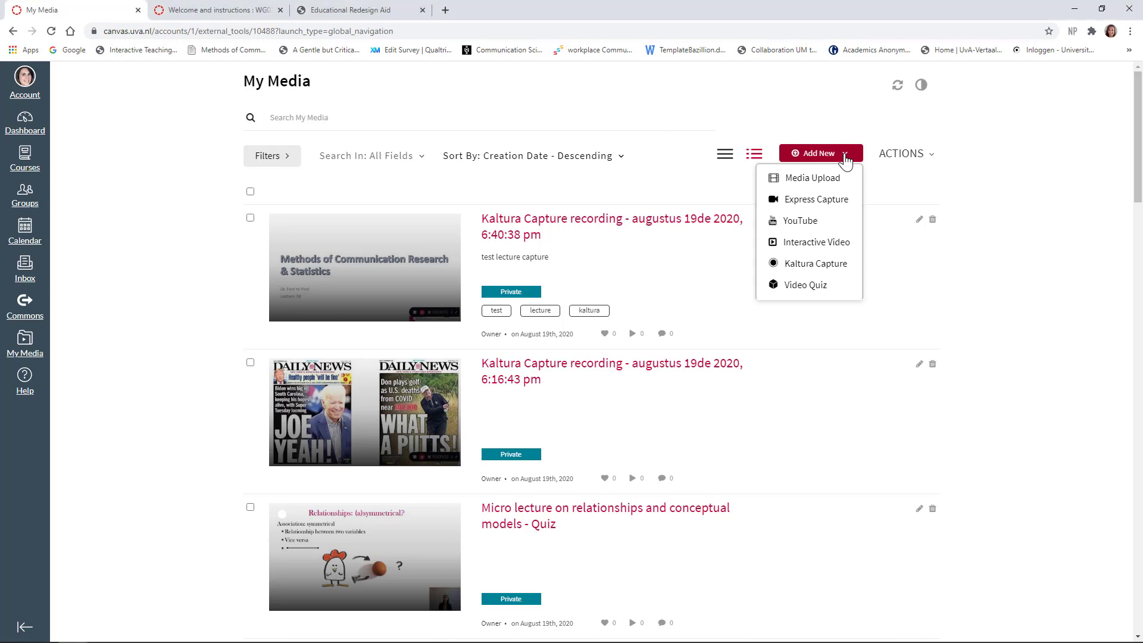
{"action": "mouse_move", "coordinate": [815, 263]}
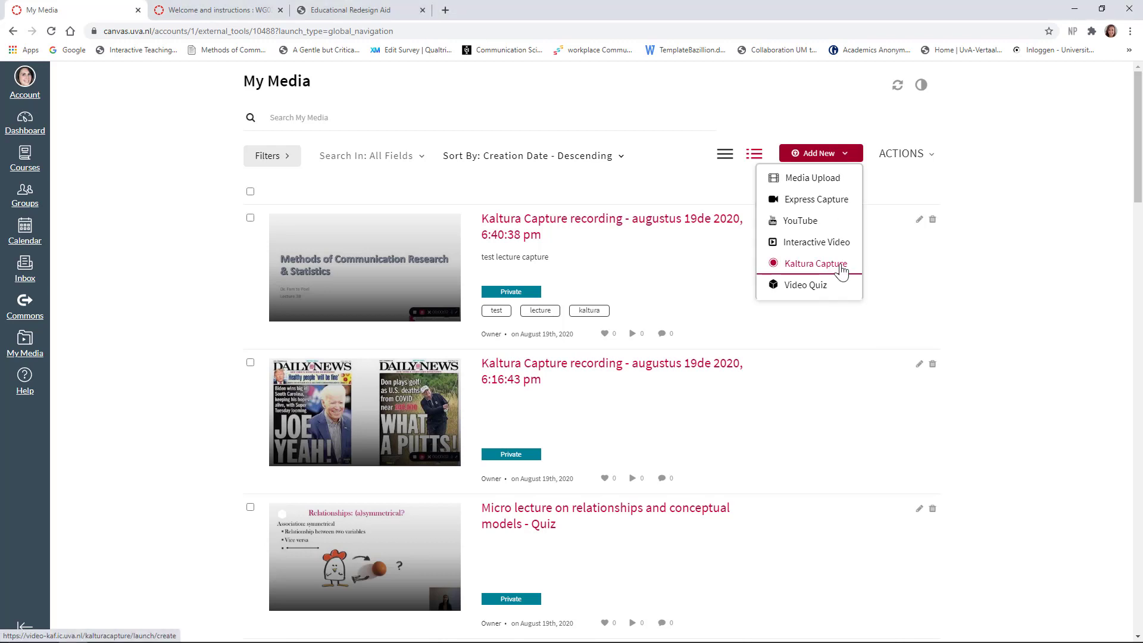
Launch the Kaltura Capture desktop recorder from the Add New menu.
{"action": "left_click", "coordinate": [808, 263]}
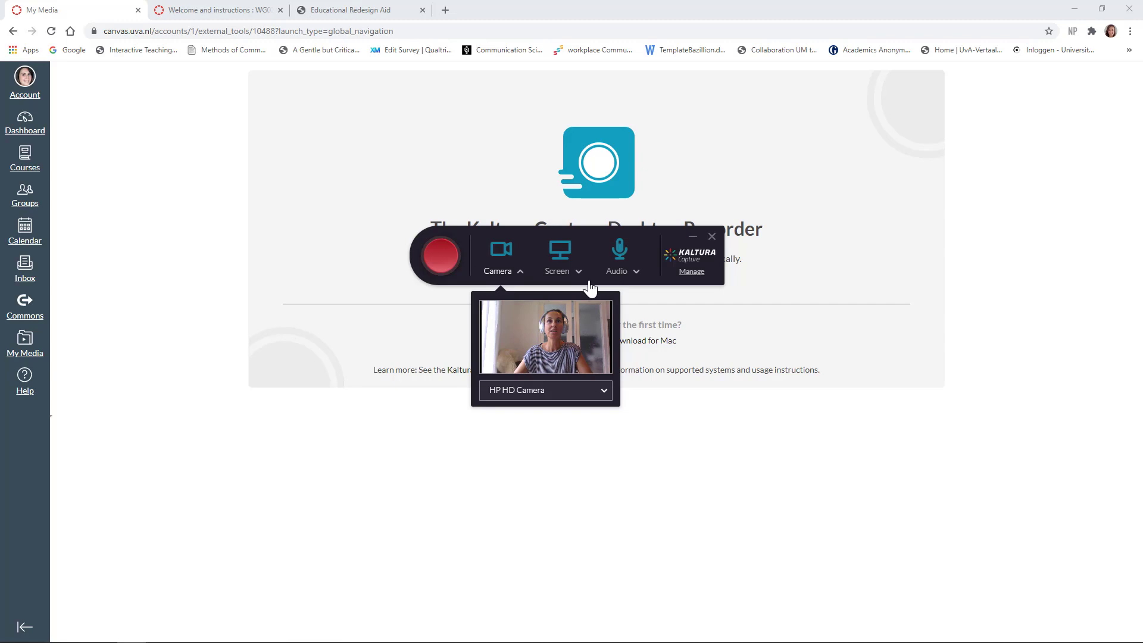
{"action": "mouse_move", "coordinate": [507, 287]}
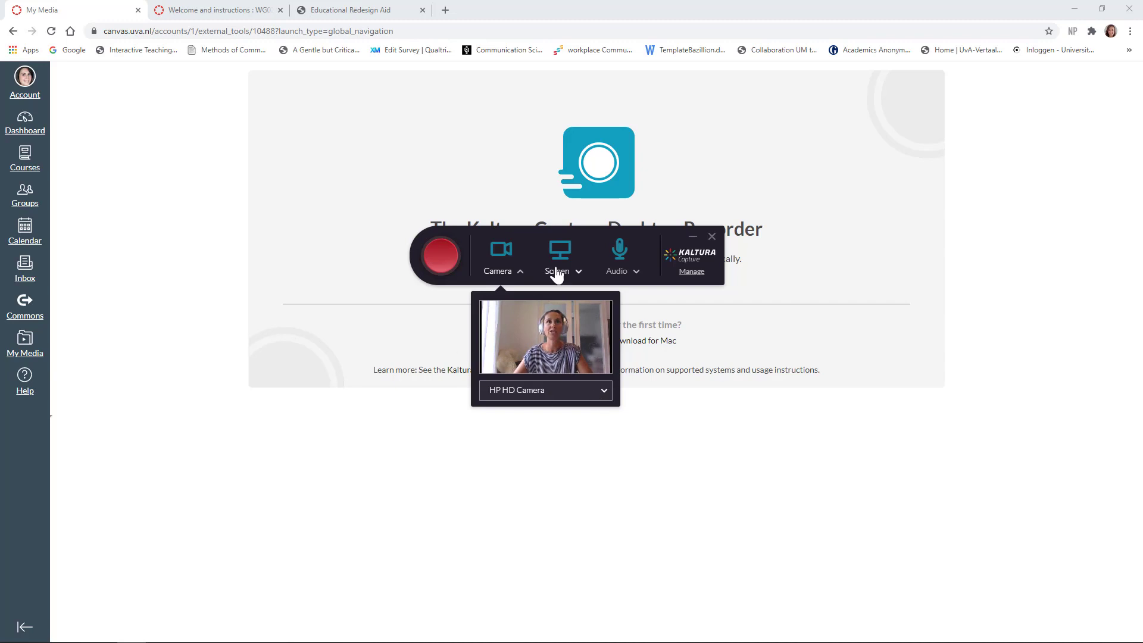
Set the screen source to the Dell P2414H(DisplayPort) monitor in full screen, after trying the Generic PnP monitor.
{"action": "left_click", "coordinate": [557, 258]}
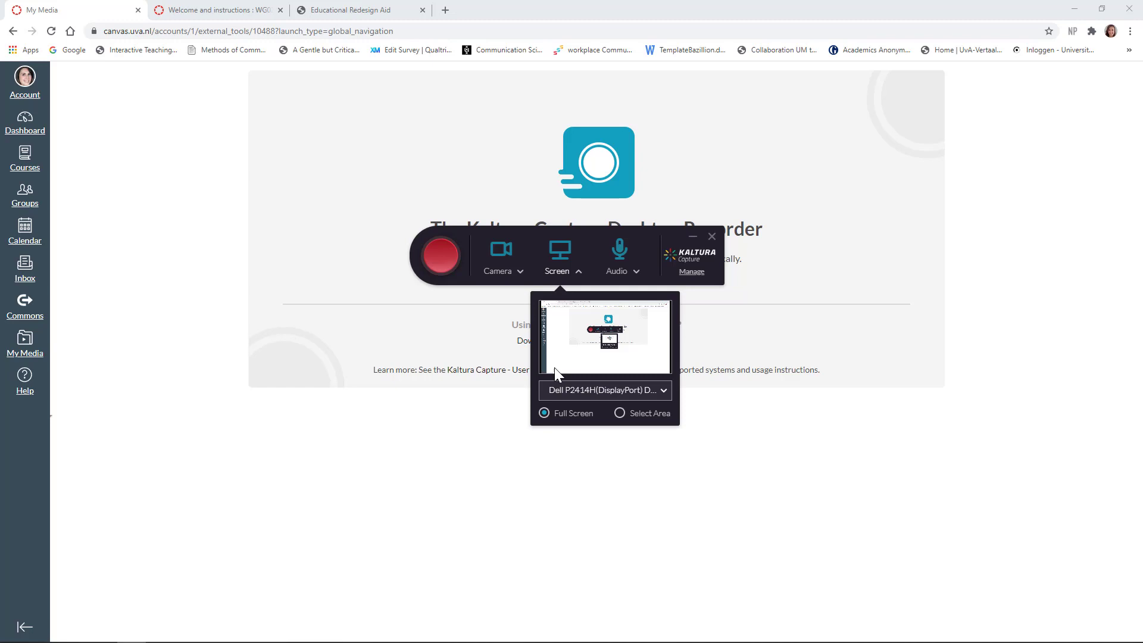
{"action": "left_click", "coordinate": [605, 391]}
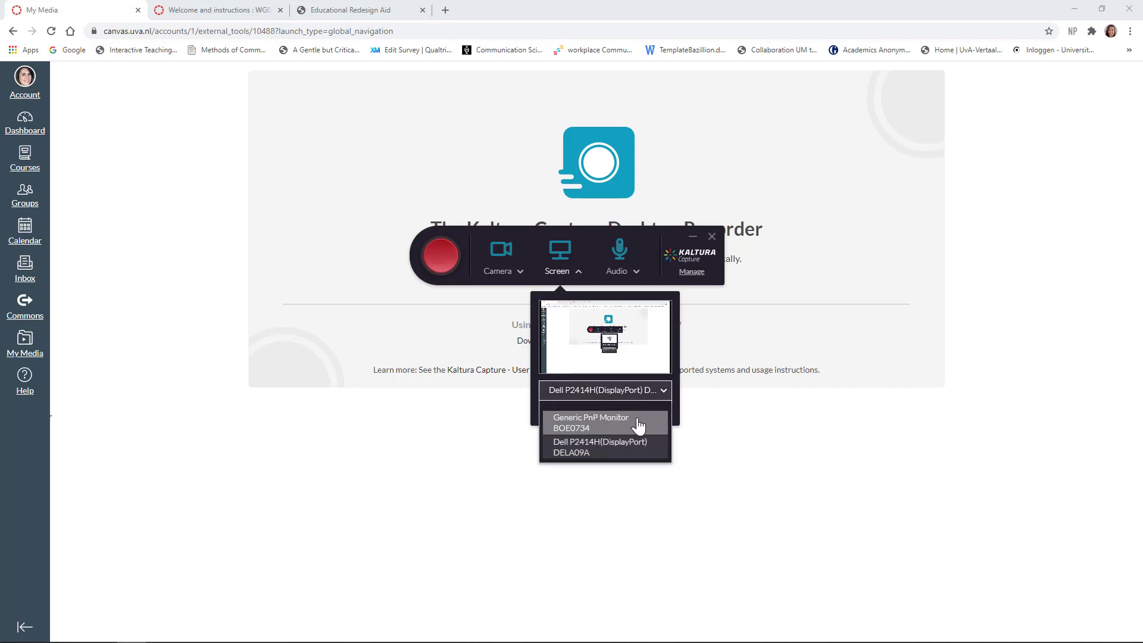
{"action": "mouse_move", "coordinate": [638, 446]}
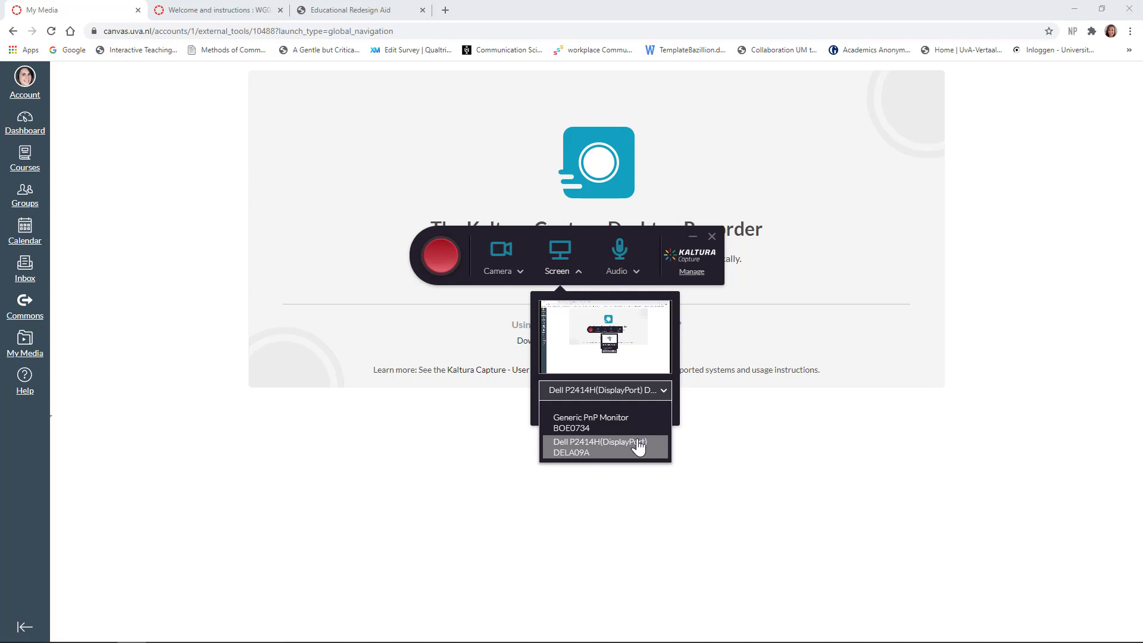
{"action": "left_click", "coordinate": [600, 446]}
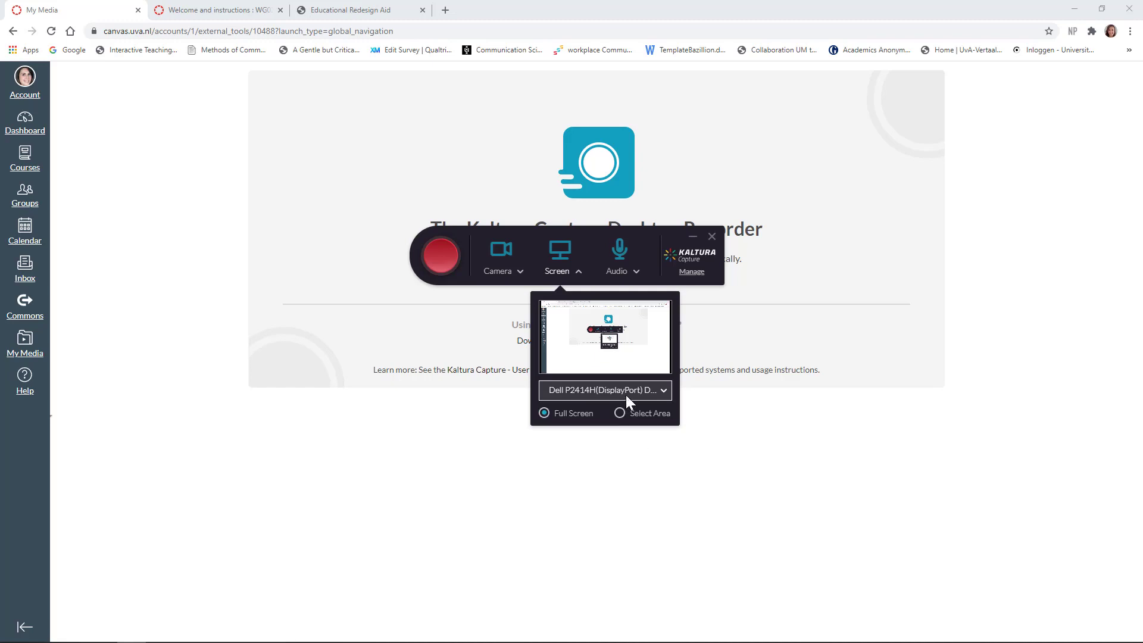
{"action": "left_click", "coordinate": [604, 391]}
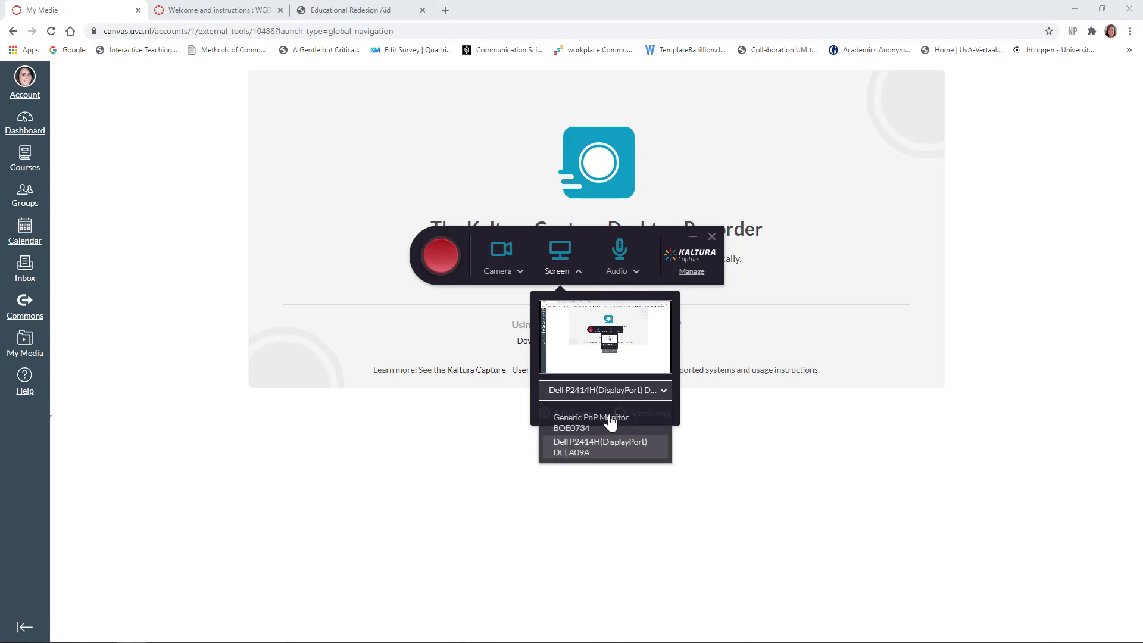
{"action": "left_click", "coordinate": [590, 422]}
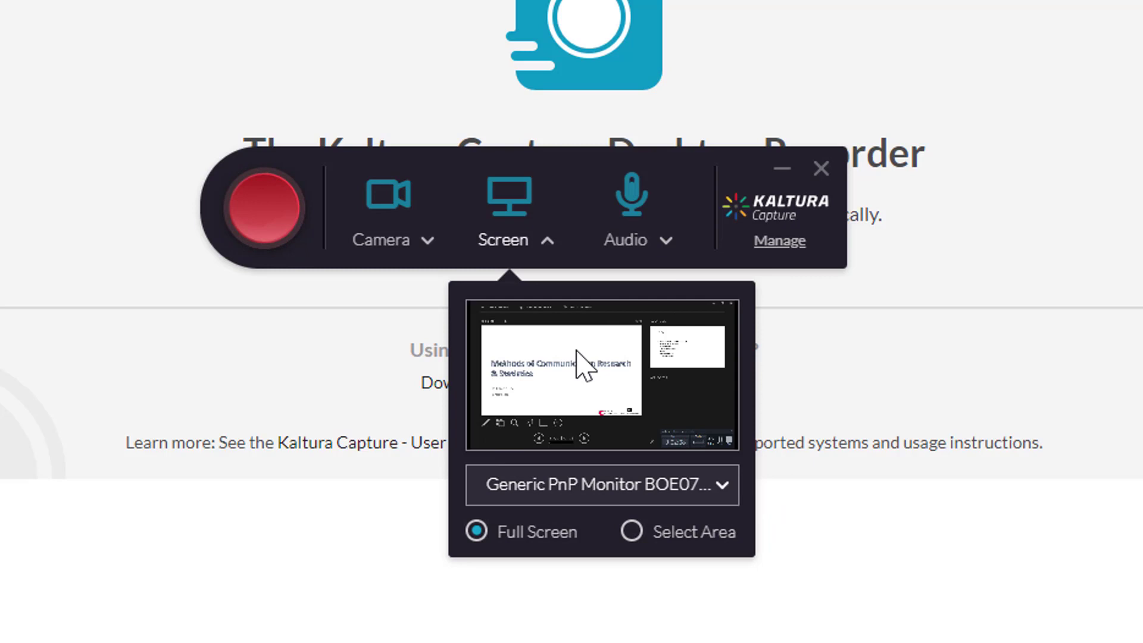
{"action": "mouse_move", "coordinate": [584, 382]}
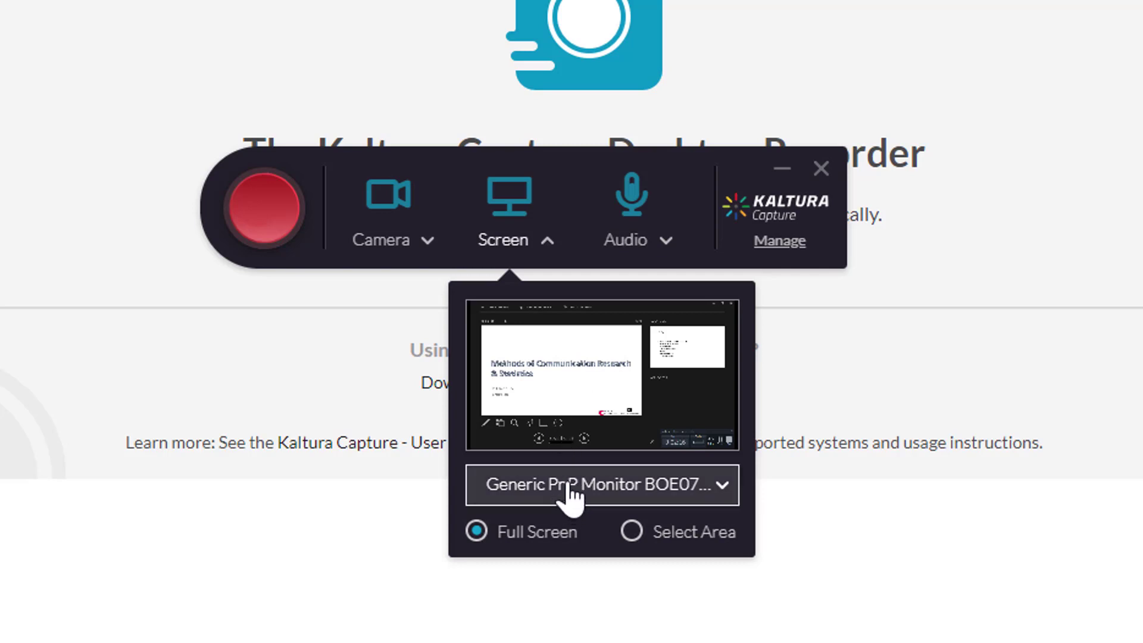
{"action": "left_click", "coordinate": [602, 484]}
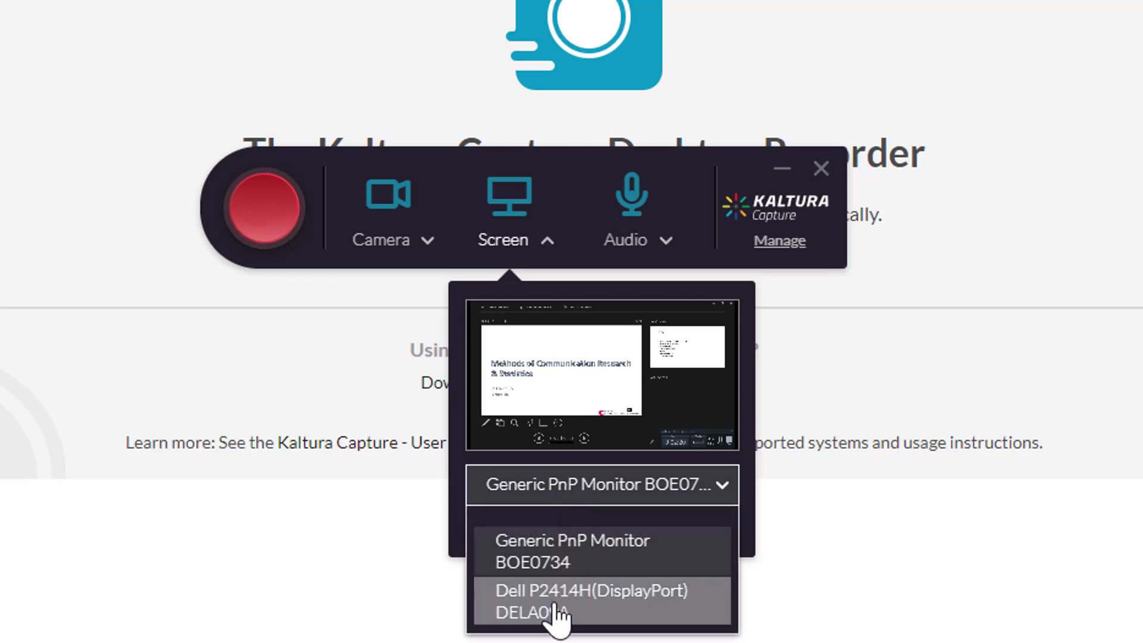
{"action": "left_click", "coordinate": [591, 601]}
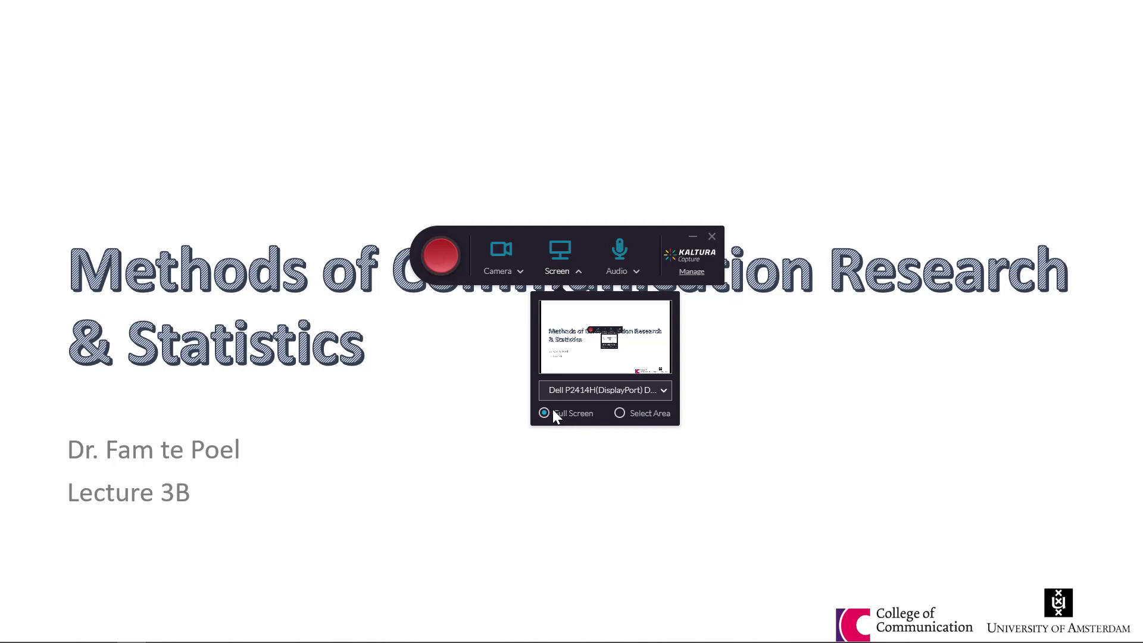
Capture the whole screen rather than a selected area for the recording.
{"action": "left_click", "coordinate": [502, 258]}
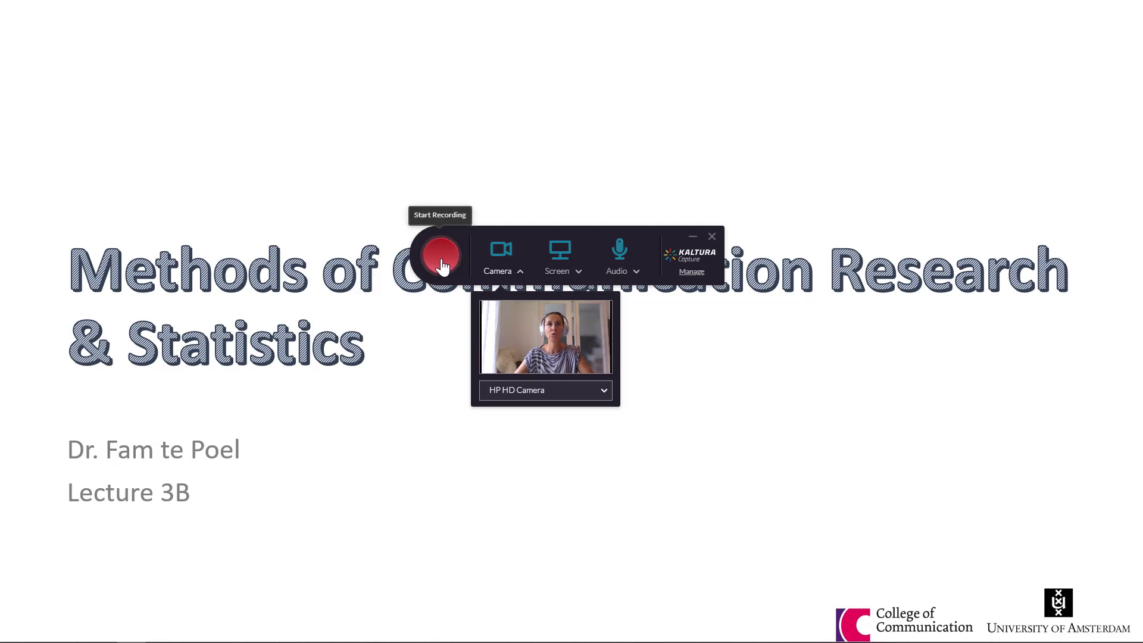
{"action": "mouse_move", "coordinate": [556, 266]}
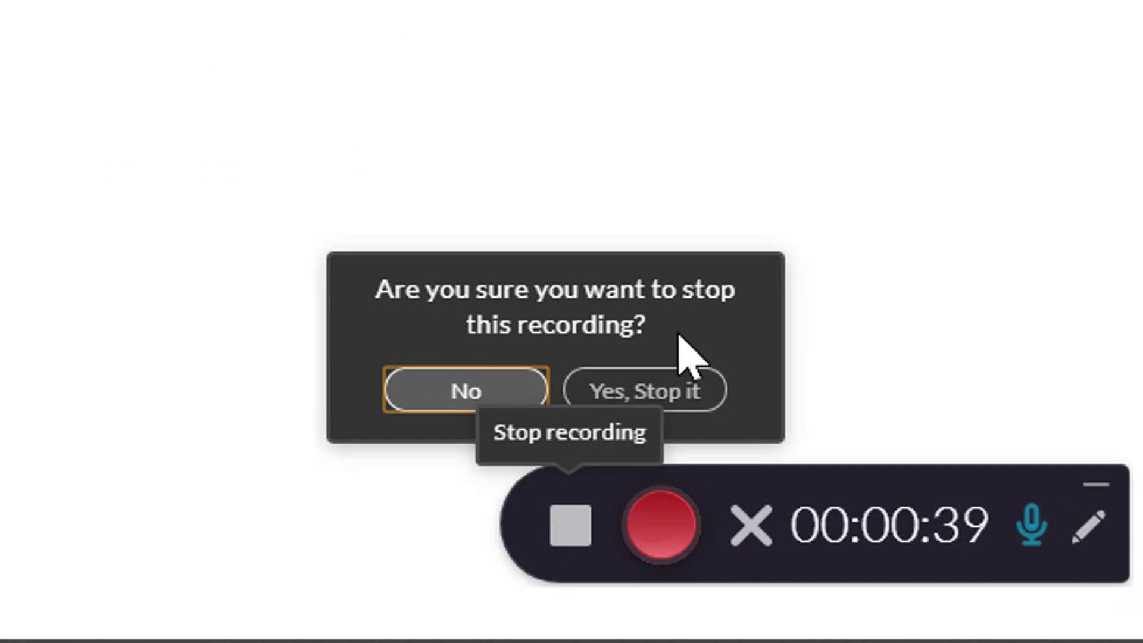
Stop the recording and title it 'kaltura instruction video slideshow'.
{"action": "left_click", "coordinate": [644, 390]}
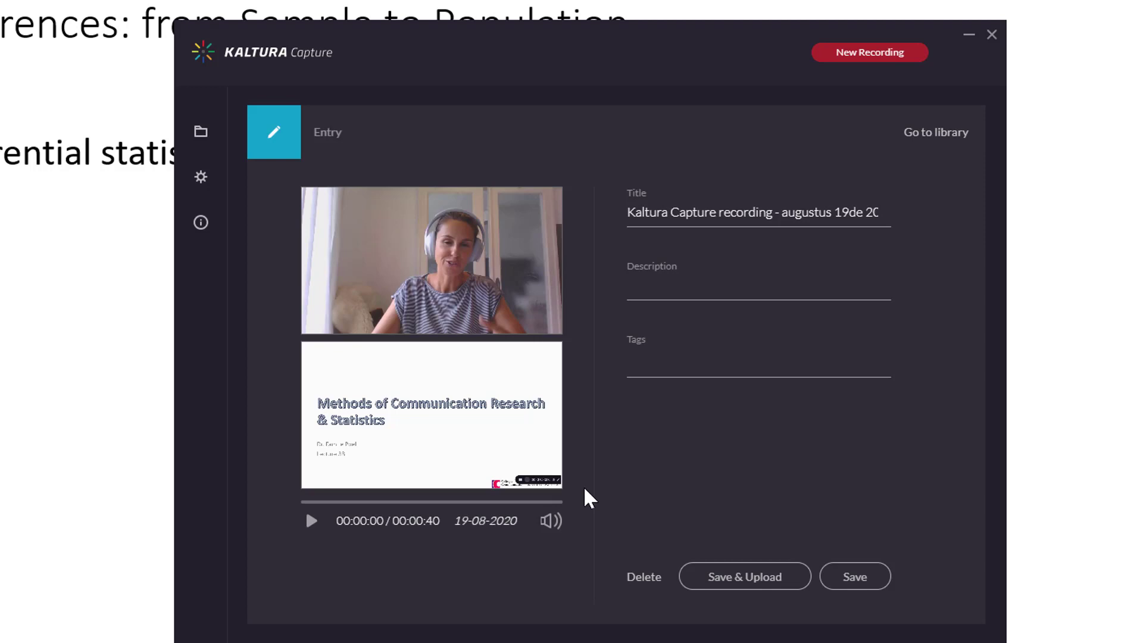
{"action": "mouse_move", "coordinate": [474, 283]}
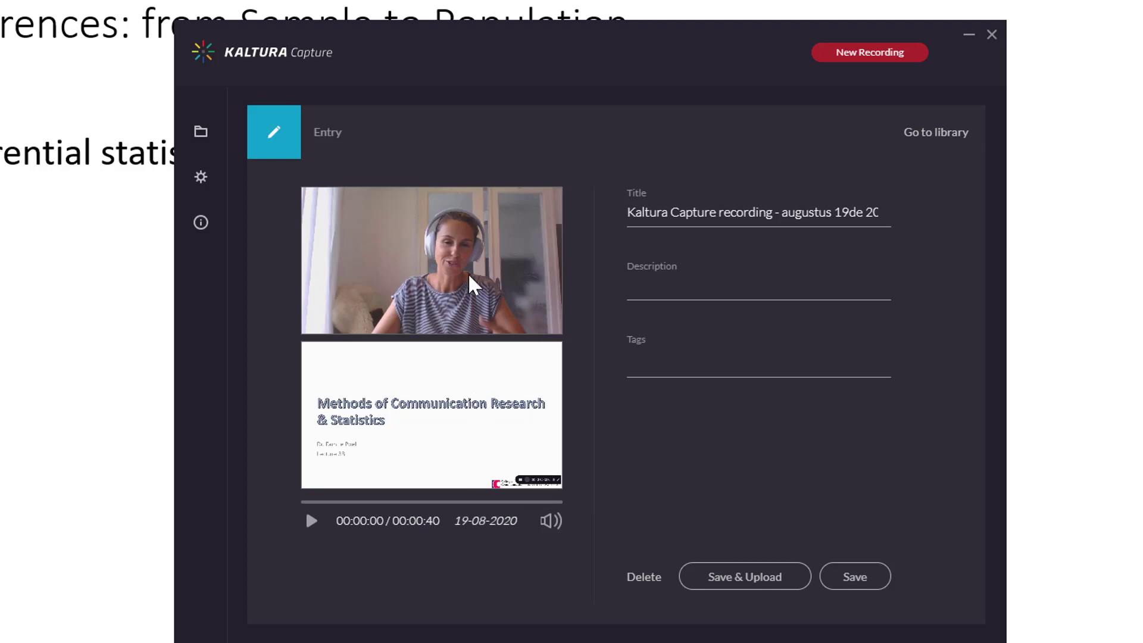
{"action": "mouse_move", "coordinate": [323, 470]}
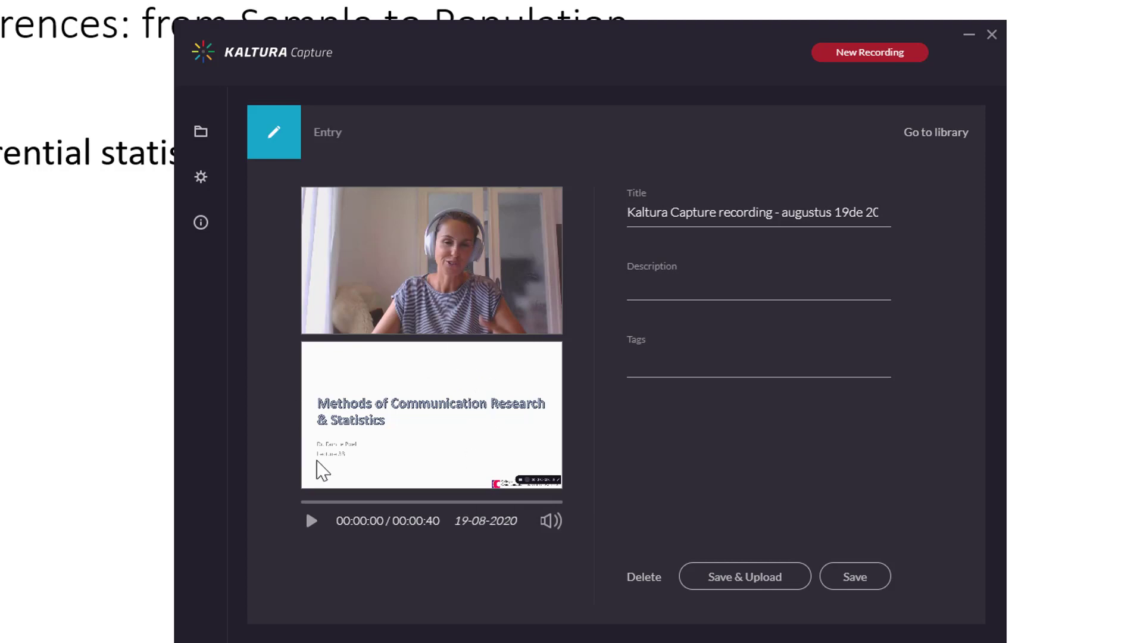
{"action": "mouse_move", "coordinate": [375, 279]}
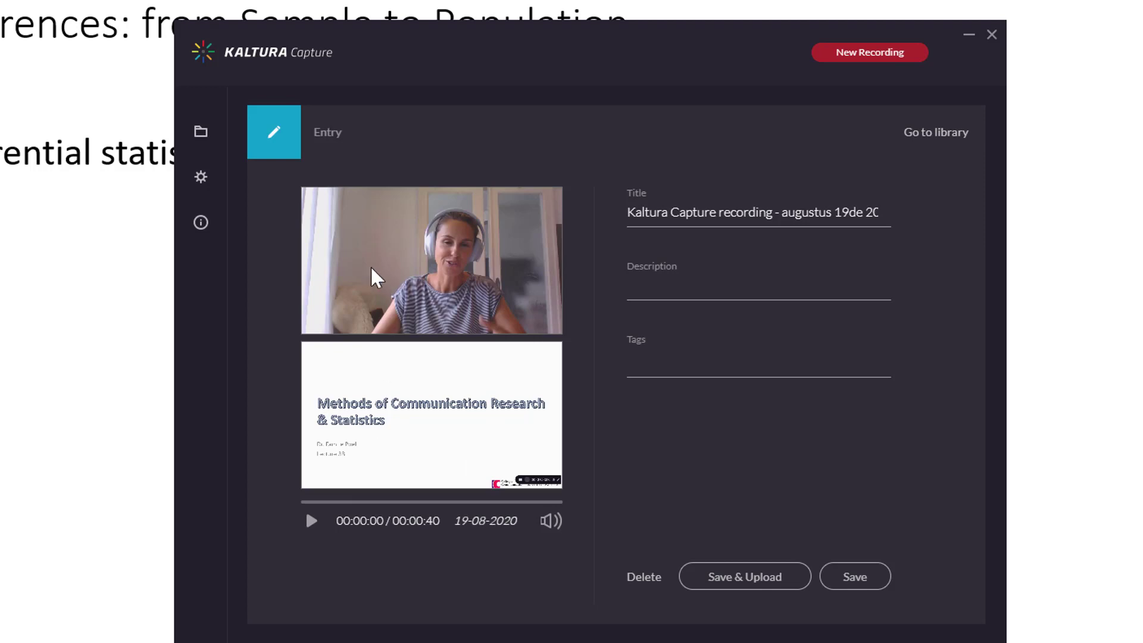
{"action": "mouse_move", "coordinate": [514, 281]}
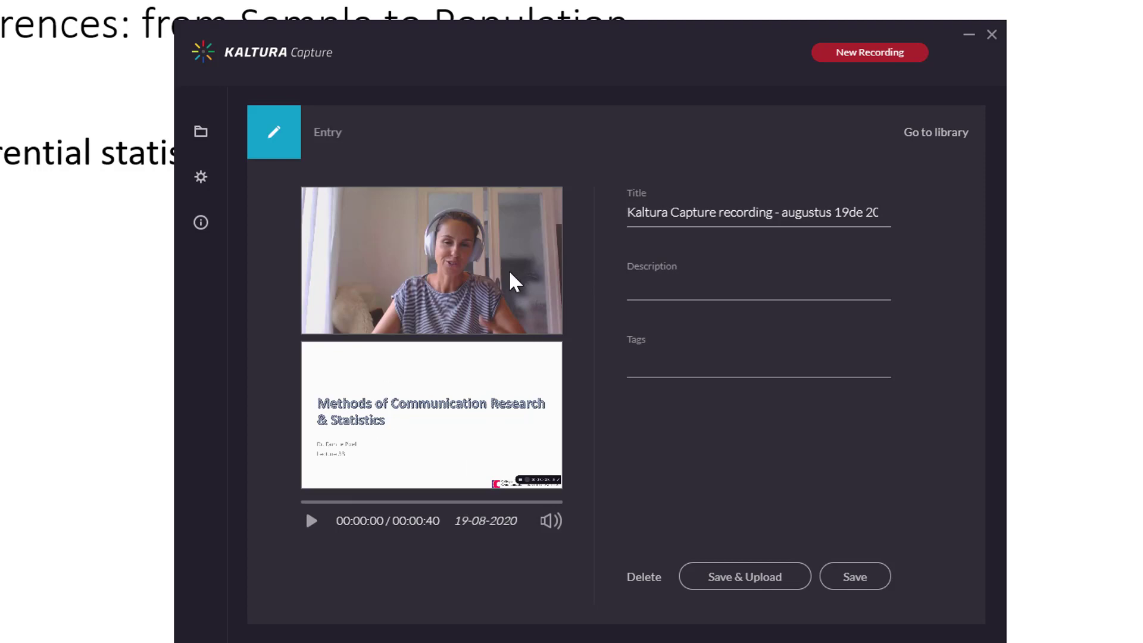
{"action": "mouse_move", "coordinate": [447, 319]}
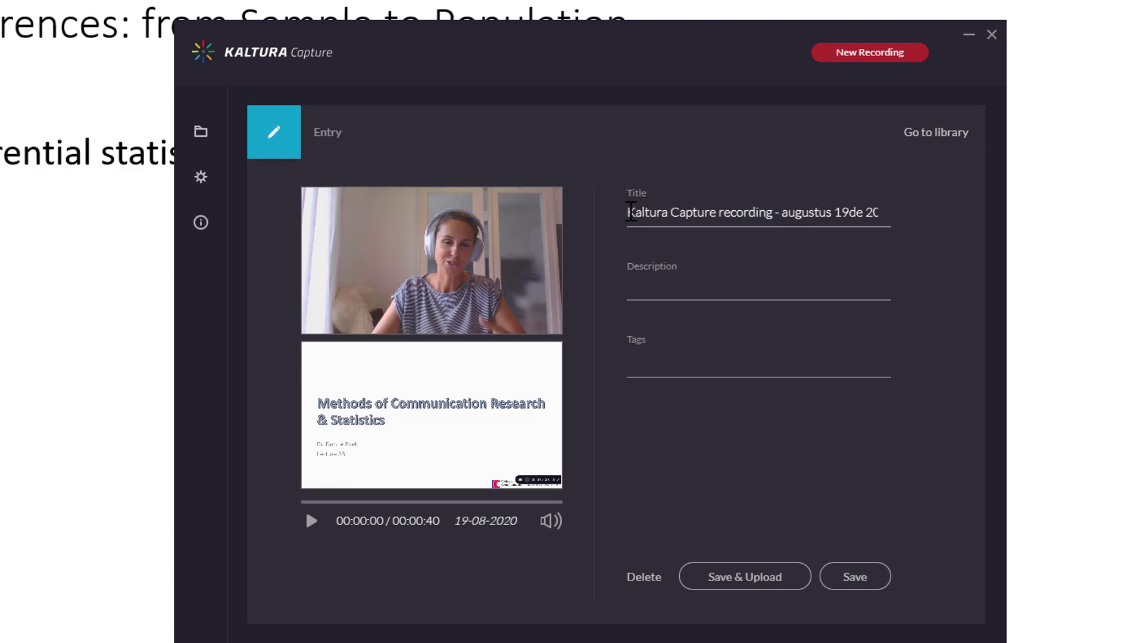
{"action": "triple_click", "coordinate": [758, 212]}
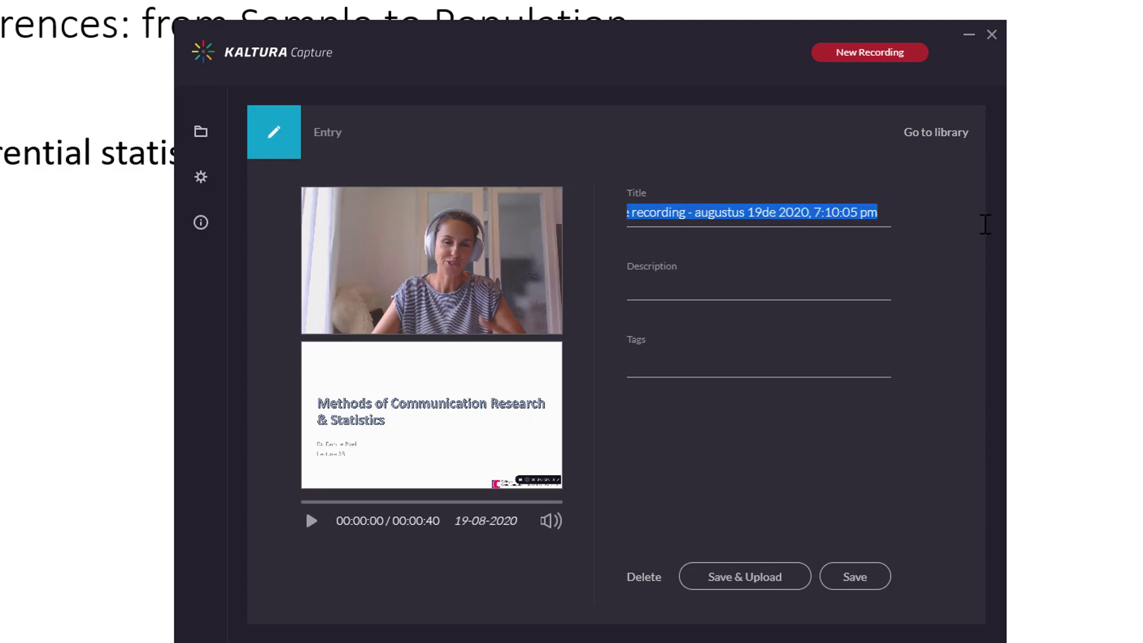
{"action": "type", "text": "ka"}
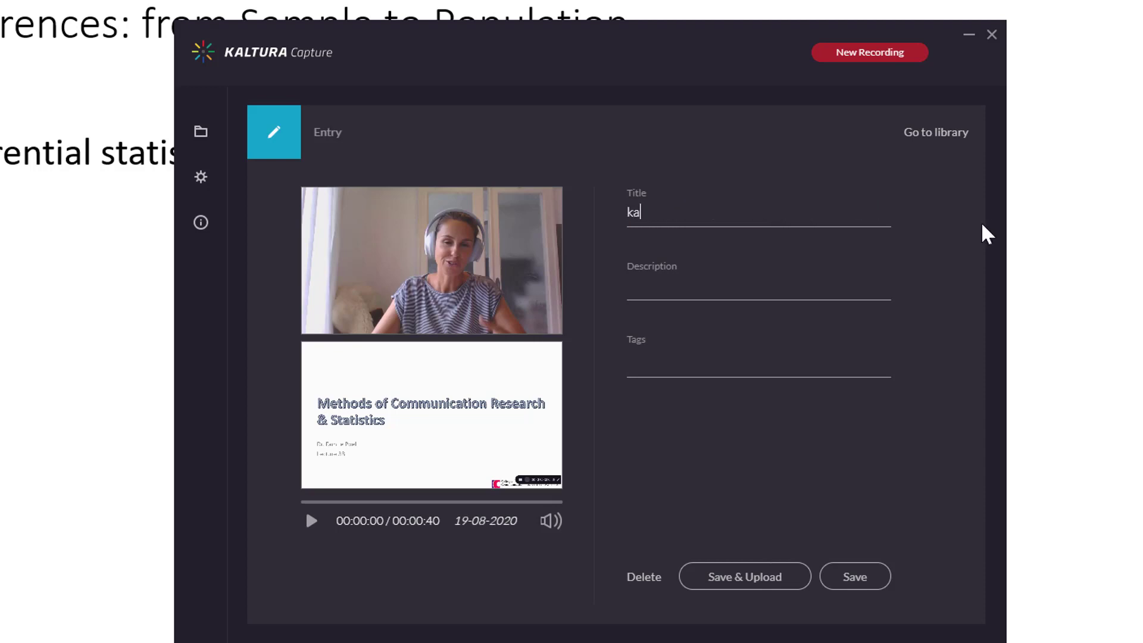
{"action": "type", "text": "ltura"}
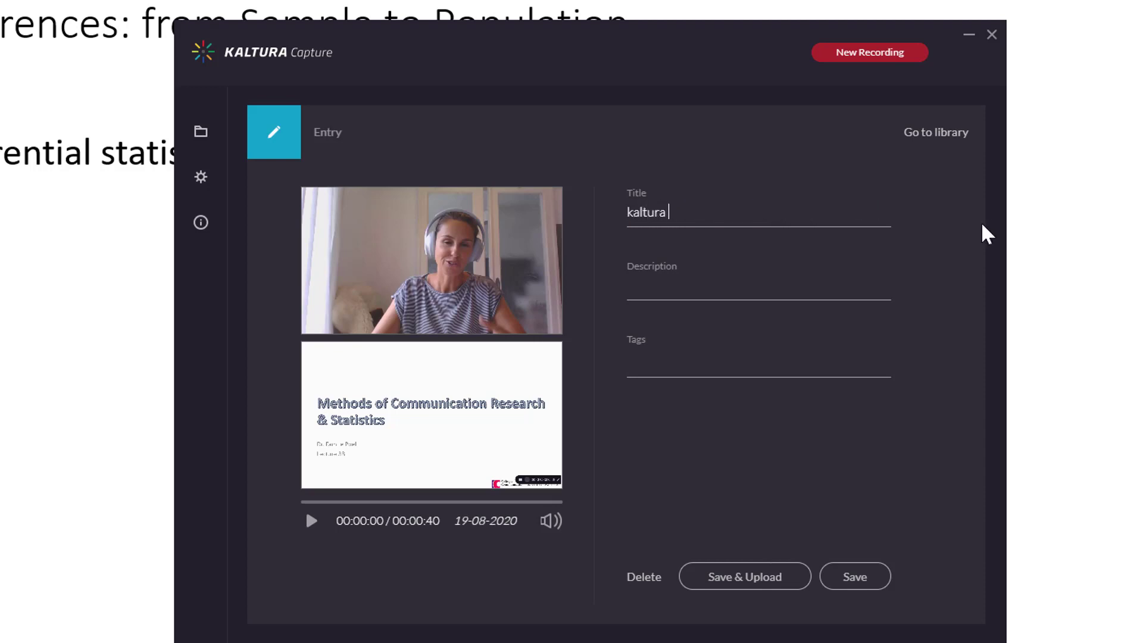
{"action": "type", "text": "instruction video"}
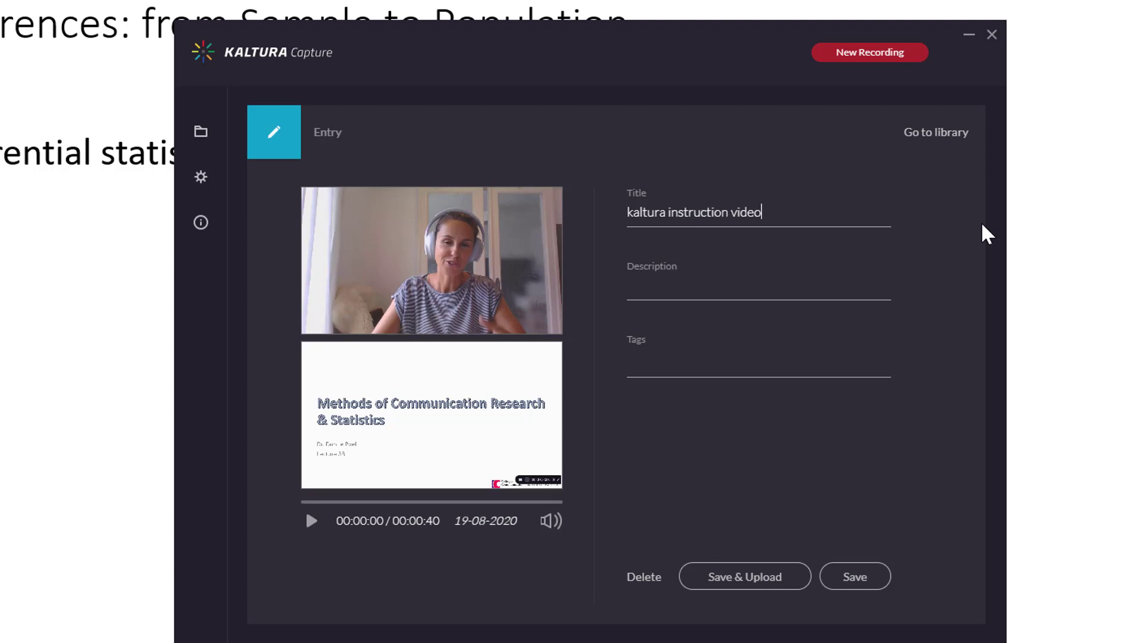
{"action": "type", "text": "slideshow"}
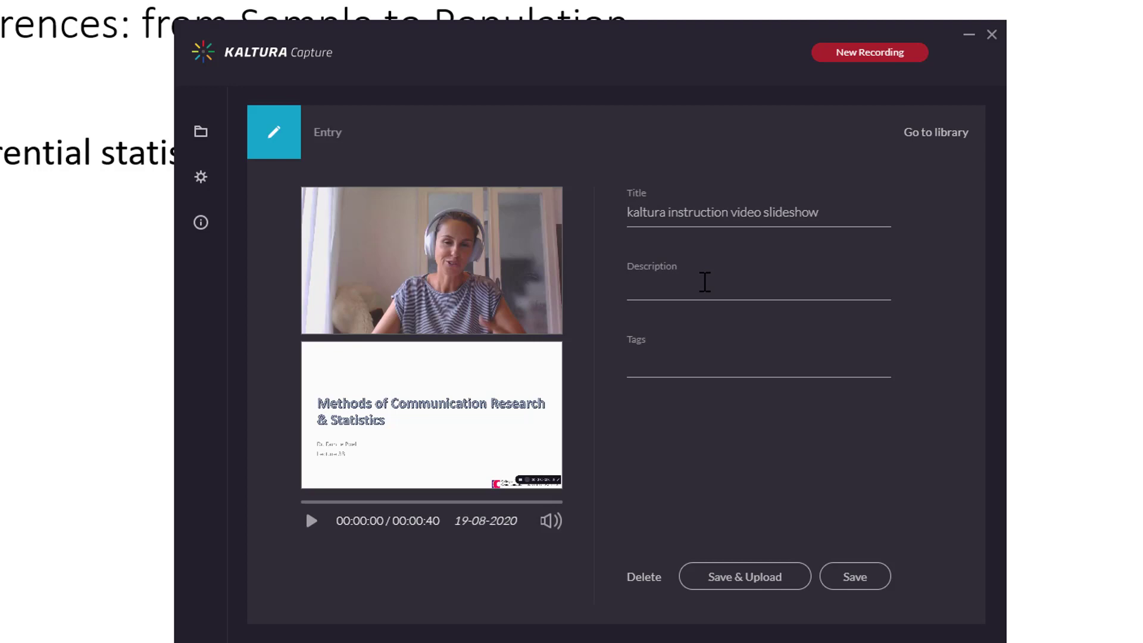
Describe the recording as 'explaining how to use kaltura capture'.
{"action": "type", "text": "explaining ho"}
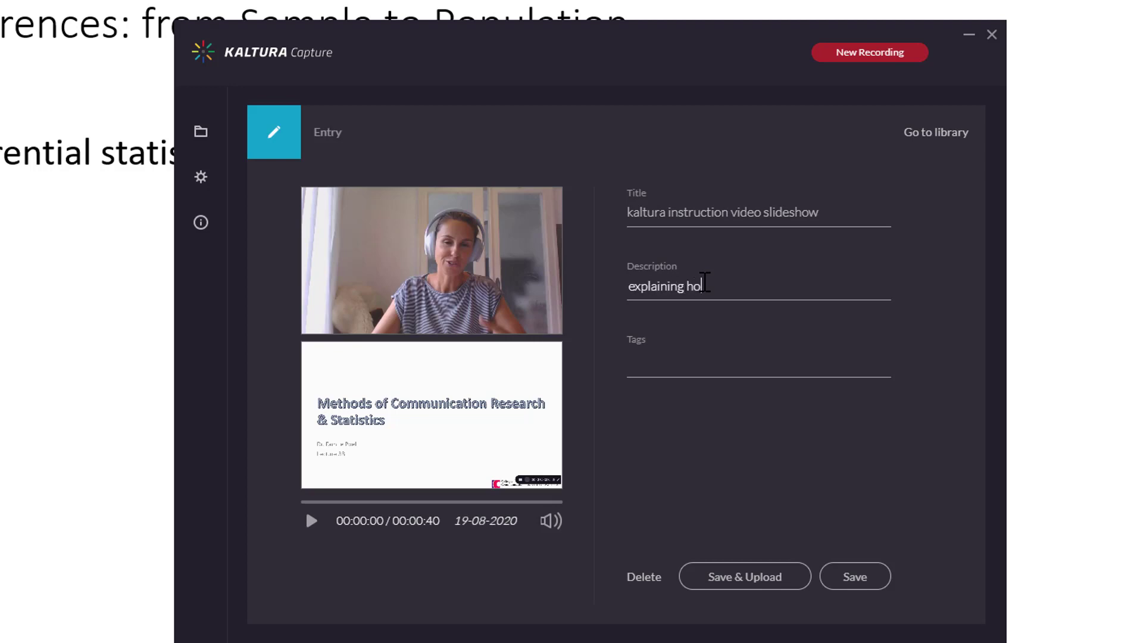
{"action": "type", "text": "w to use kaltur"}
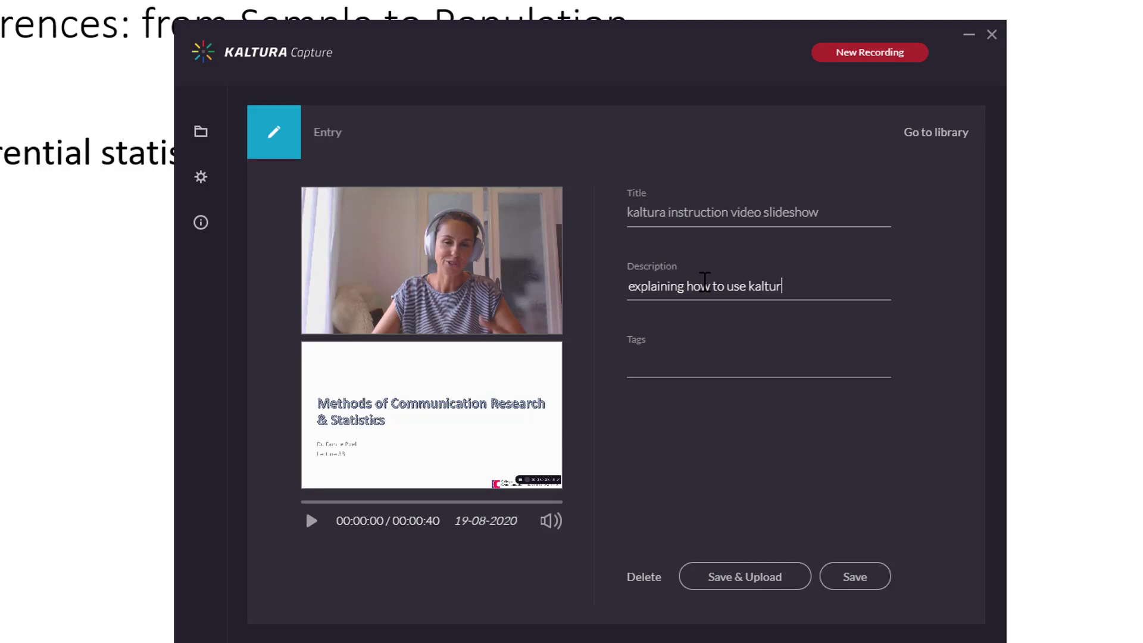
{"action": "type", "text": "a capture"}
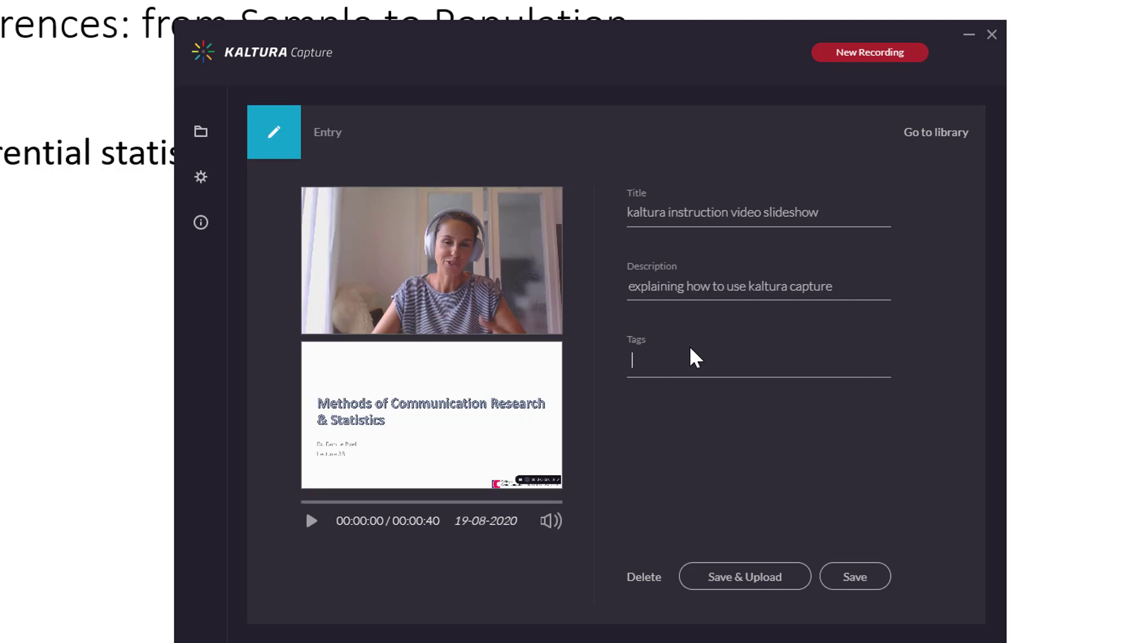
Tag the recording with kaltura, test and instruction.
{"action": "type", "text": "klatu"}
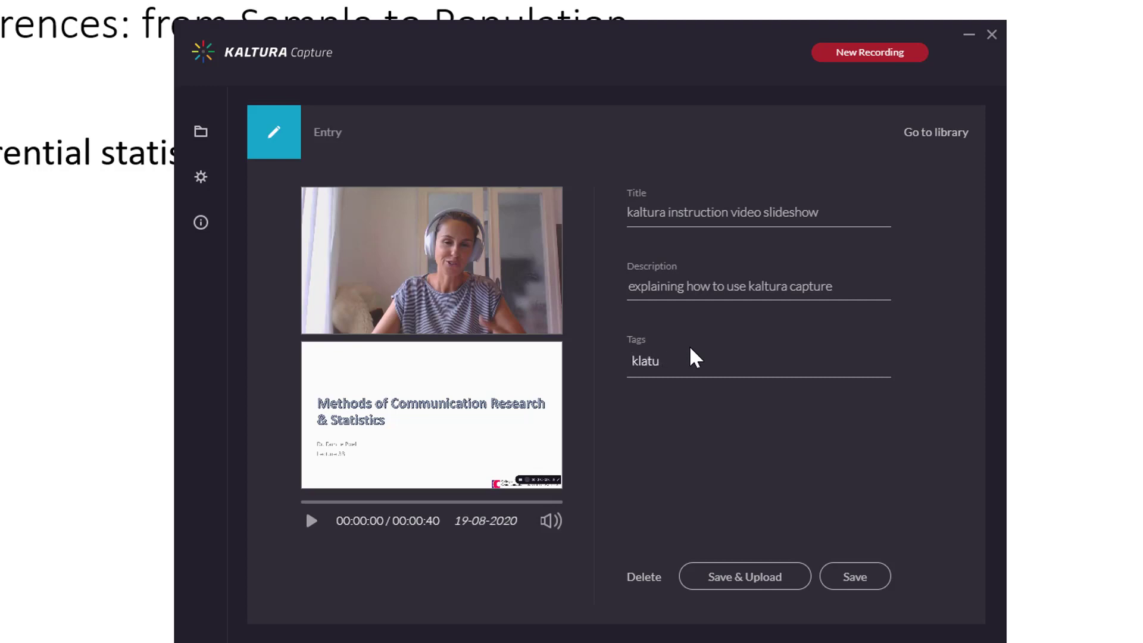
{"action": "type", "text": "kaltur"}
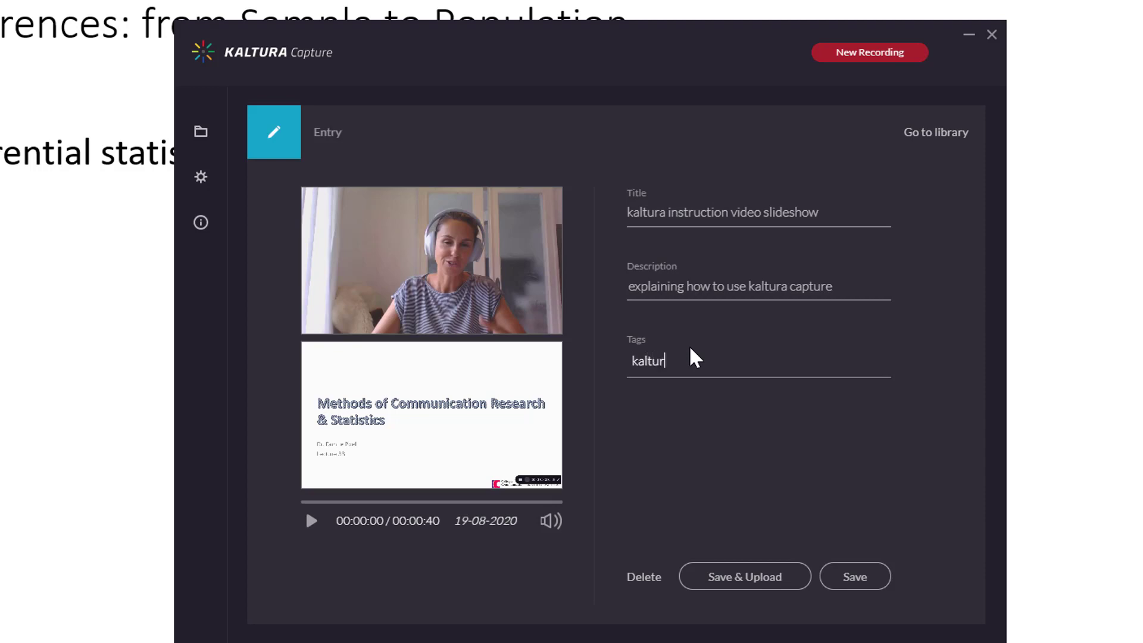
{"action": "type", "text": "a"}
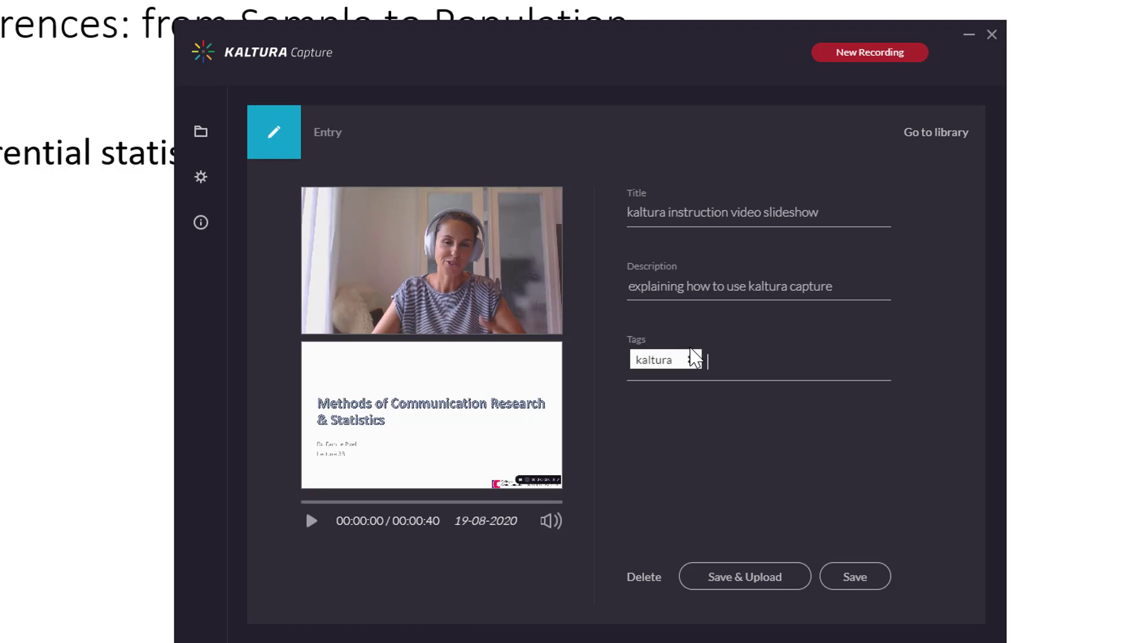
{"action": "type", "text": "test"}
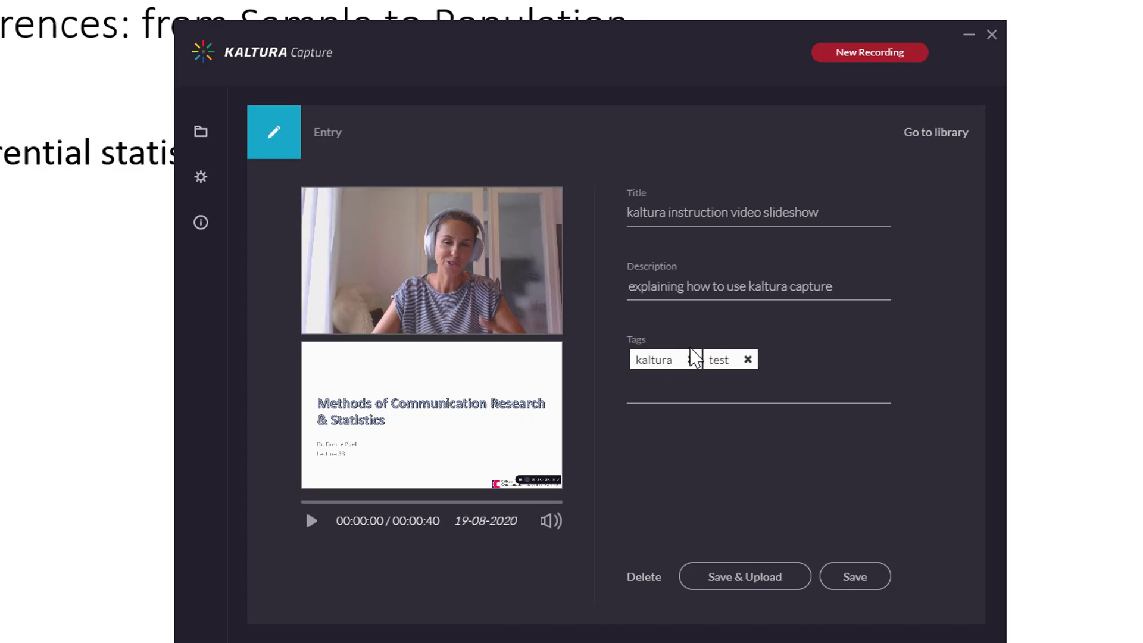
{"action": "type", "text": "instrction"}
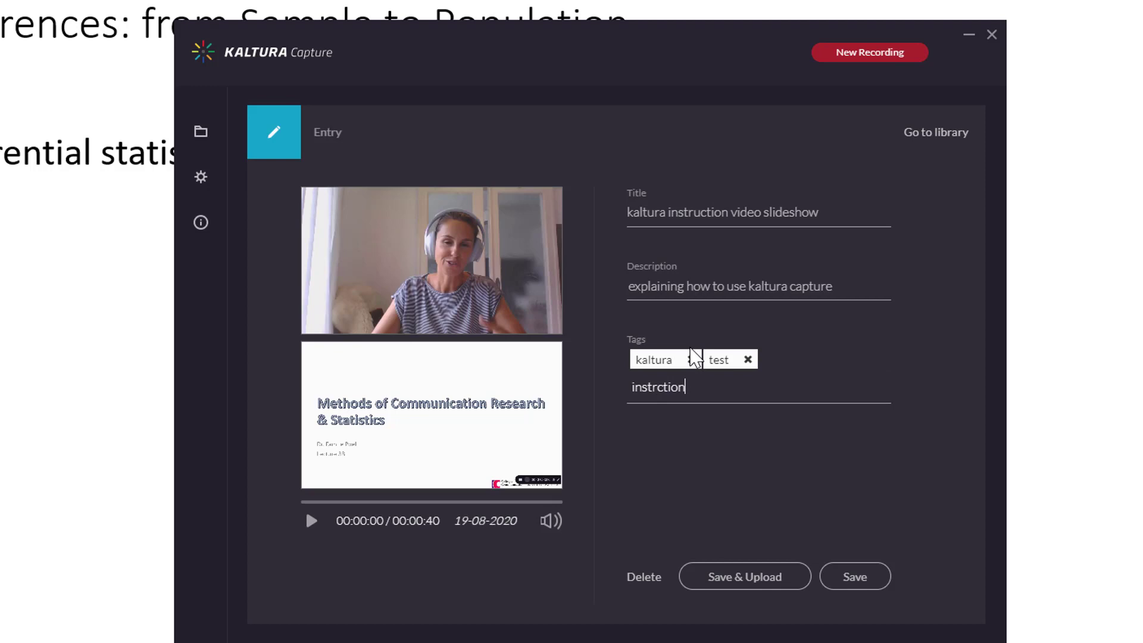
{"action": "key", "text": "Backspace"}
{"action": "type", "text": "u"}
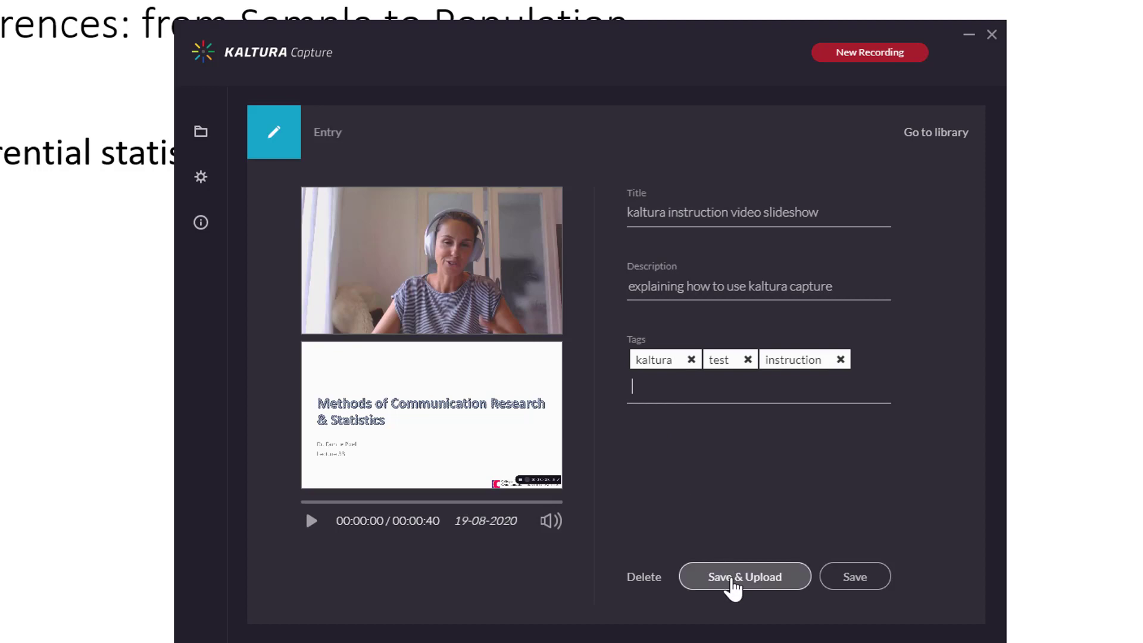
Save and upload the recording, then show the recorder's quality and audio settings.
{"action": "left_click", "coordinate": [743, 577]}
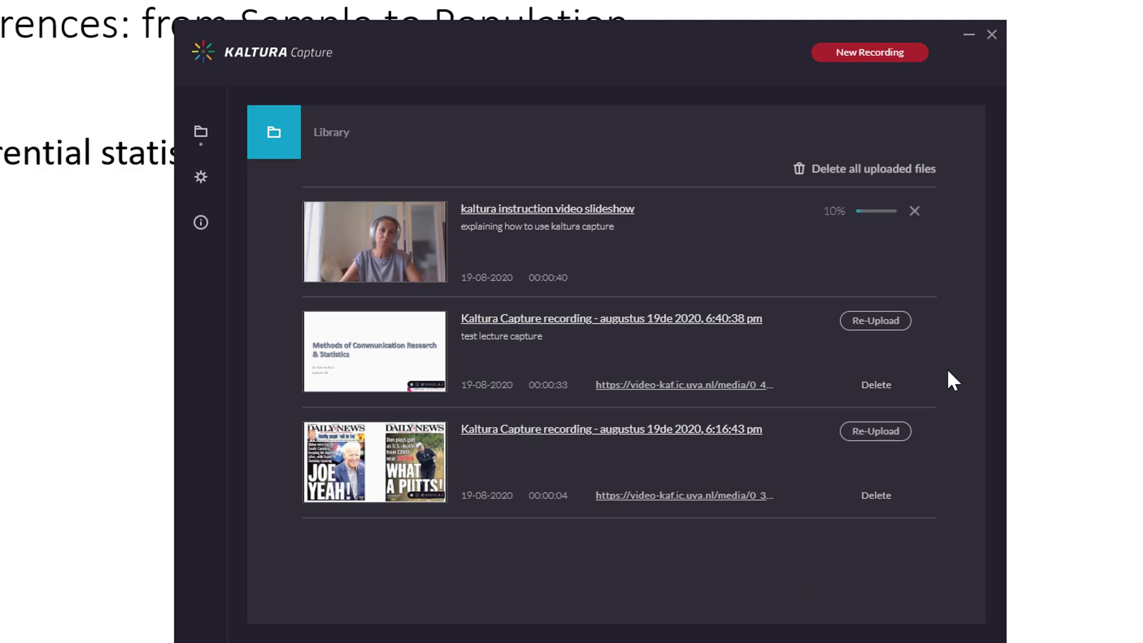
{"action": "mouse_move", "coordinate": [918, 242]}
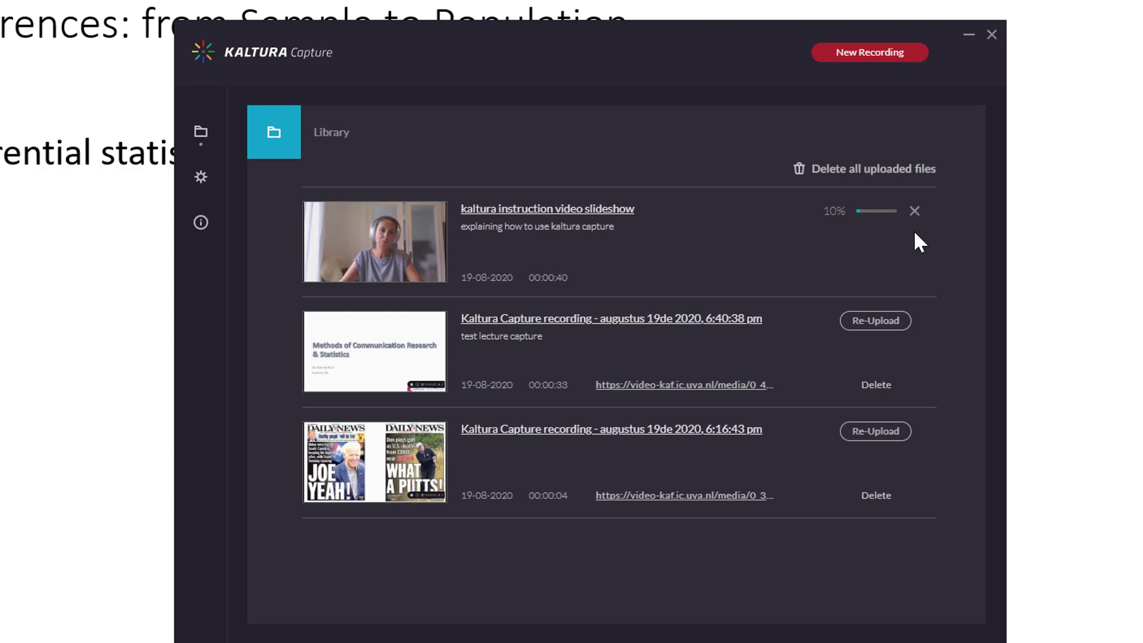
{"action": "mouse_move", "coordinate": [927, 241]}
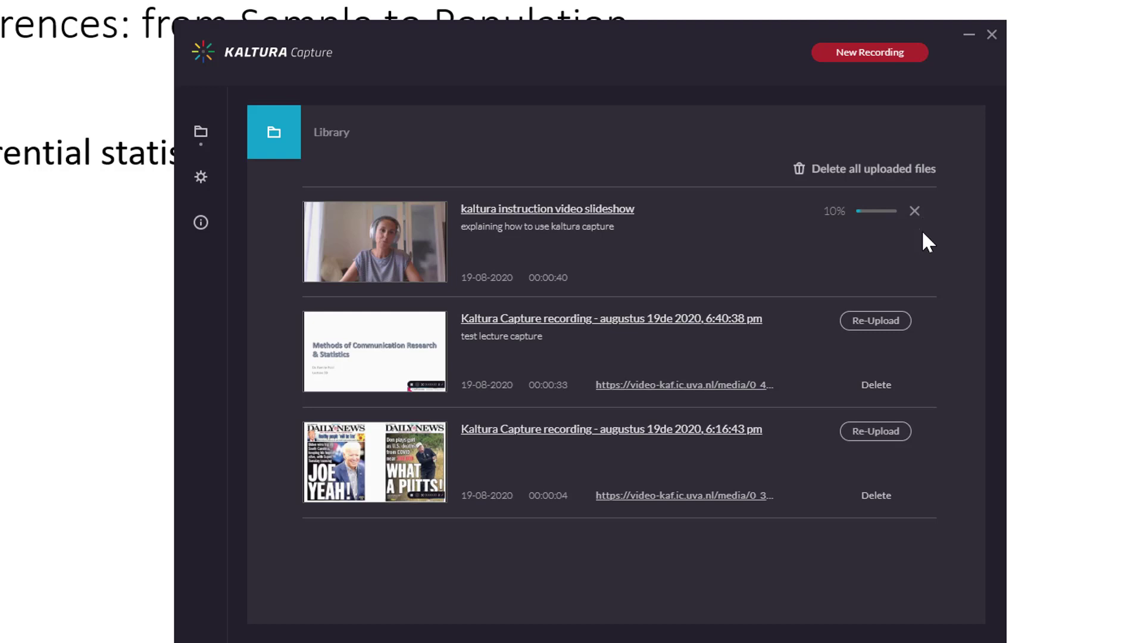
{"action": "mouse_move", "coordinate": [200, 178]}
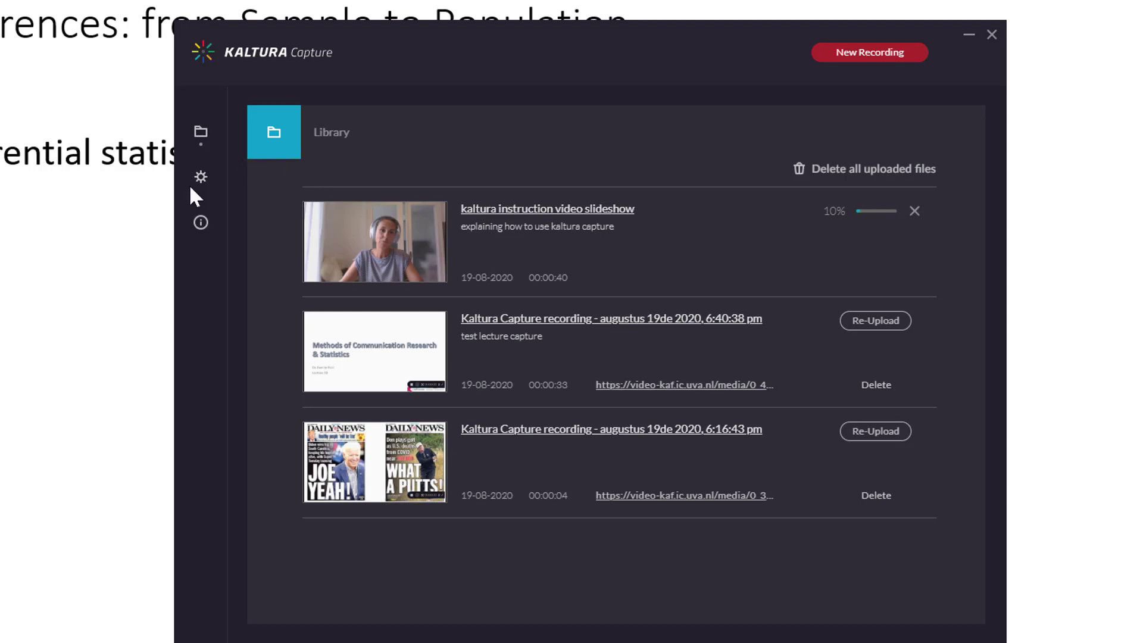
{"action": "left_click", "coordinate": [200, 176]}
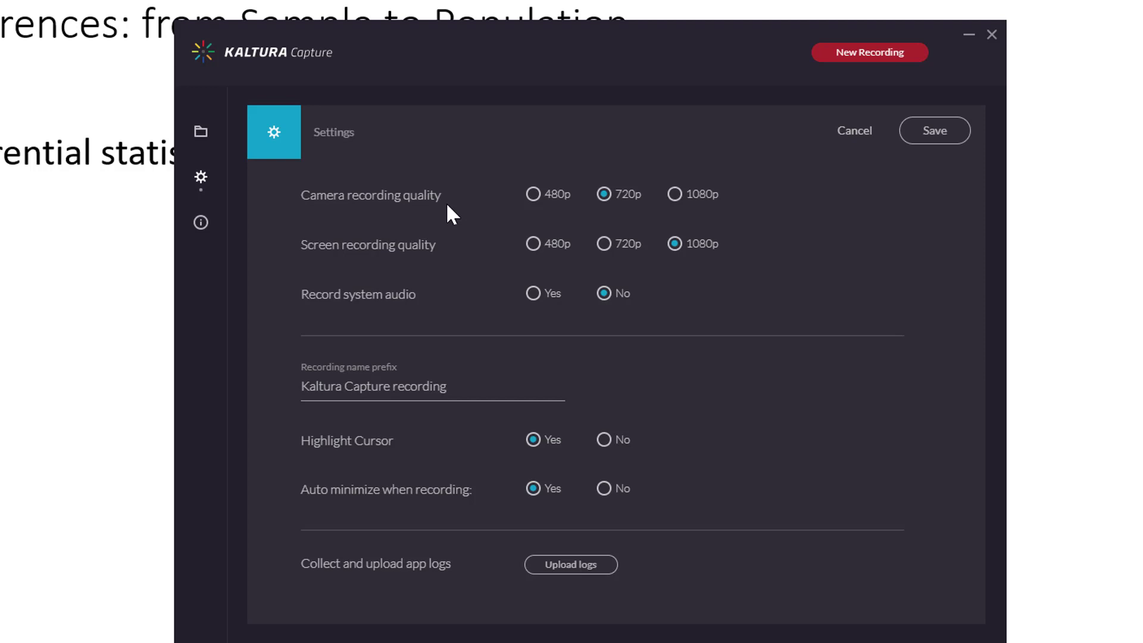
{"action": "mouse_move", "coordinate": [641, 217]}
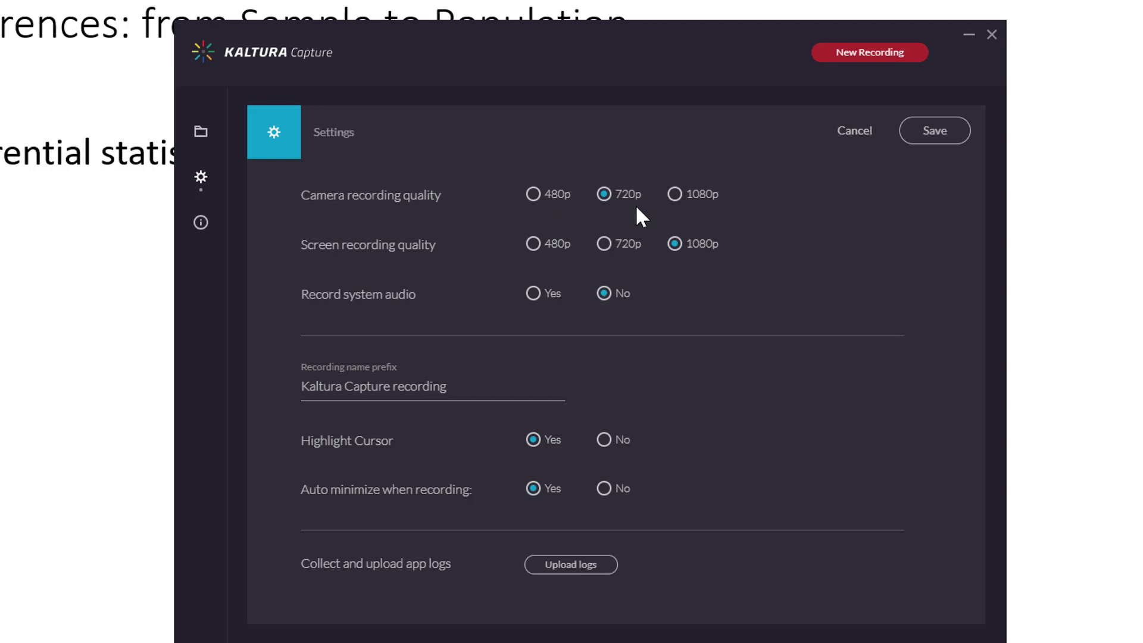
{"action": "mouse_move", "coordinate": [632, 216]}
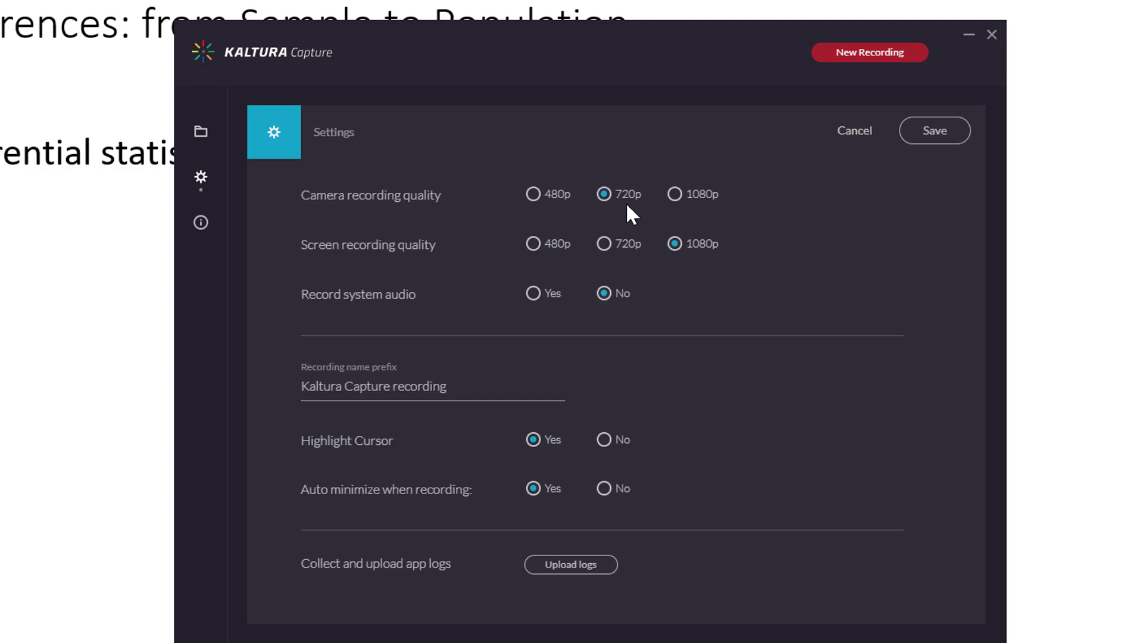
{"action": "mouse_move", "coordinate": [366, 341]}
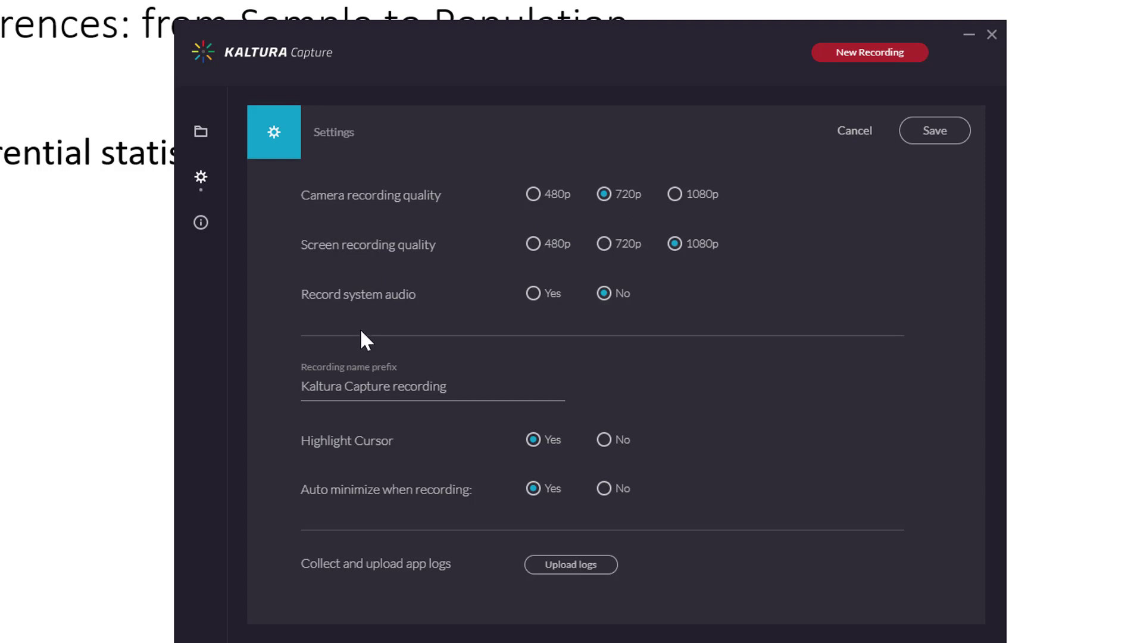
{"action": "mouse_move", "coordinate": [619, 314]}
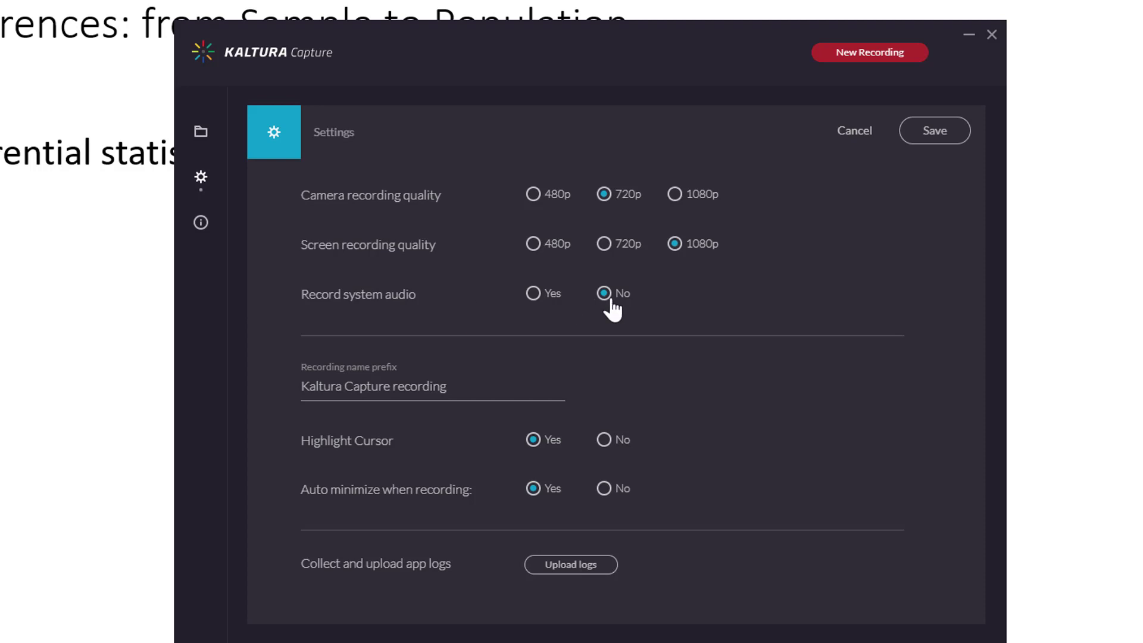
{"action": "mouse_move", "coordinate": [590, 315]}
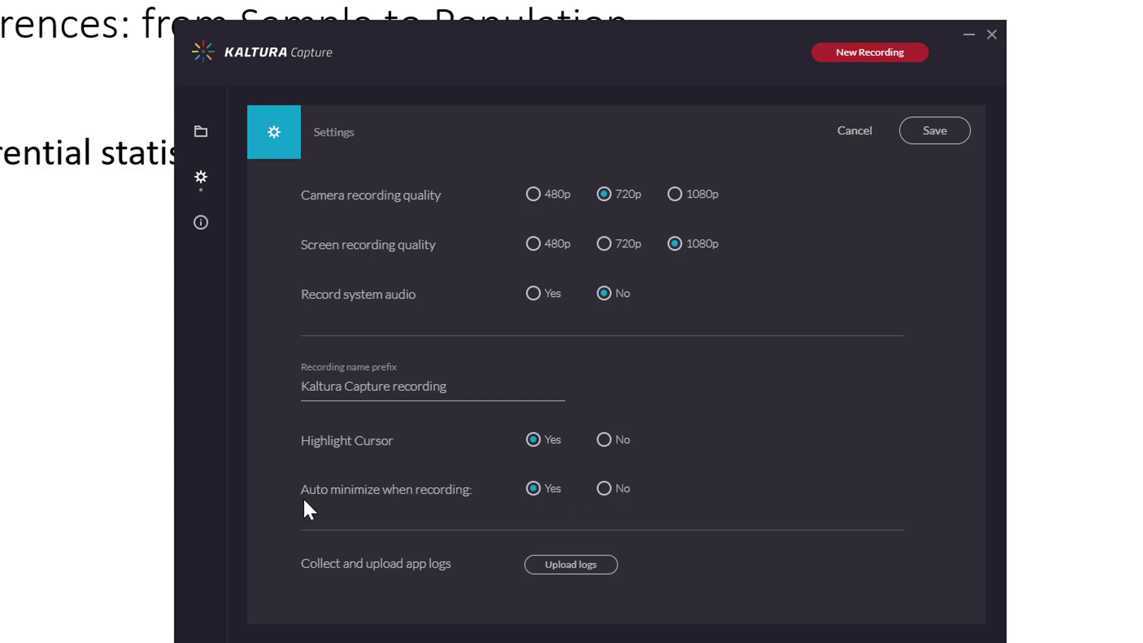
{"action": "mouse_move", "coordinate": [547, 509]}
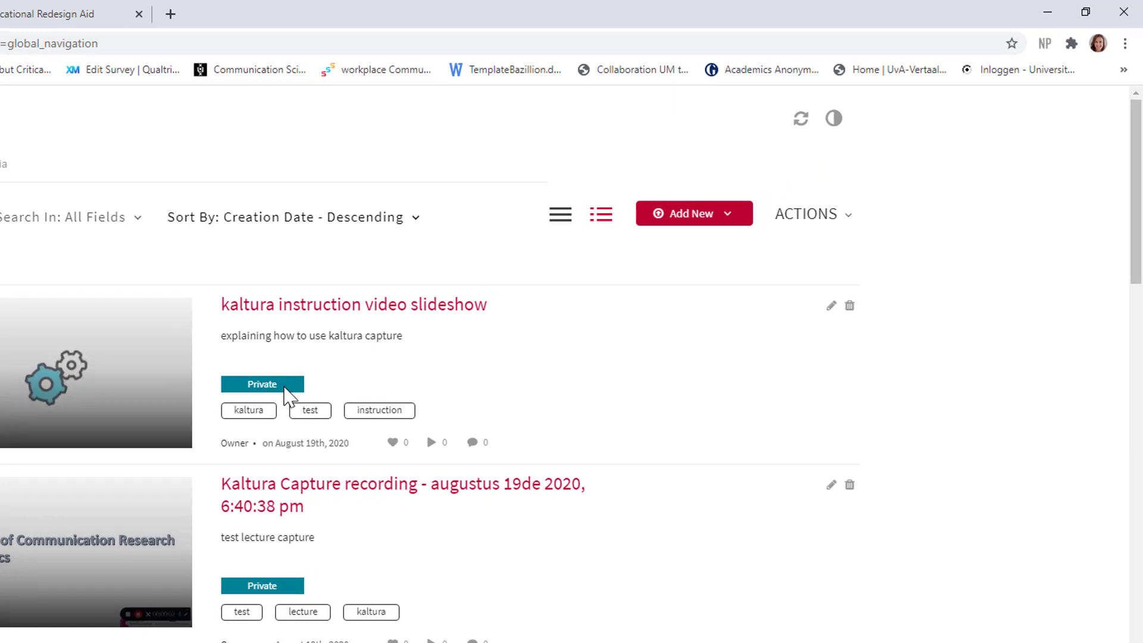
{"action": "mouse_move", "coordinate": [835, 320]}
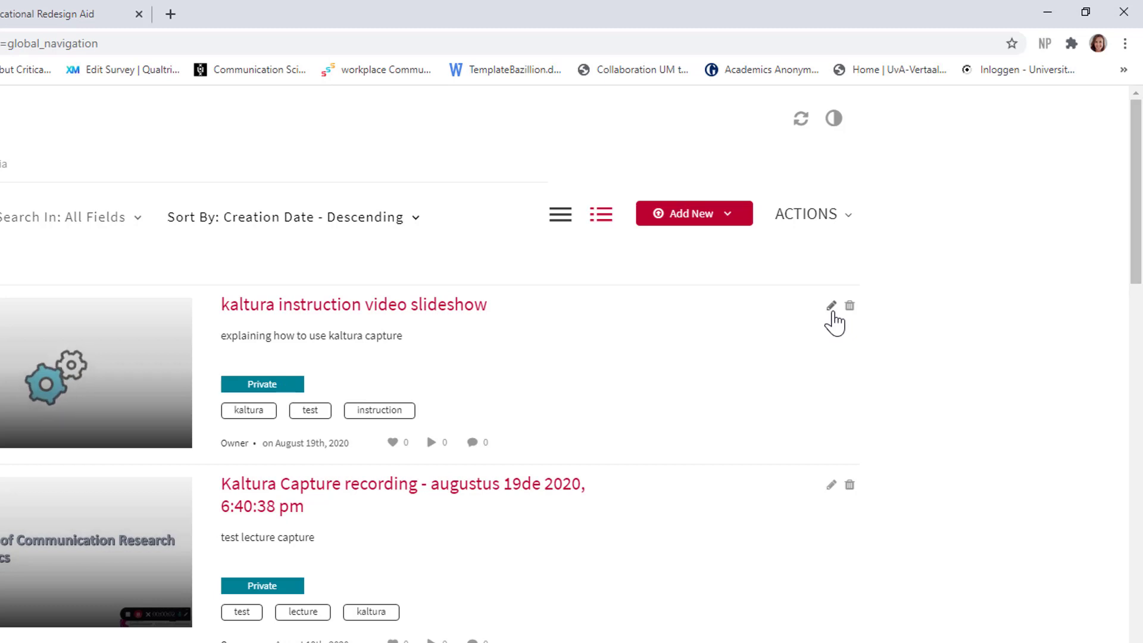
Open the edit page of the uploaded kaltura instruction video slideshow.
{"action": "left_click", "coordinate": [831, 306]}
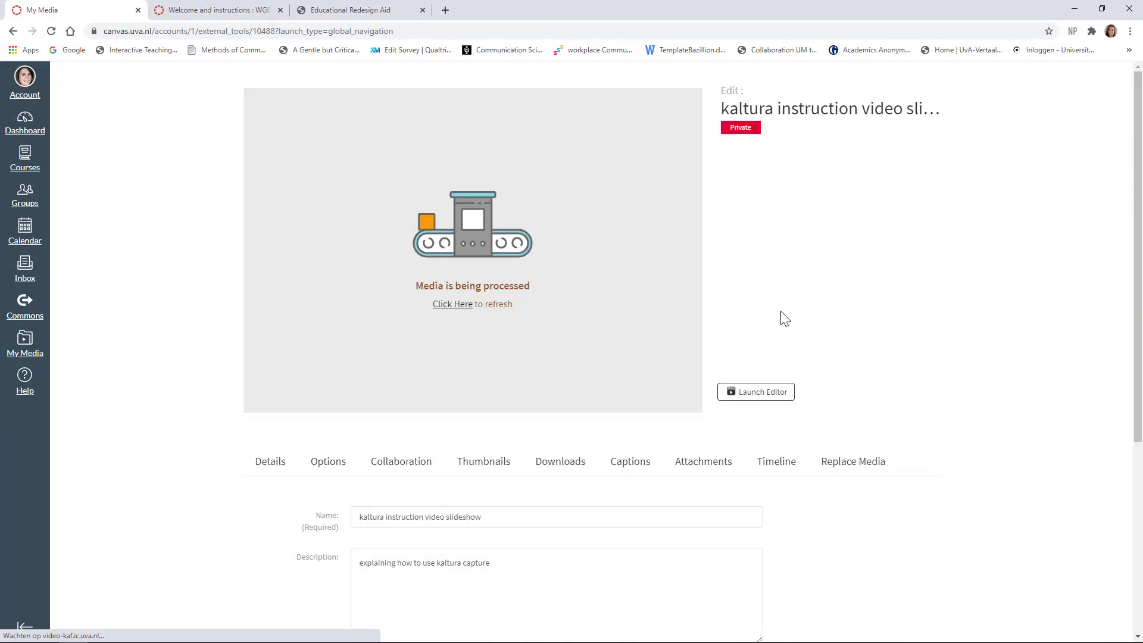
{"action": "left_click", "coordinate": [451, 304]}
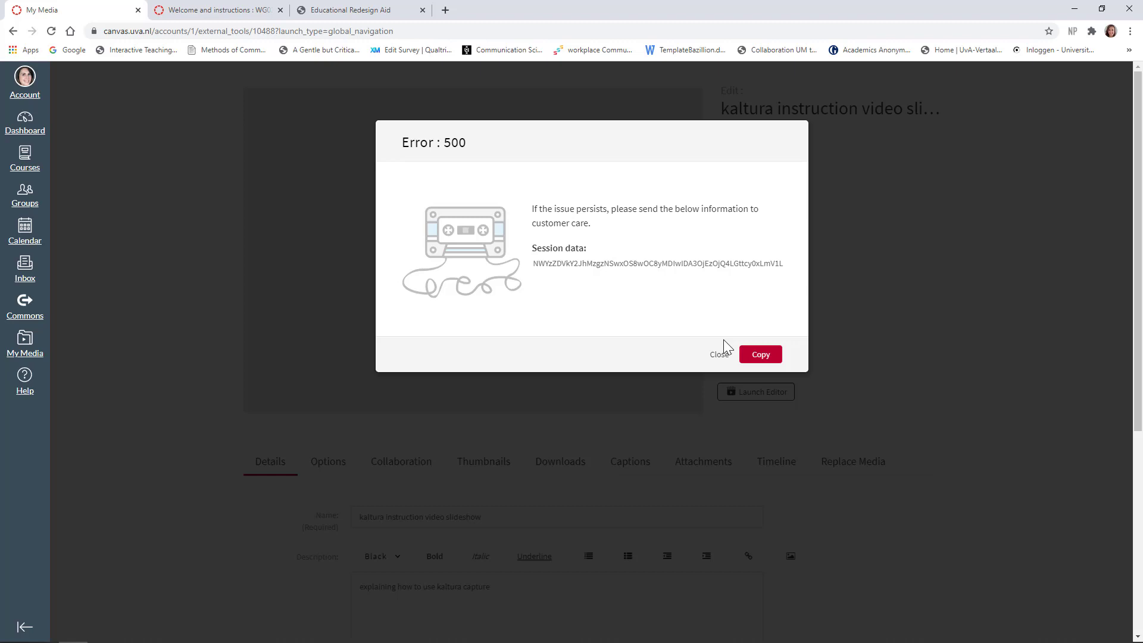
{"action": "mouse_move", "coordinate": [719, 355]}
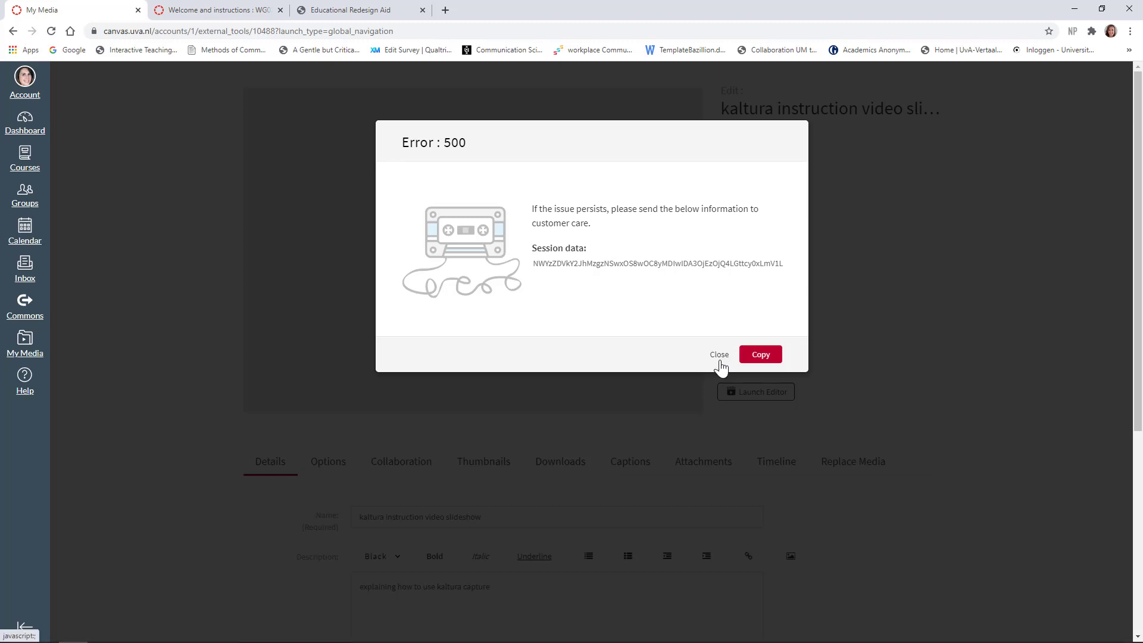
{"action": "left_click", "coordinate": [719, 355]}
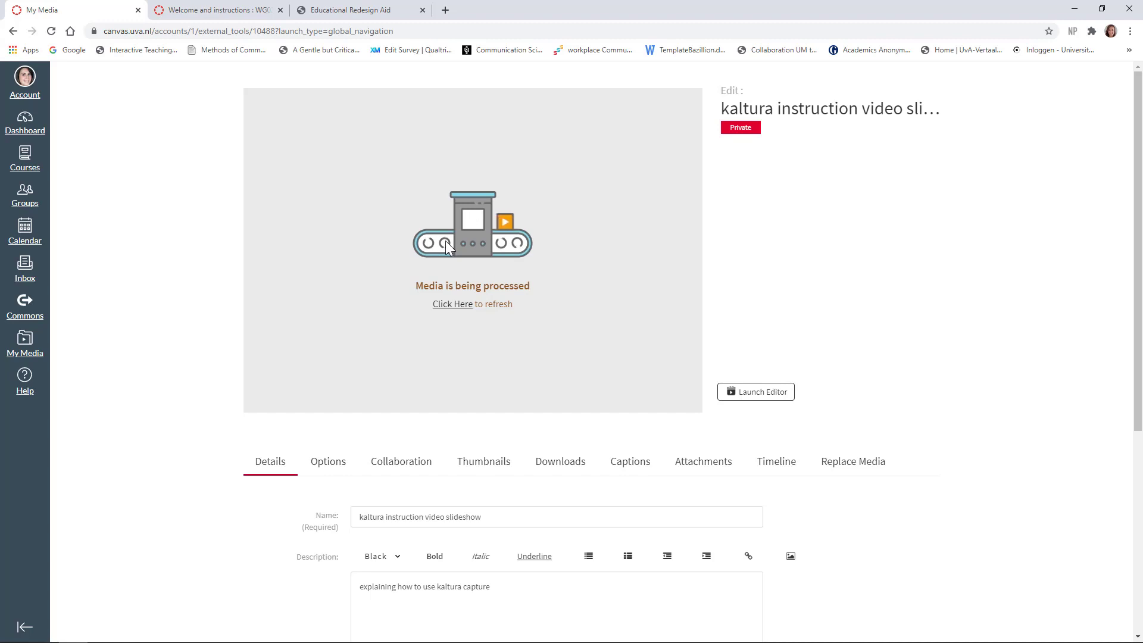
{"action": "scroll", "scroll_direction": "down", "scroll_amount": 3}
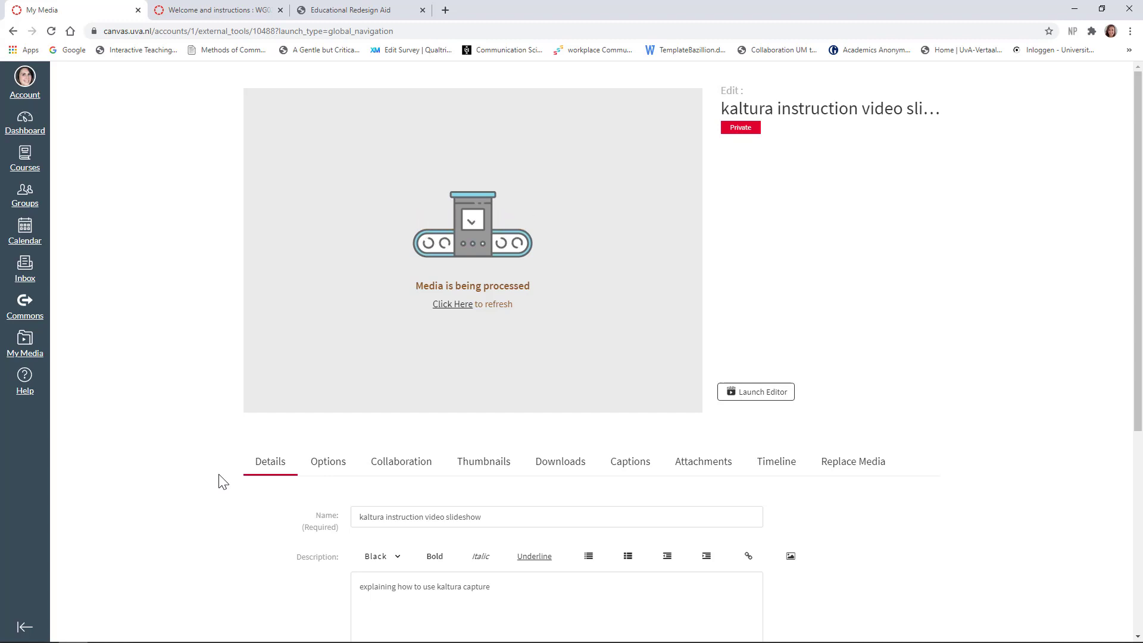
{"action": "scroll", "scroll_direction": "down", "scroll_amount": 3}
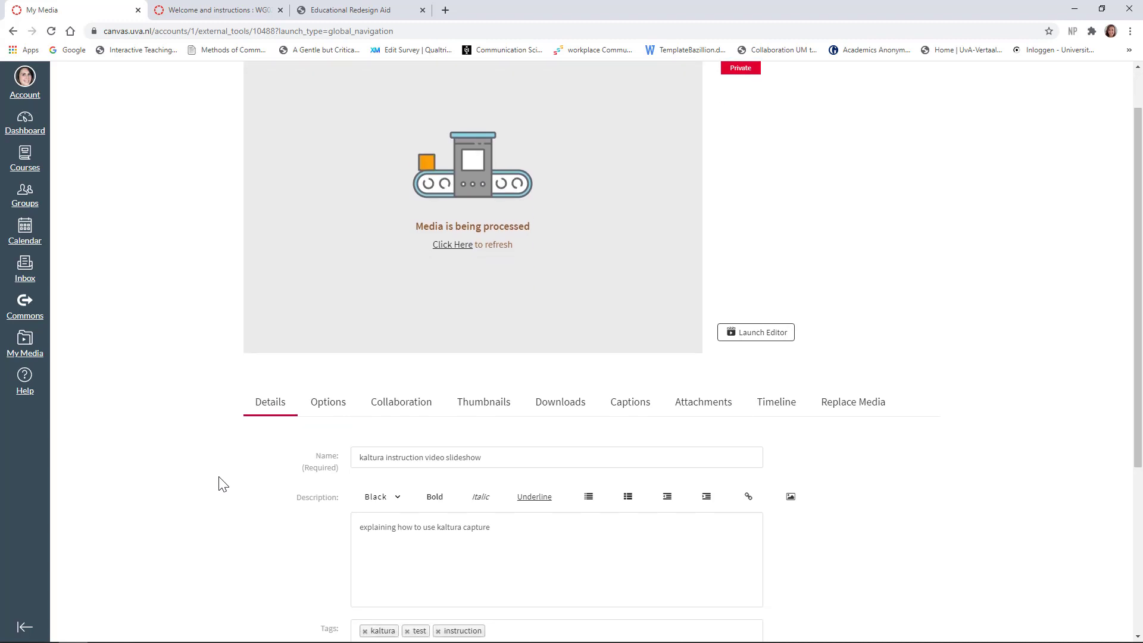
{"action": "left_click", "coordinate": [328, 401]}
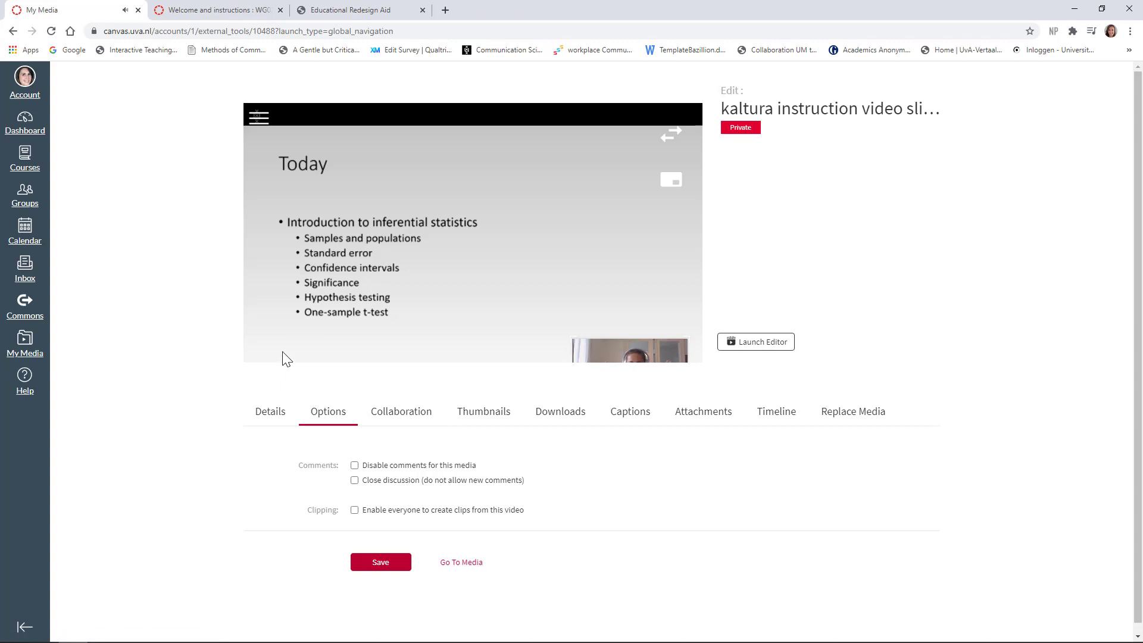
Set an auto-generated presenter frame as the video's thumbnail.
{"action": "left_click", "coordinate": [482, 410]}
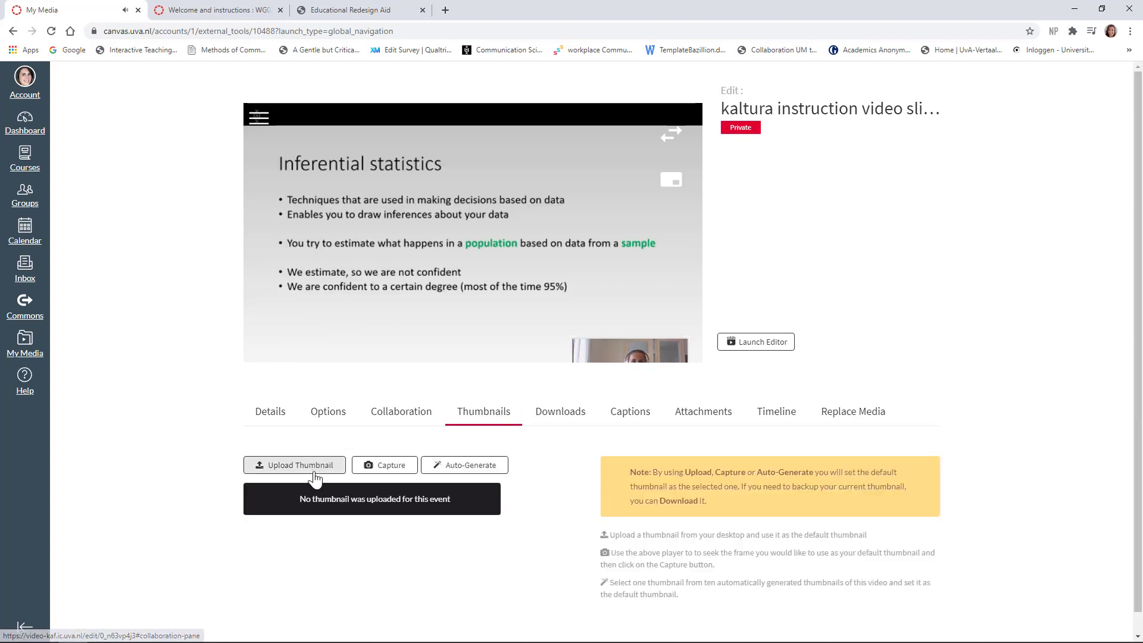
{"action": "left_click", "coordinate": [464, 465]}
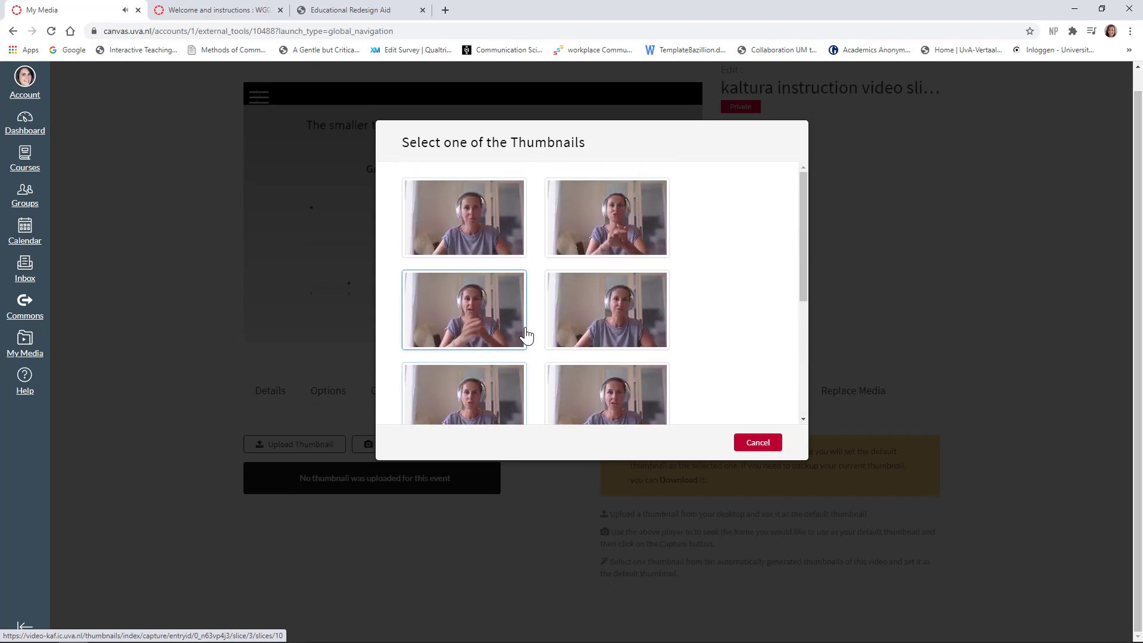
{"action": "scroll", "scroll_direction": "down", "scroll_amount": 3}
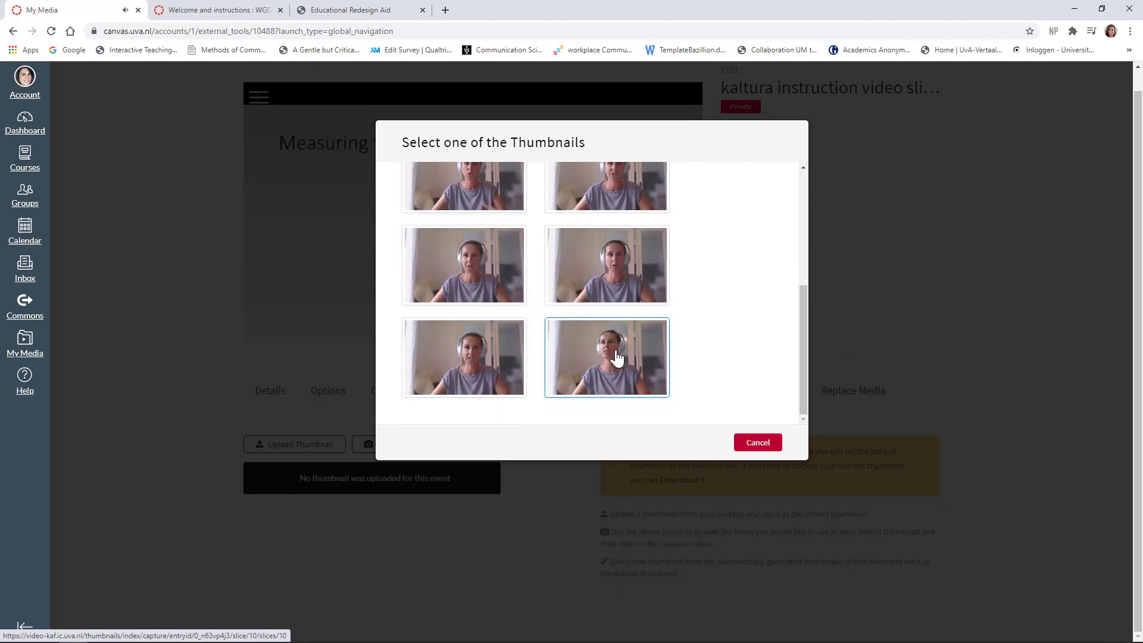
{"action": "left_click", "coordinate": [607, 356]}
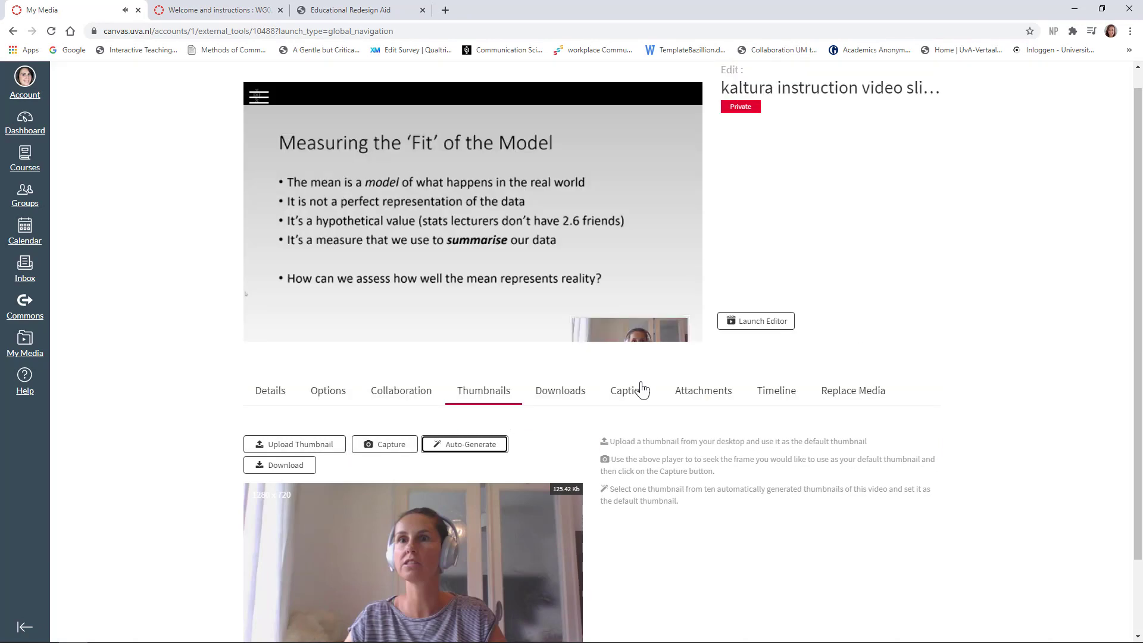
Review the empty download formats, captions and attachments settings.
{"action": "left_click", "coordinate": [559, 391]}
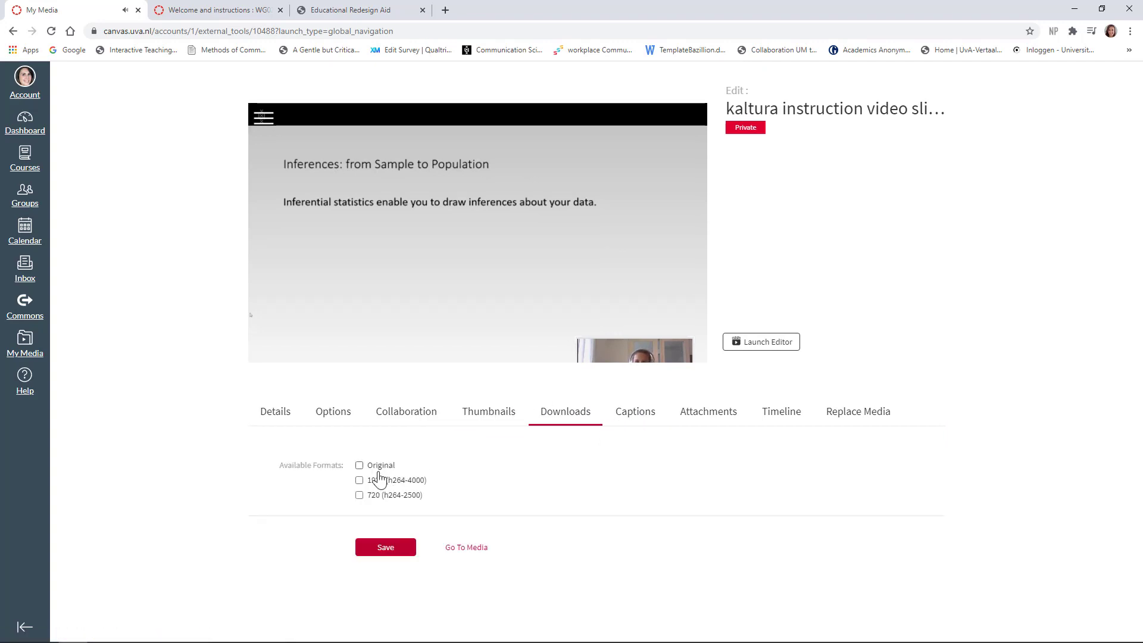
{"action": "mouse_move", "coordinate": [655, 431]}
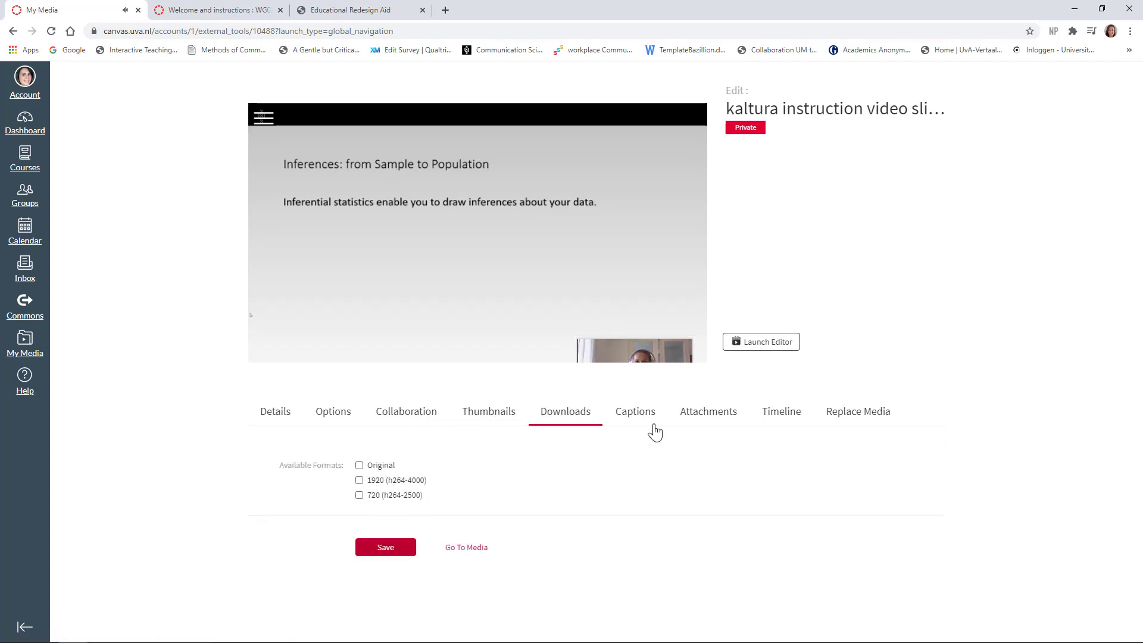
{"action": "left_click", "coordinate": [635, 411]}
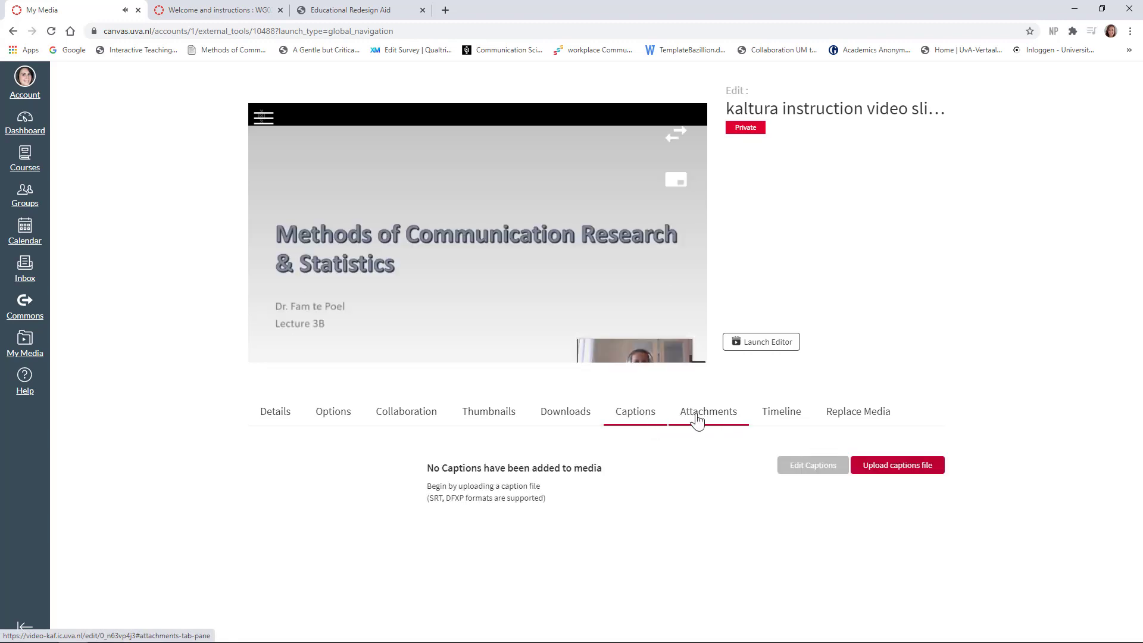
{"action": "left_click", "coordinate": [707, 411]}
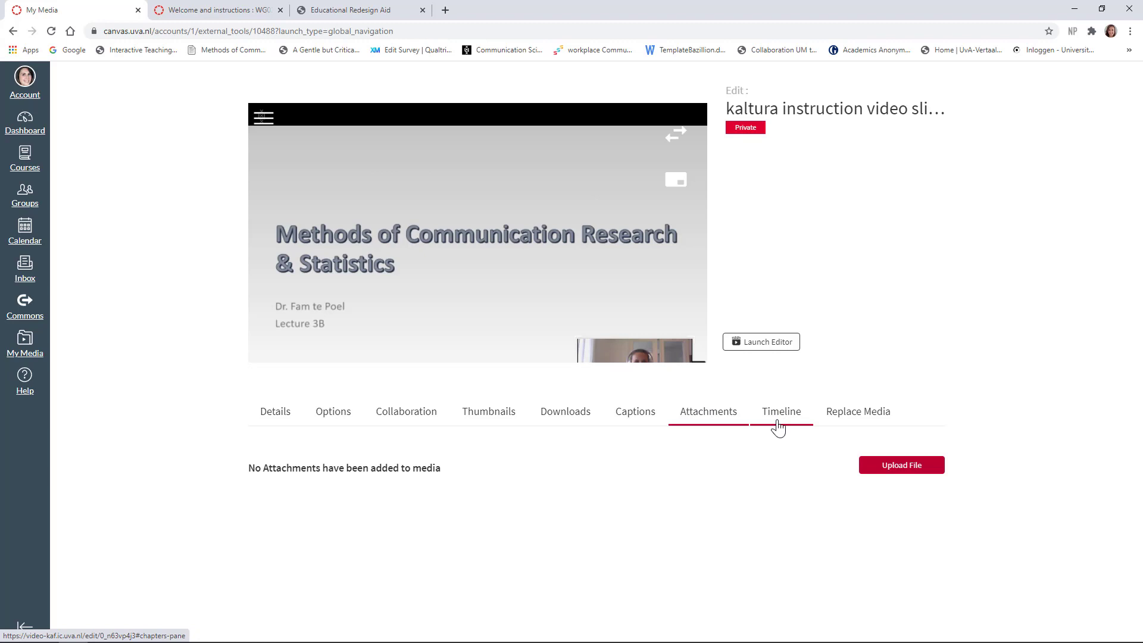
Show the video's chapter timeline with the slide list open in the player.
{"action": "left_click", "coordinate": [781, 411]}
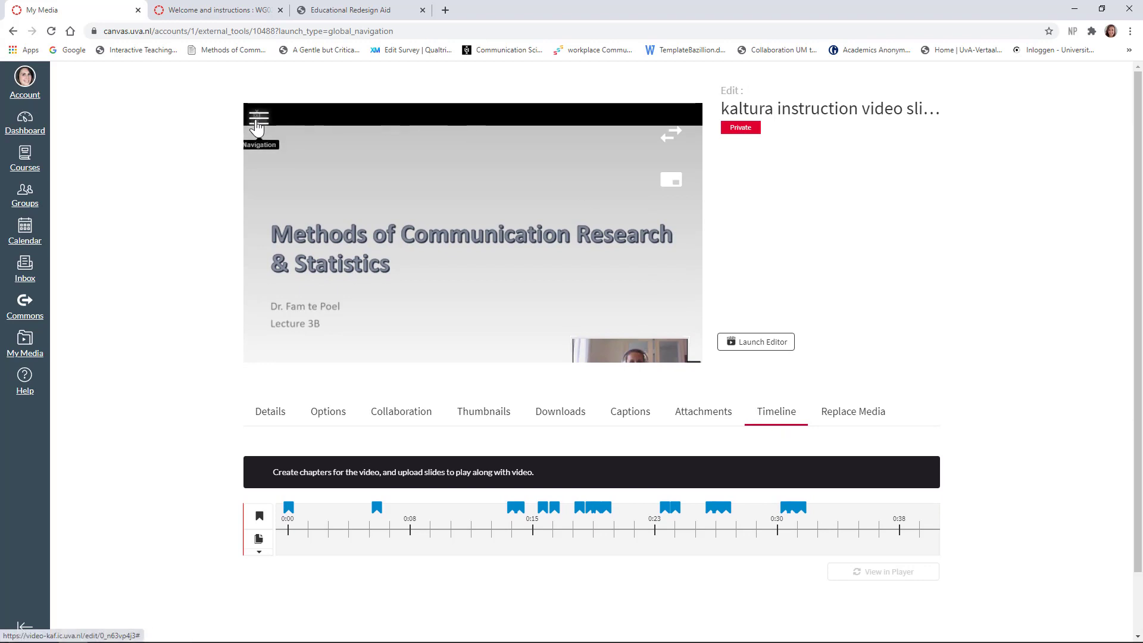
{"action": "left_click", "coordinate": [259, 119]}
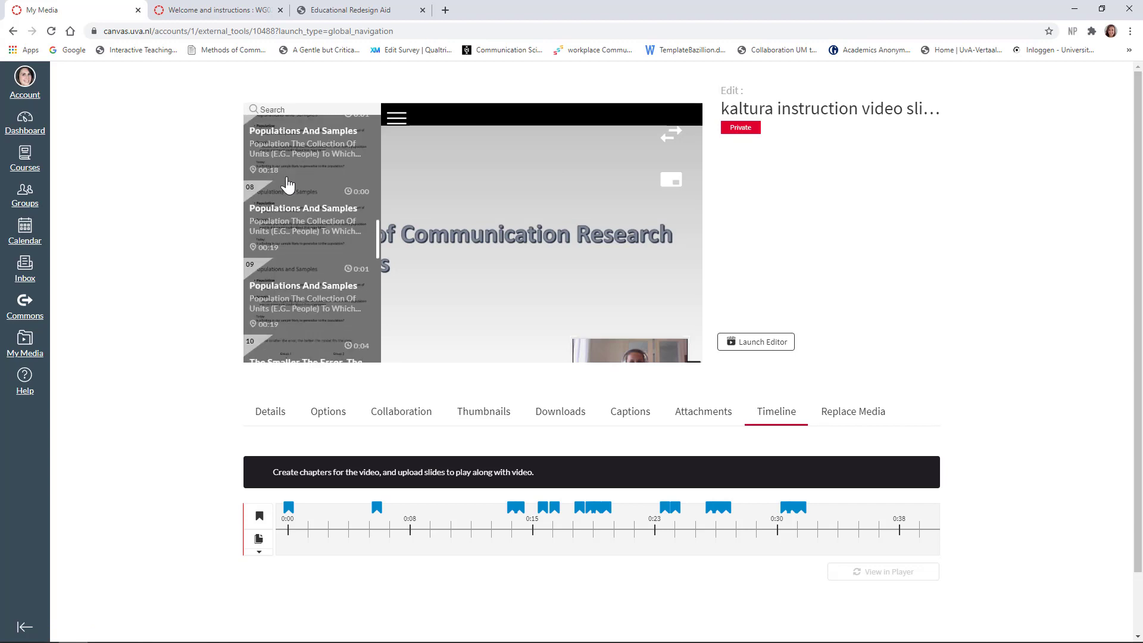
{"action": "scroll", "scroll_direction": "down", "scroll_amount": 3}
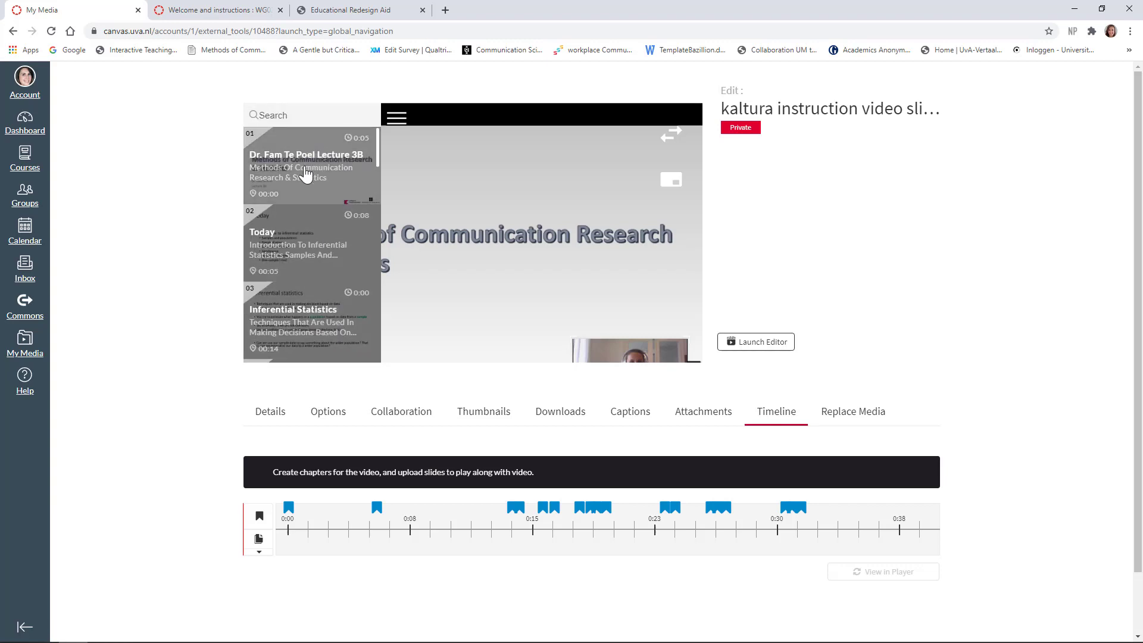
{"action": "scroll", "scroll_direction": "down", "scroll_amount": 3}
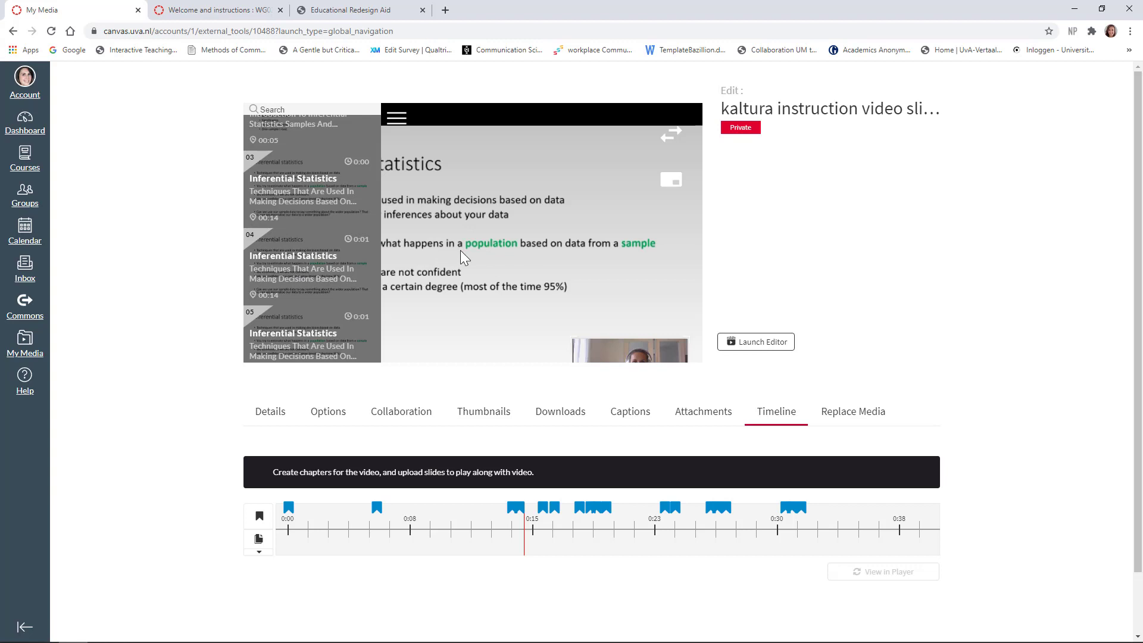
{"action": "mouse_move", "coordinate": [525, 260]}
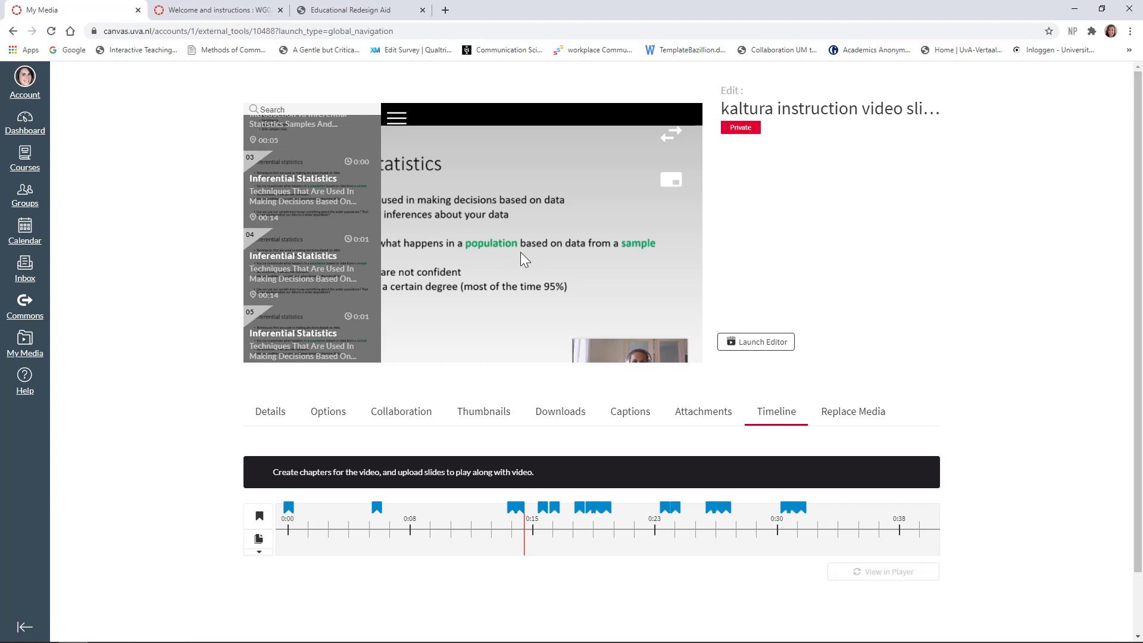
{"action": "mouse_move", "coordinate": [496, 275]}
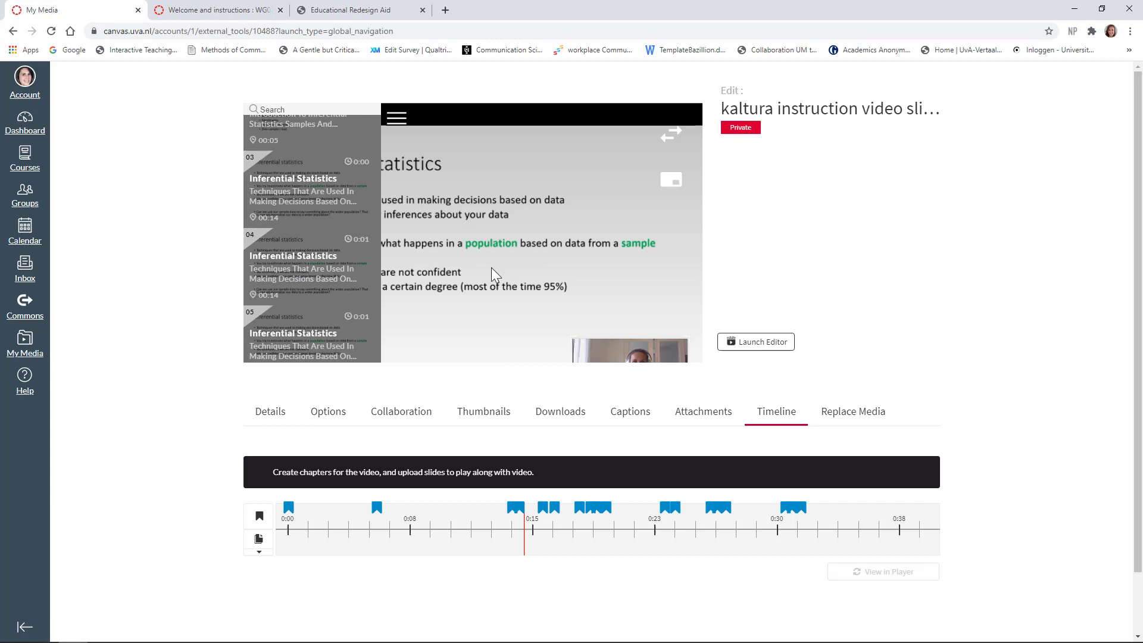
{"action": "scroll", "scroll_direction": "down", "scroll_amount": 3}
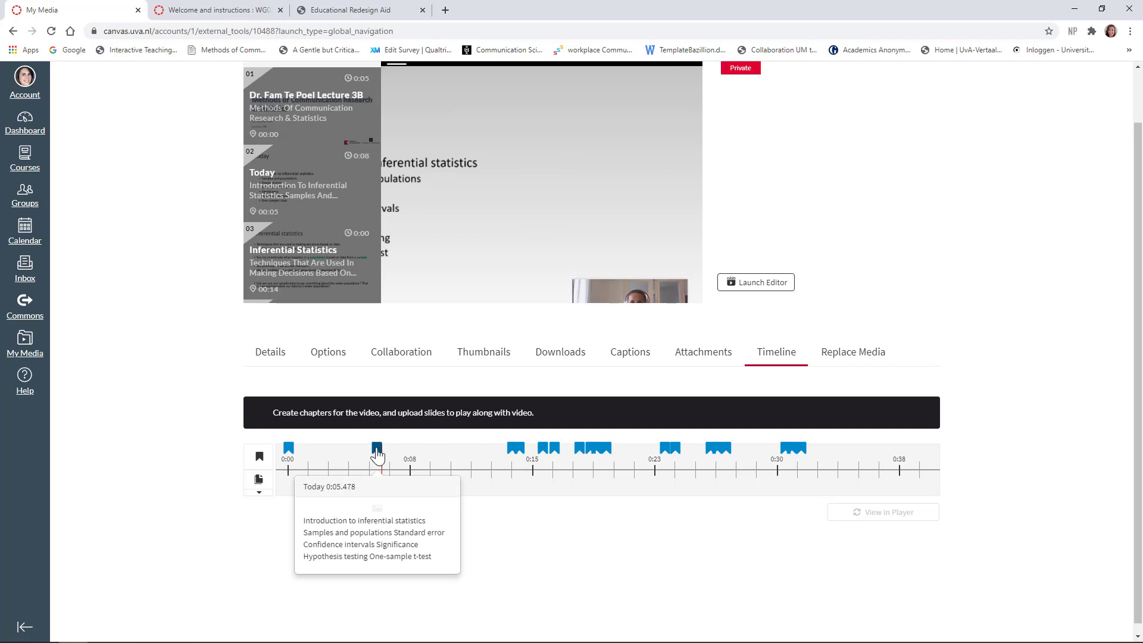
Delete the auto-created Today chapter from the video's timeline.
{"action": "left_click", "coordinate": [377, 449]}
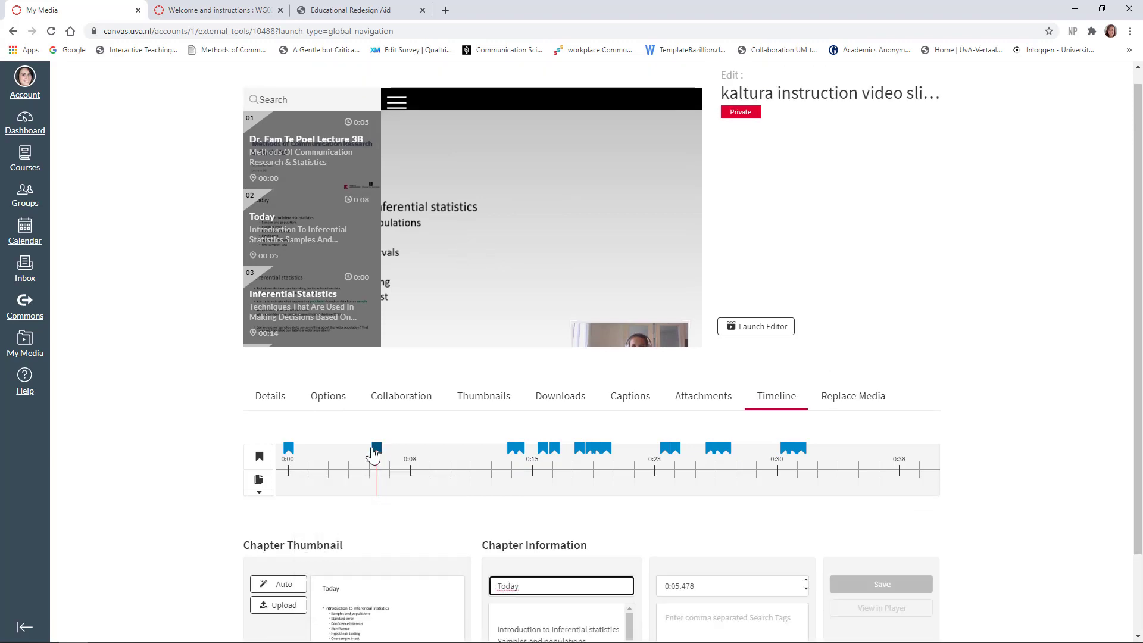
{"action": "scroll", "scroll_direction": "down", "scroll_amount": 3}
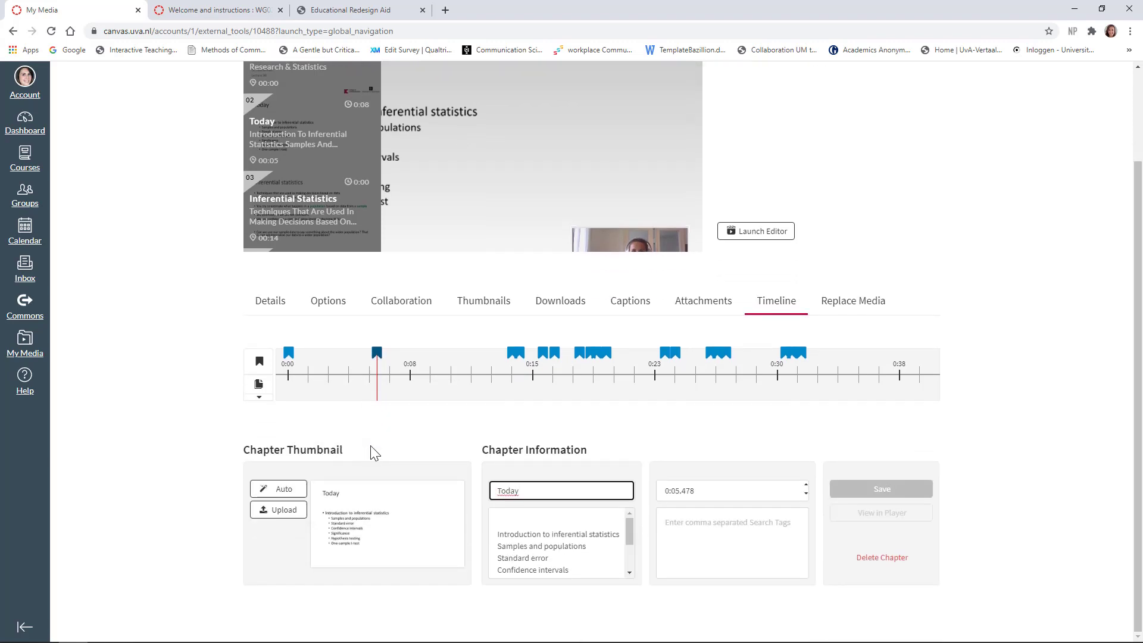
{"action": "left_click", "coordinate": [560, 489]}
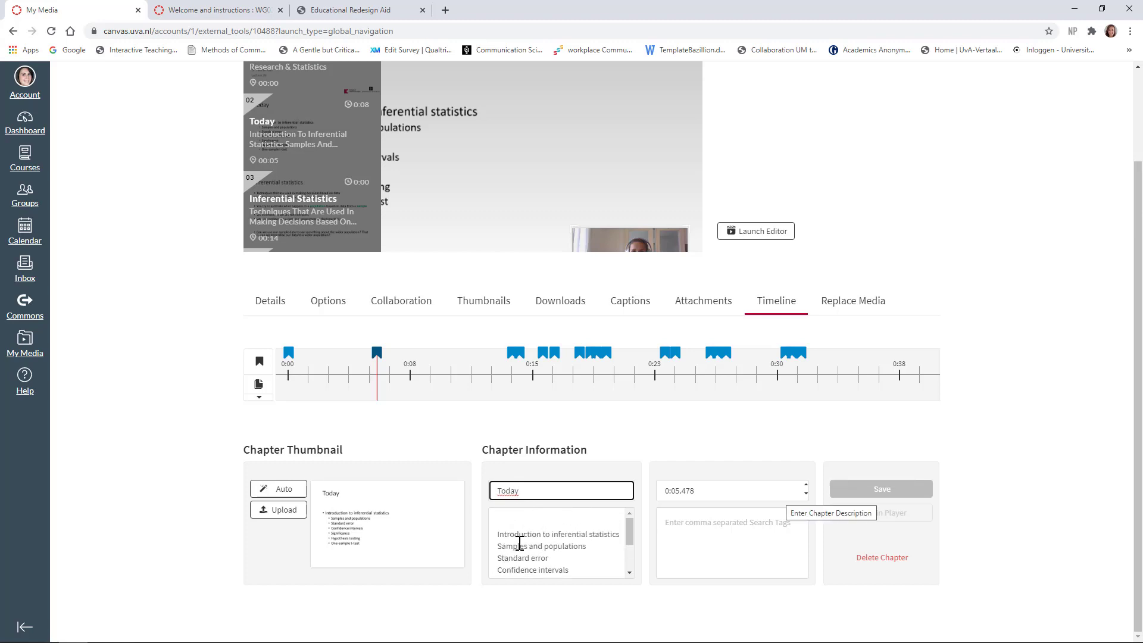
{"action": "mouse_move", "coordinate": [579, 436]}
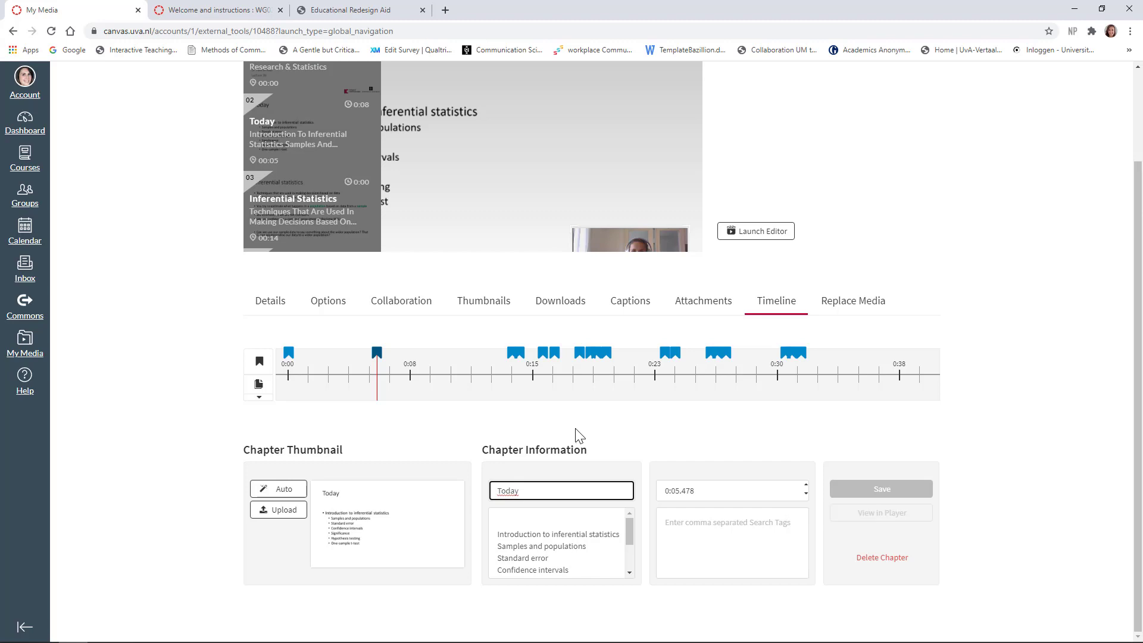
{"action": "mouse_move", "coordinate": [569, 433]}
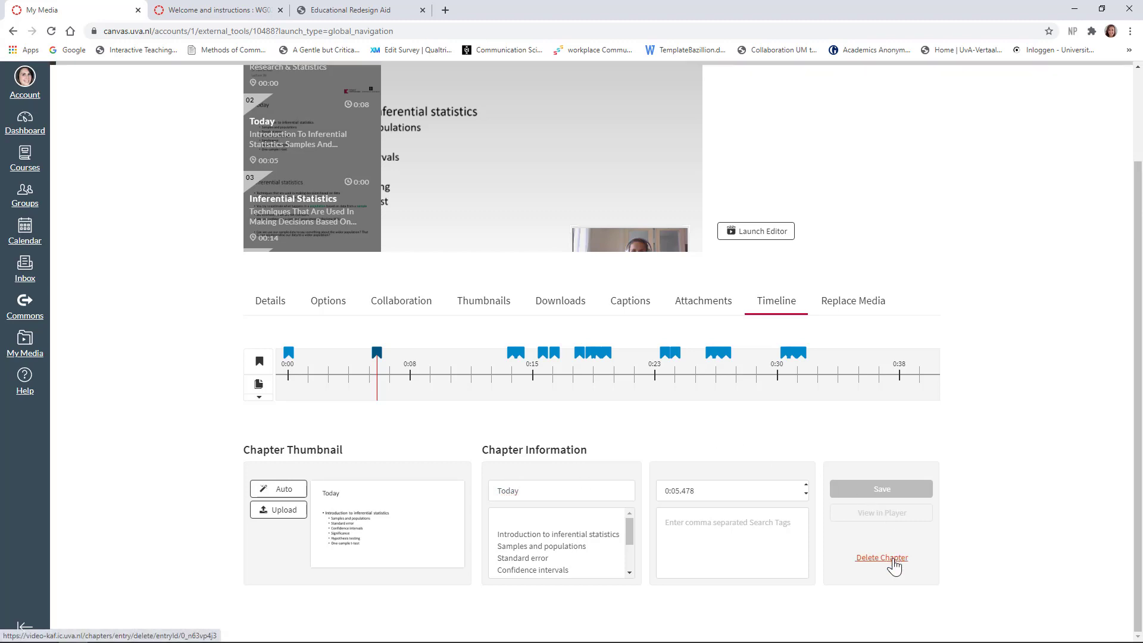
{"action": "left_click", "coordinate": [881, 558]}
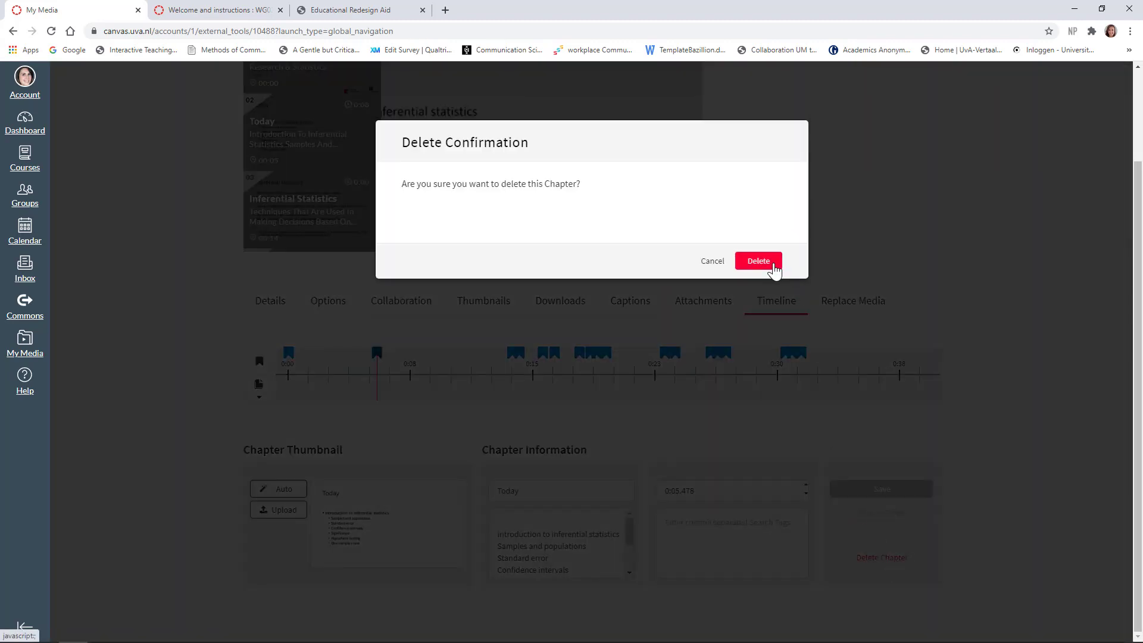
{"action": "left_click", "coordinate": [758, 261]}
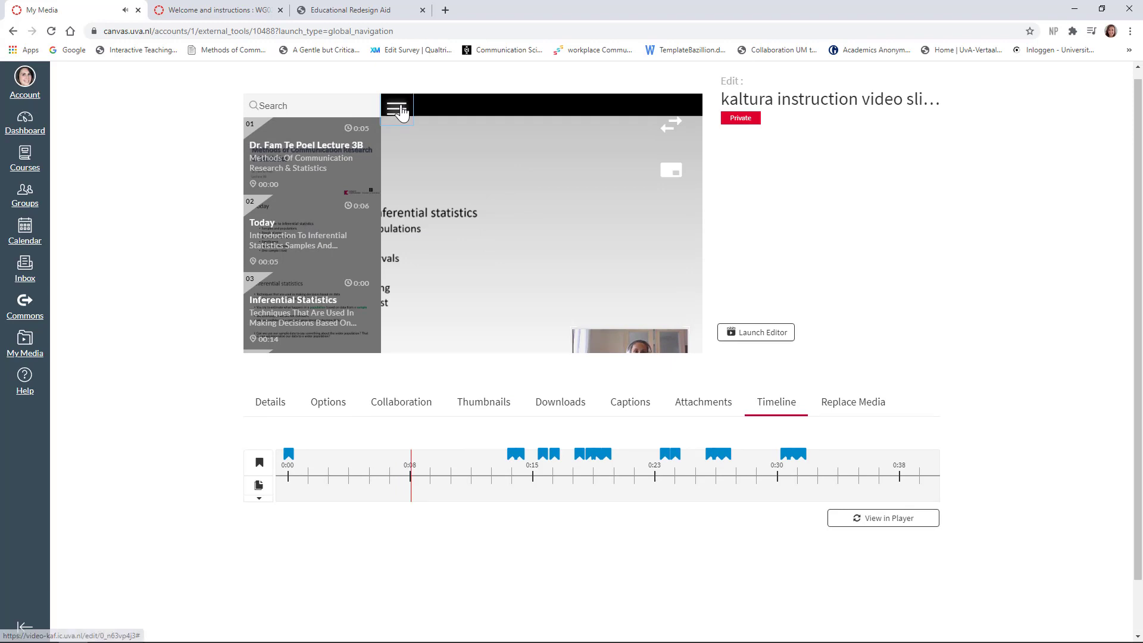
Hide the slide list and start a new chapter at about 0:07 on the timeline.
{"action": "left_click", "coordinate": [398, 108]}
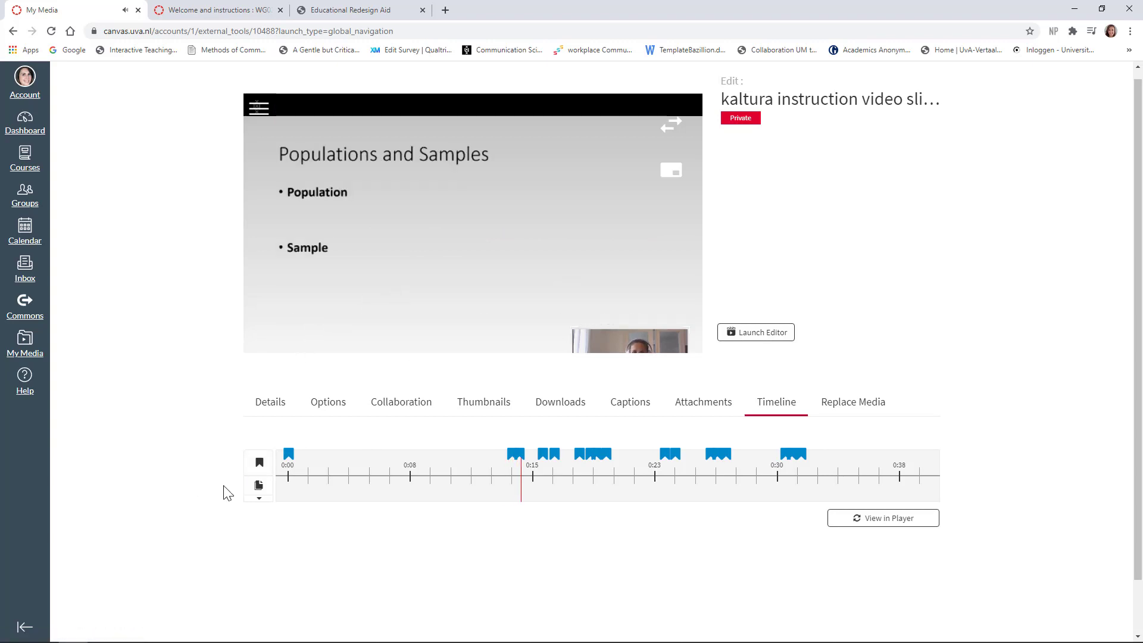
{"action": "mouse_move", "coordinate": [671, 167]}
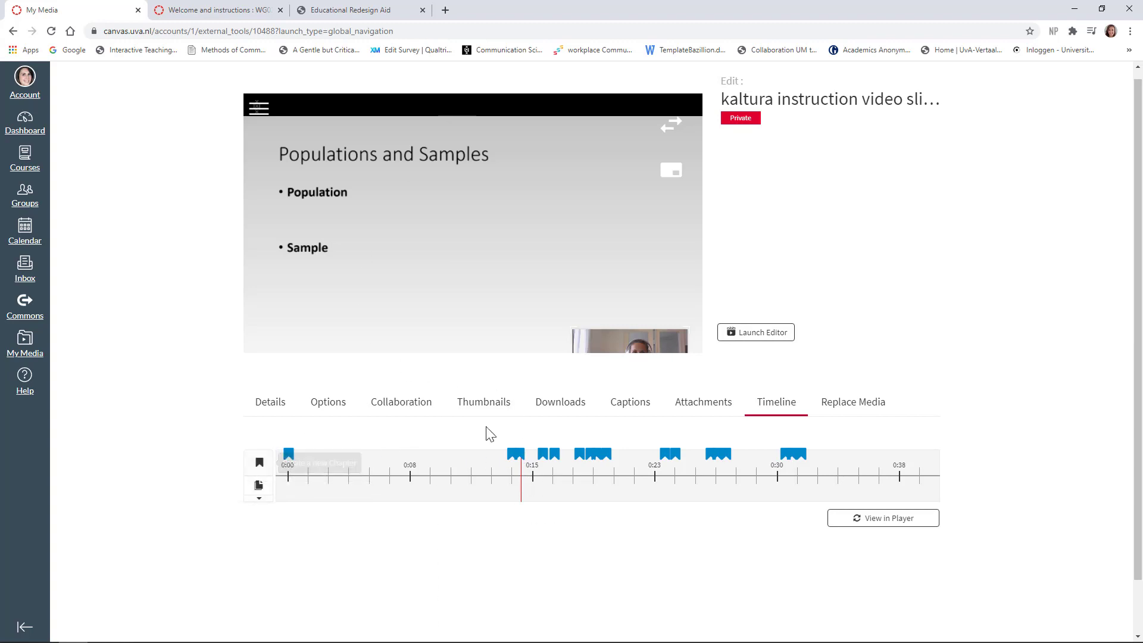
{"action": "left_click", "coordinate": [414, 454]}
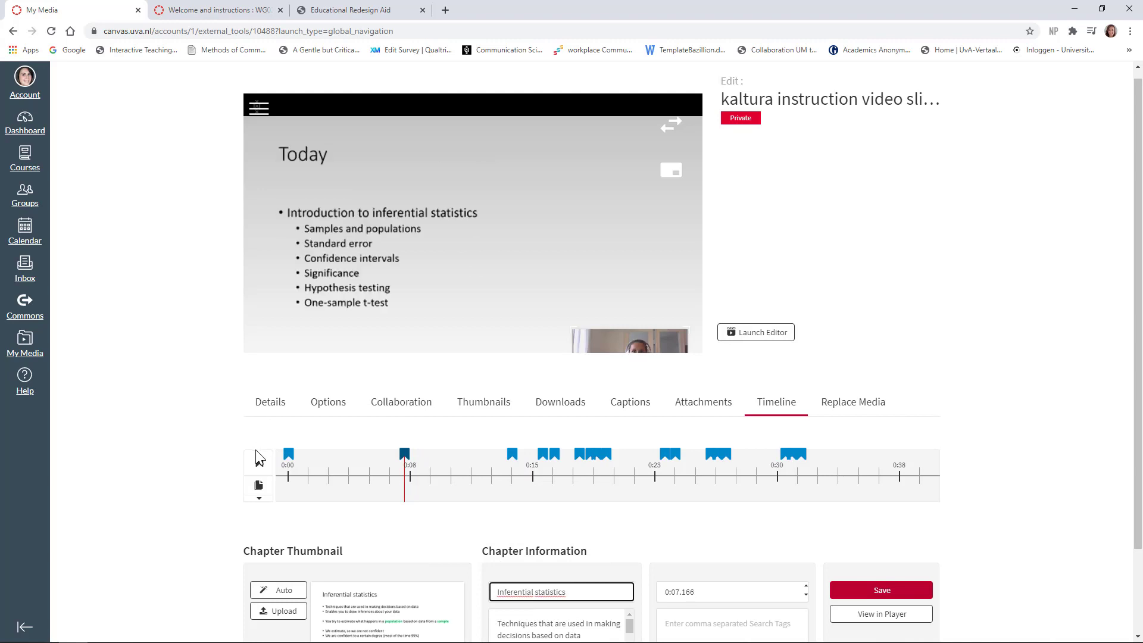
{"action": "mouse_move", "coordinate": [259, 462]}
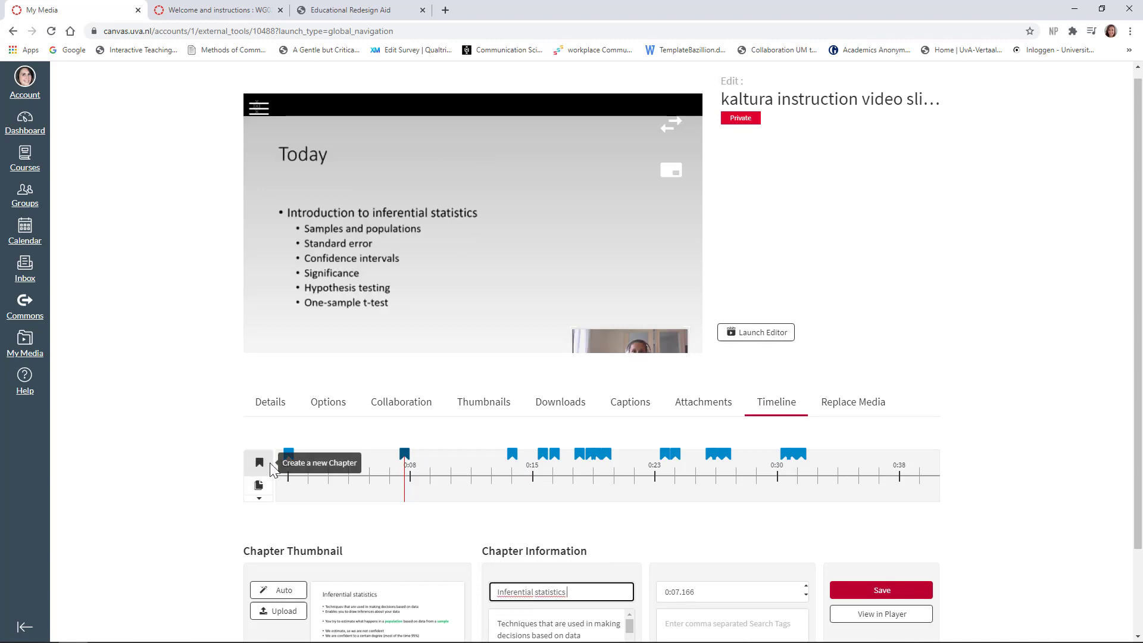
{"action": "left_click", "coordinate": [259, 462]}
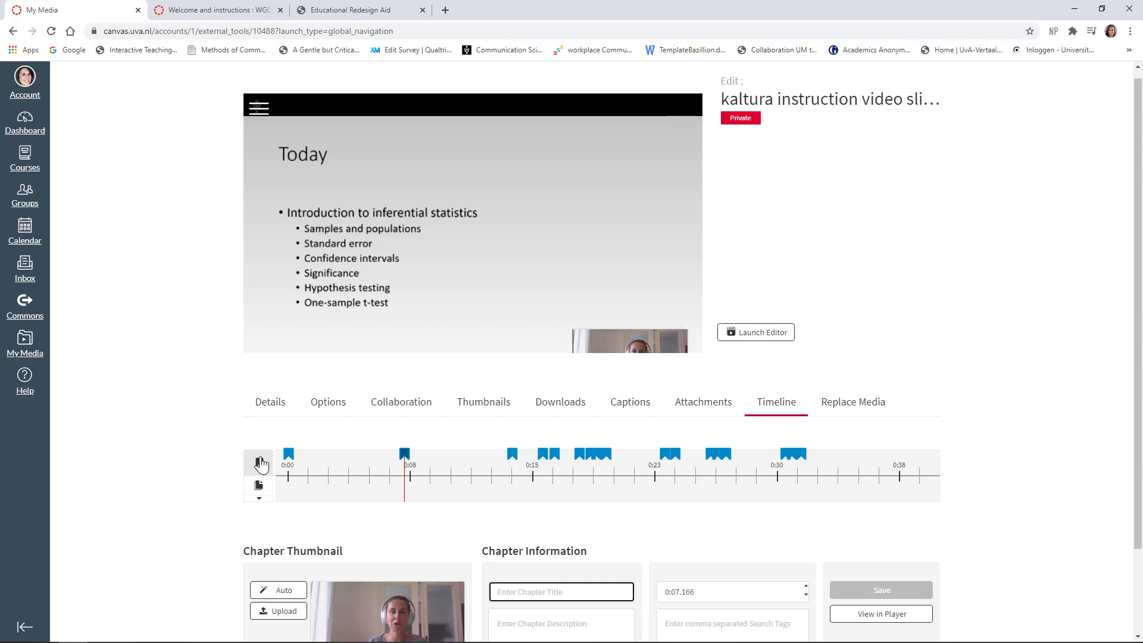
{"action": "scroll", "scroll_direction": "down", "scroll_amount": 3}
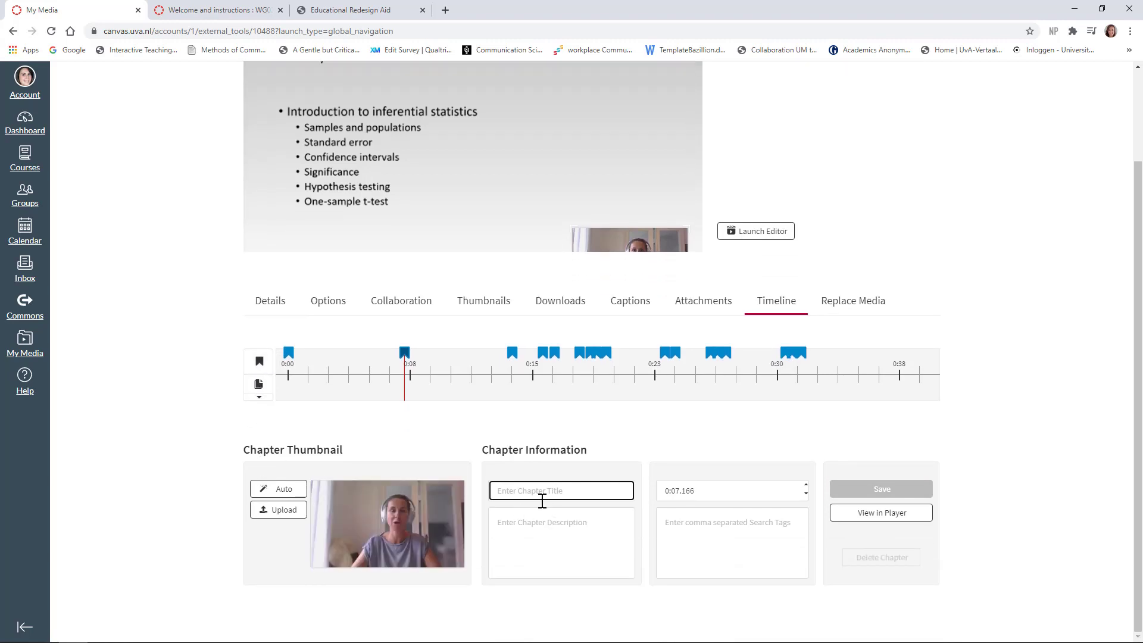
Fill in the chapter title 'Today' and description 'bla bla' and save it.
{"action": "type", "text": "Today"}
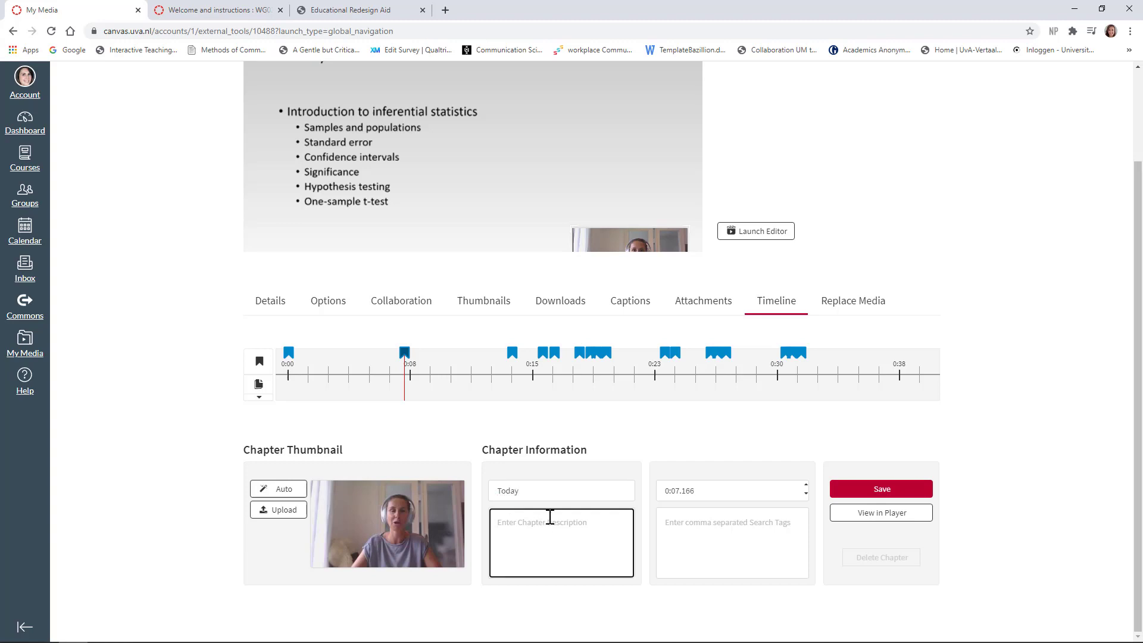
{"action": "type", "text": "bla bla"}
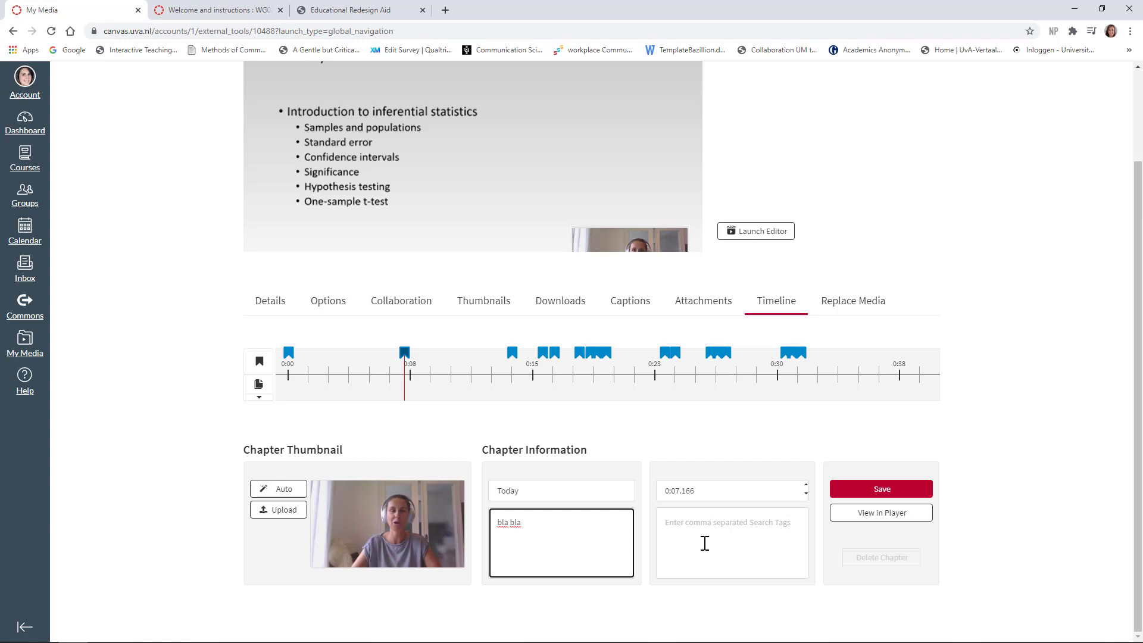
{"action": "left_click", "coordinate": [731, 543]}
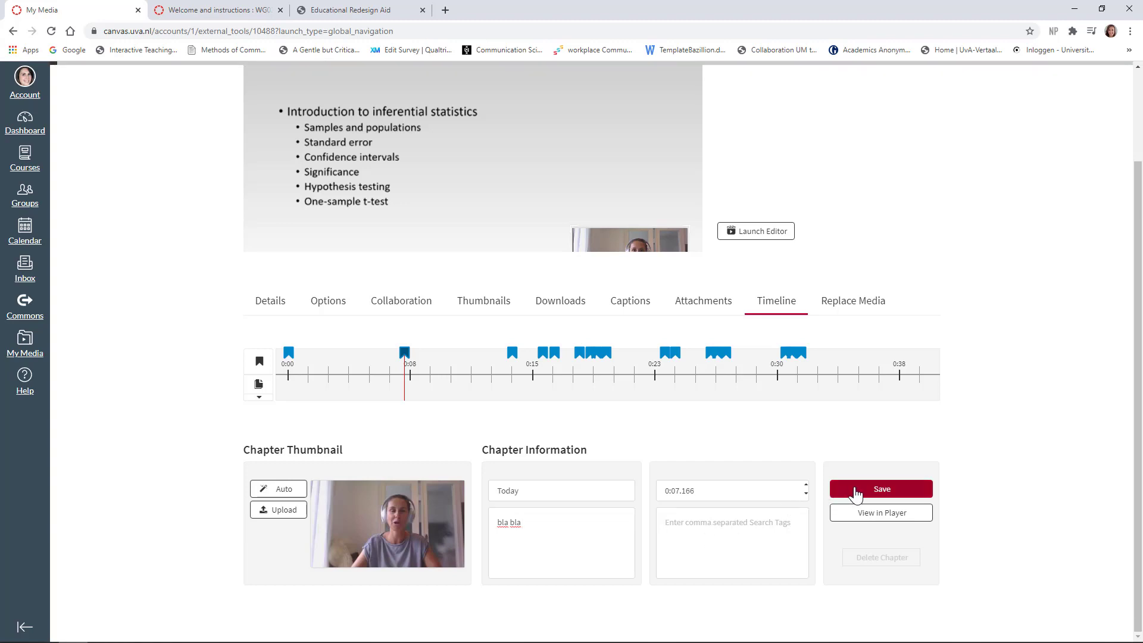
{"action": "left_click", "coordinate": [881, 489]}
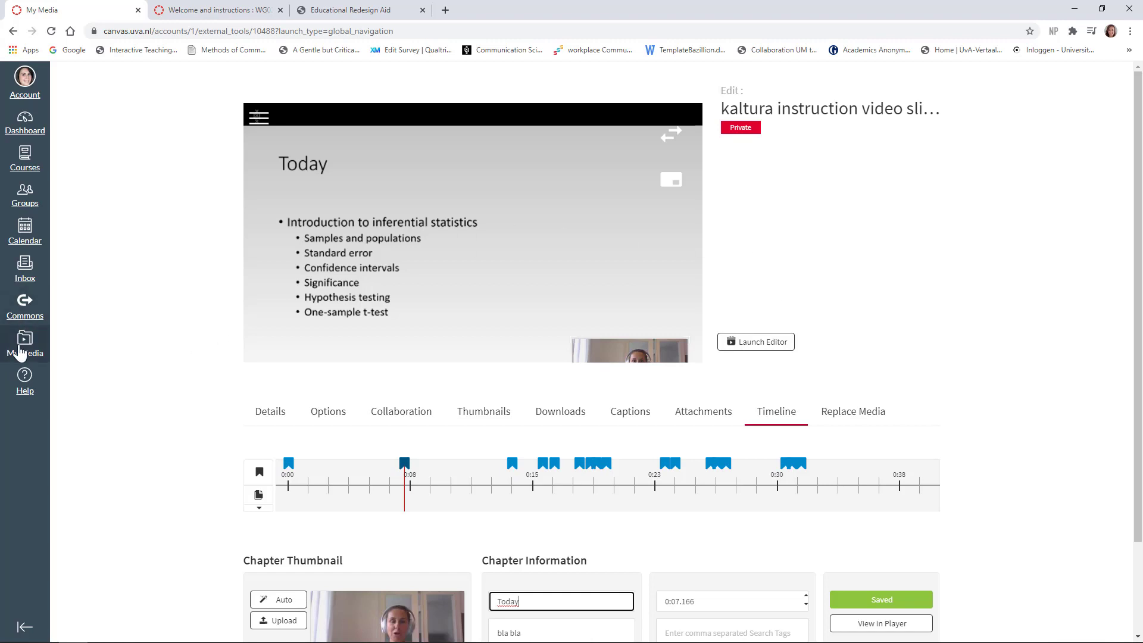
Return to My Media, open 'kaltura instruction video slideshow' and play then pause it.
{"action": "left_click", "coordinate": [25, 349]}
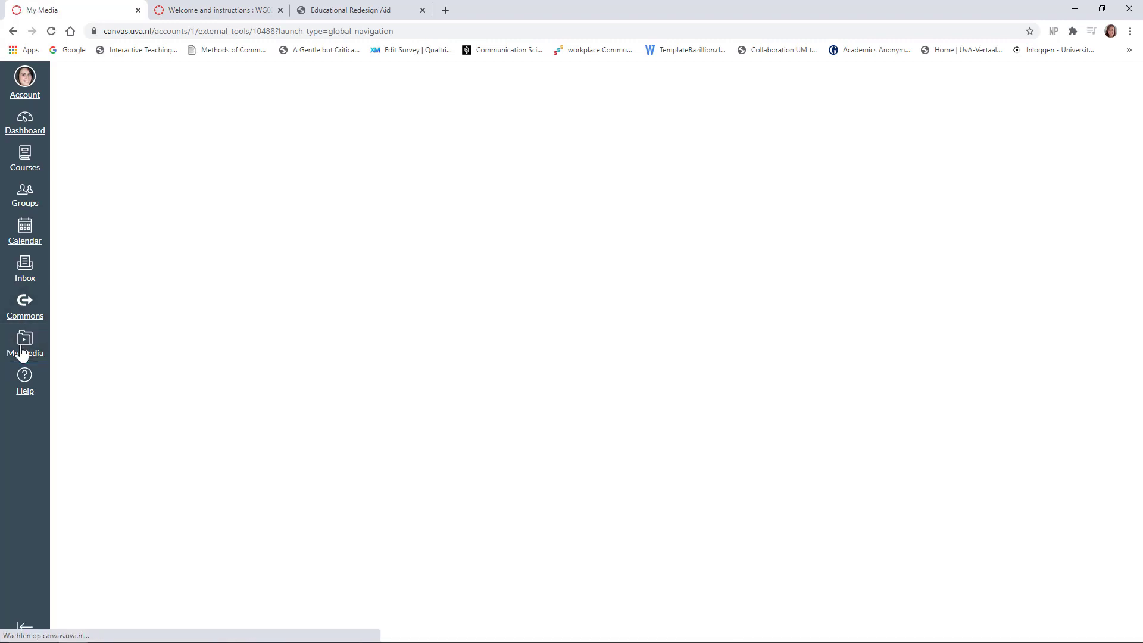
{"action": "left_click", "coordinate": [24, 343]}
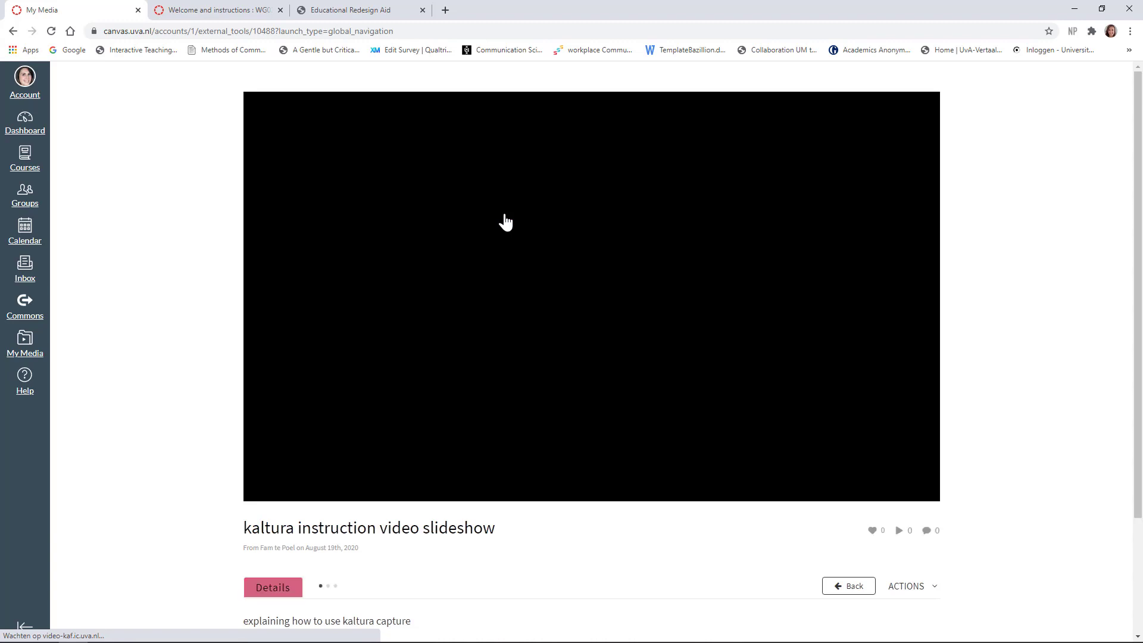
{"action": "left_click", "coordinate": [506, 223]}
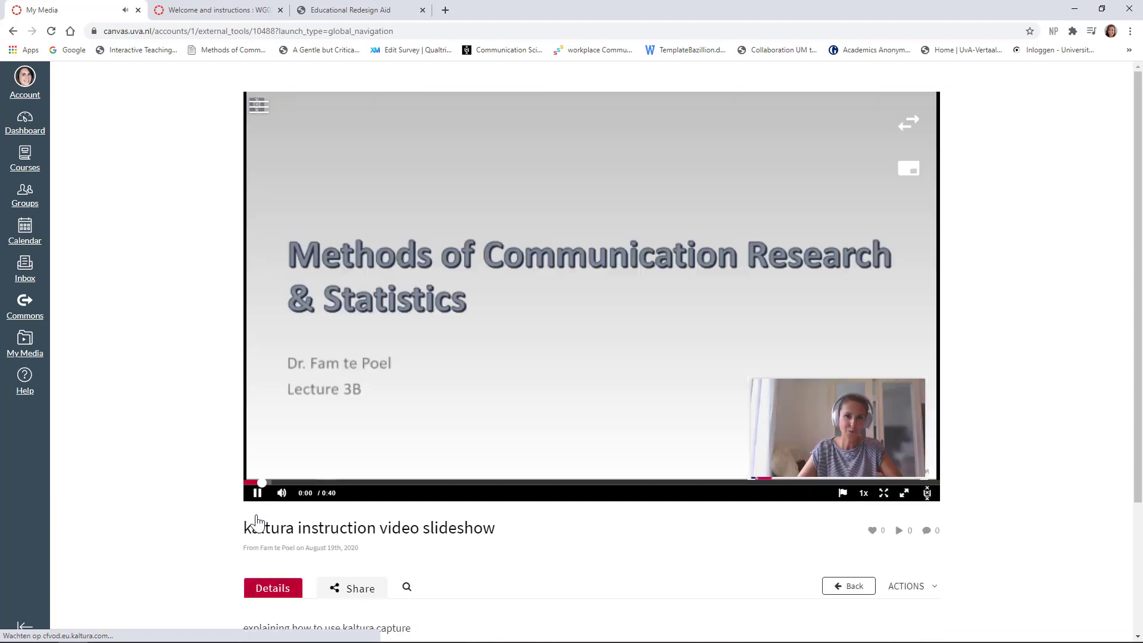
{"action": "left_click", "coordinate": [257, 492]}
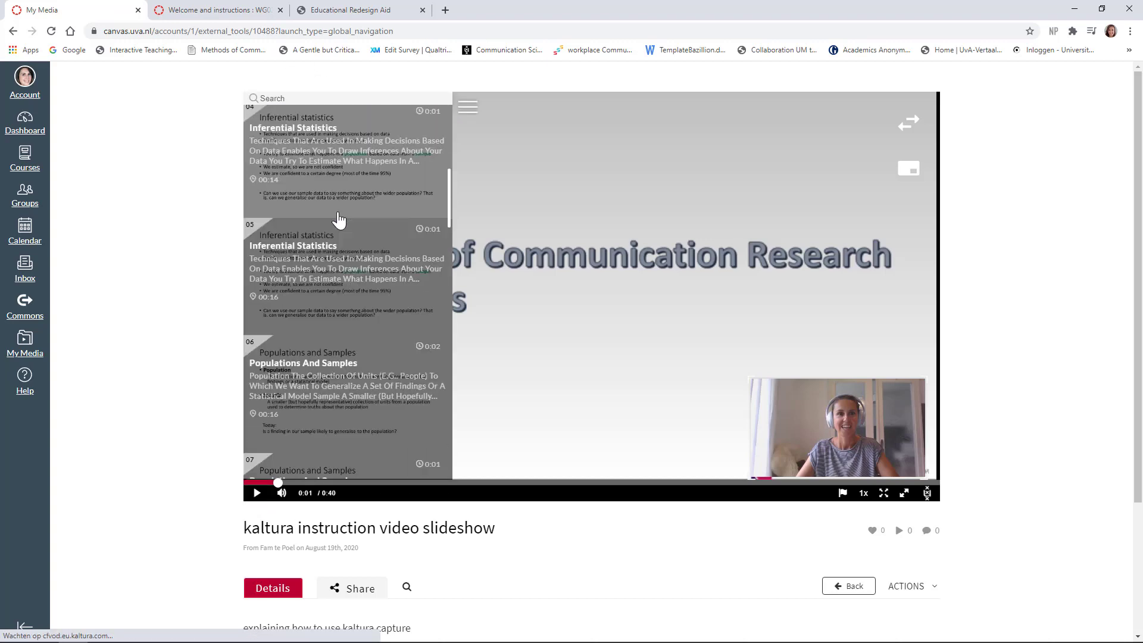
Jump to the Populations and Samples chapter and try the presenter/slides view layouts.
{"action": "left_click", "coordinate": [533, 482]}
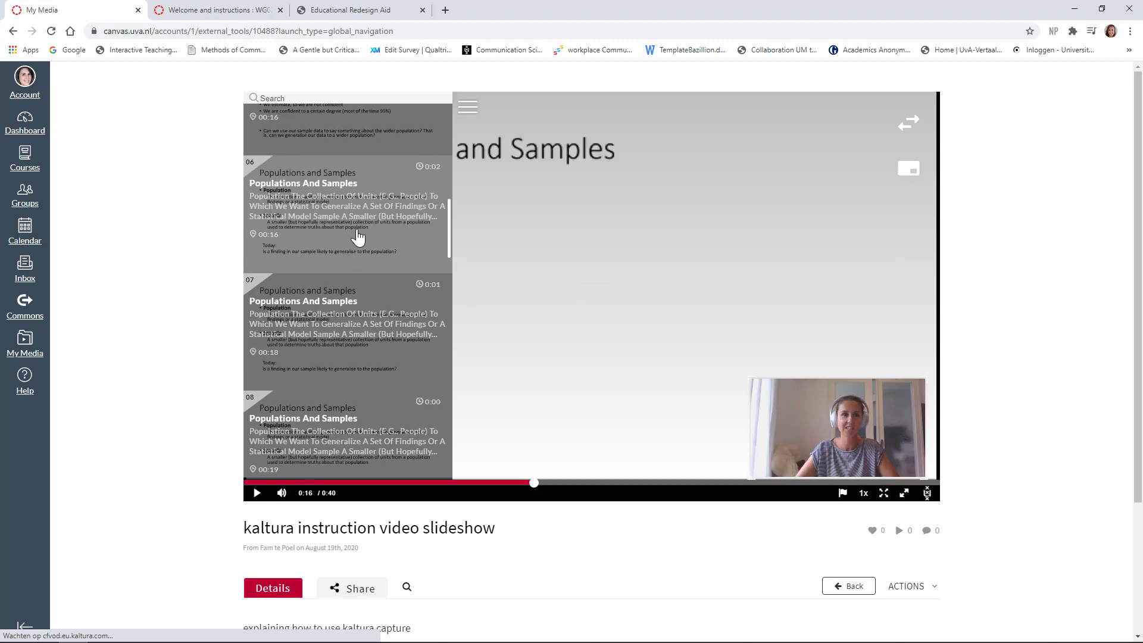
{"action": "left_click", "coordinate": [257, 492]}
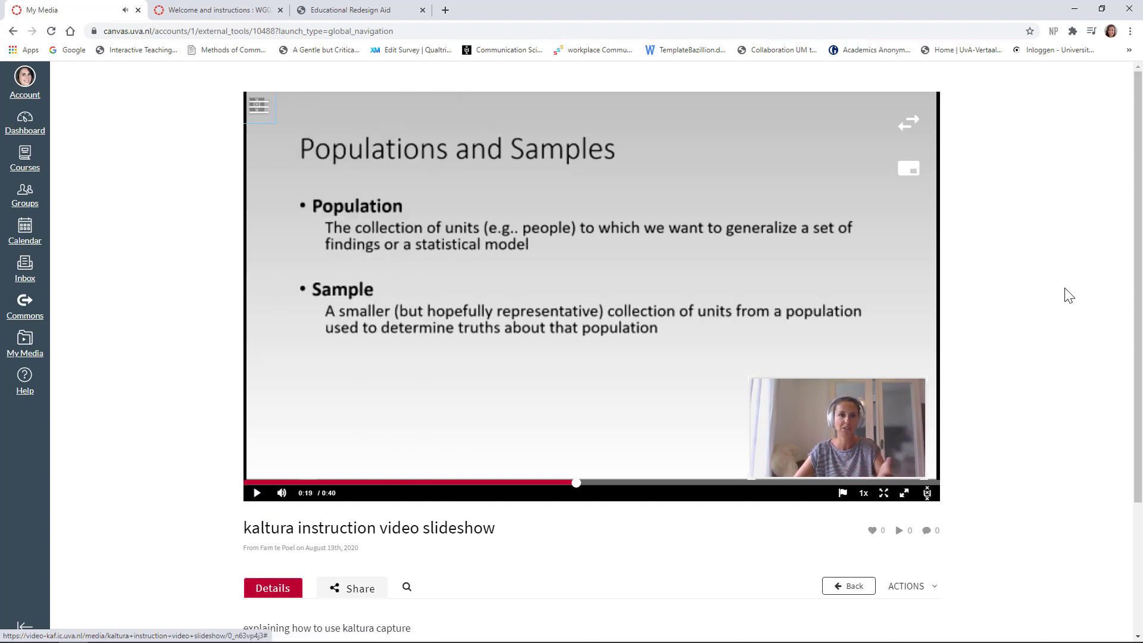
{"action": "mouse_move", "coordinate": [909, 168]}
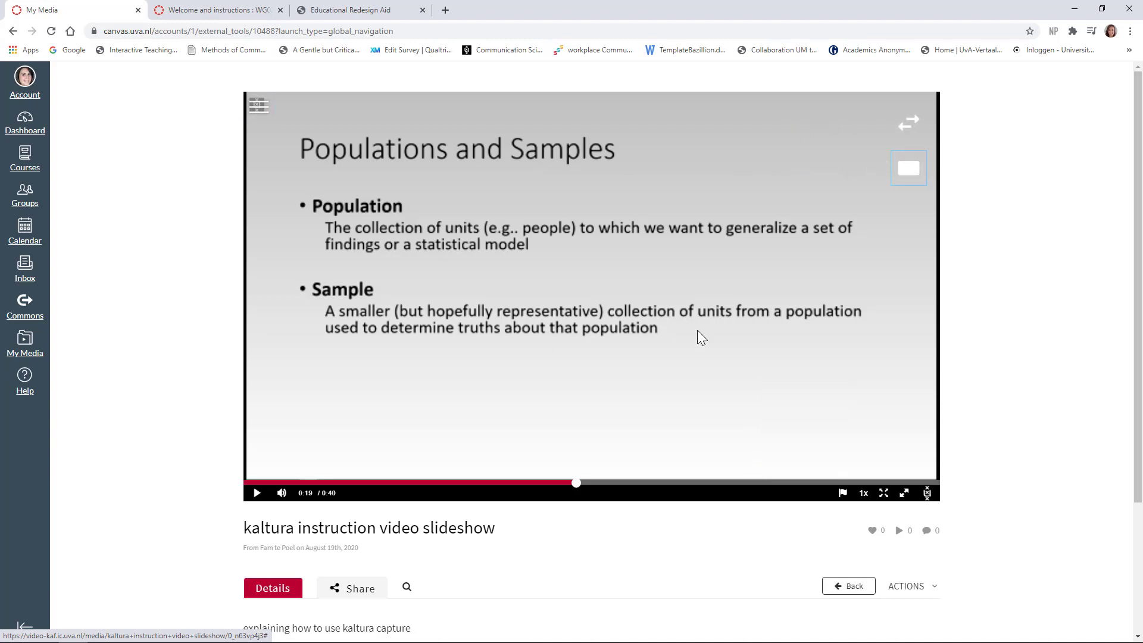
{"action": "mouse_move", "coordinate": [908, 175]}
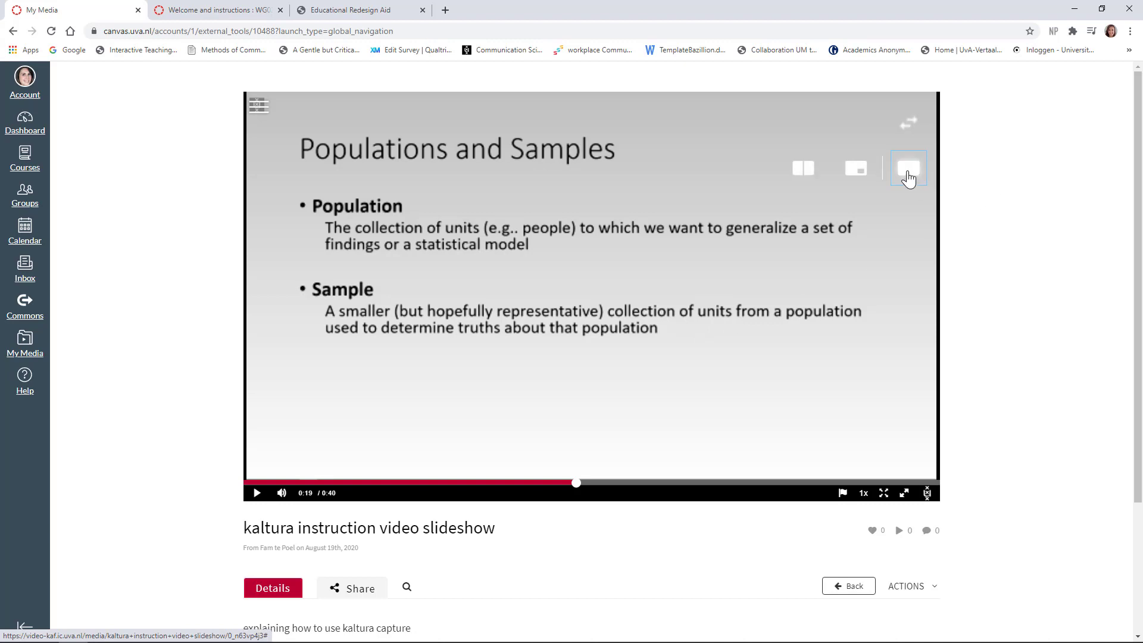
{"action": "left_click", "coordinate": [855, 168]}
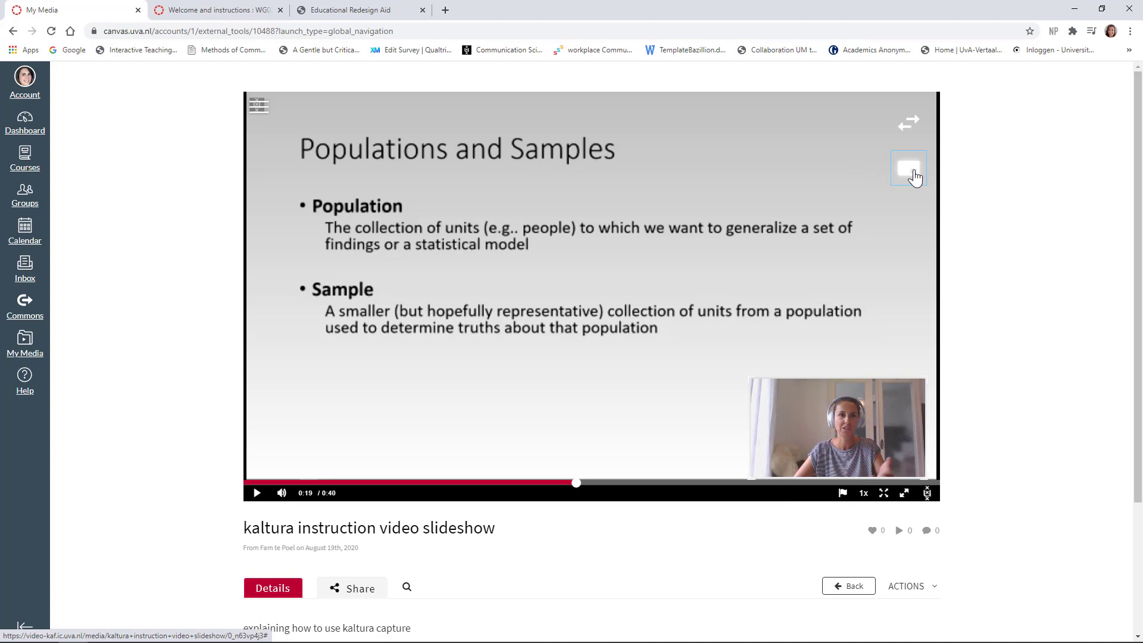
{"action": "left_click", "coordinate": [909, 168]}
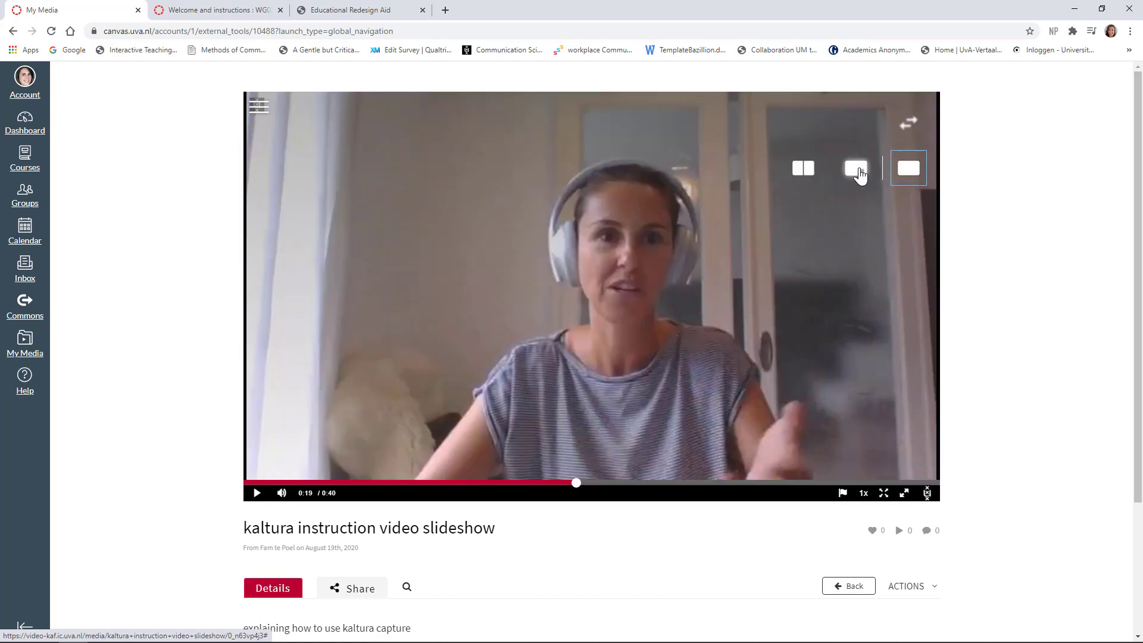
{"action": "left_click", "coordinate": [909, 168]}
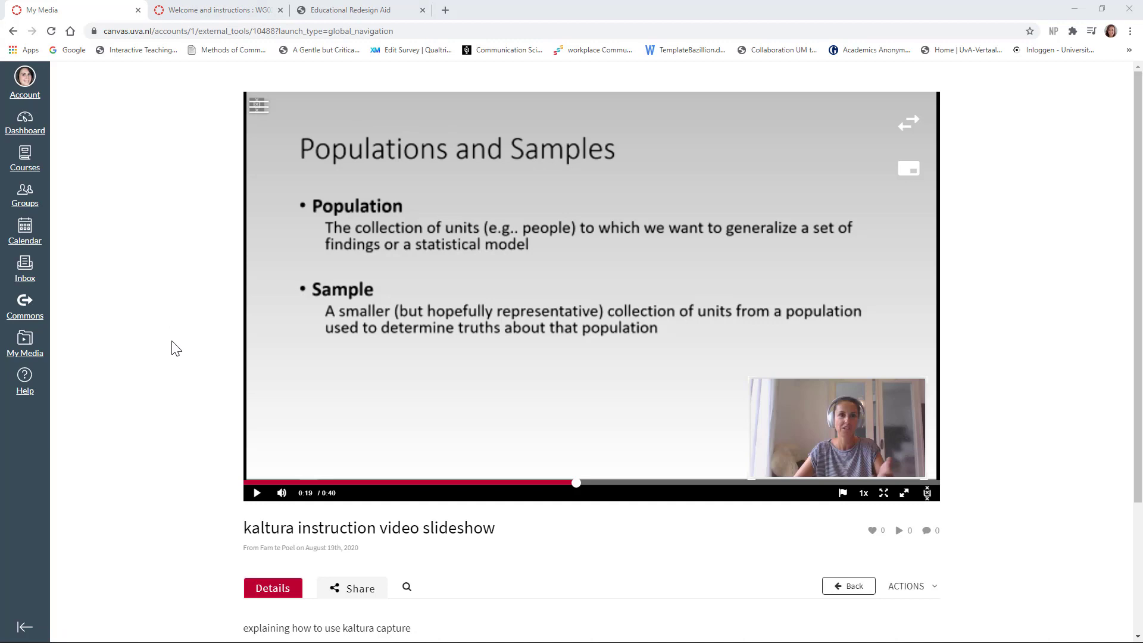
{"action": "mouse_move", "coordinate": [997, 409]}
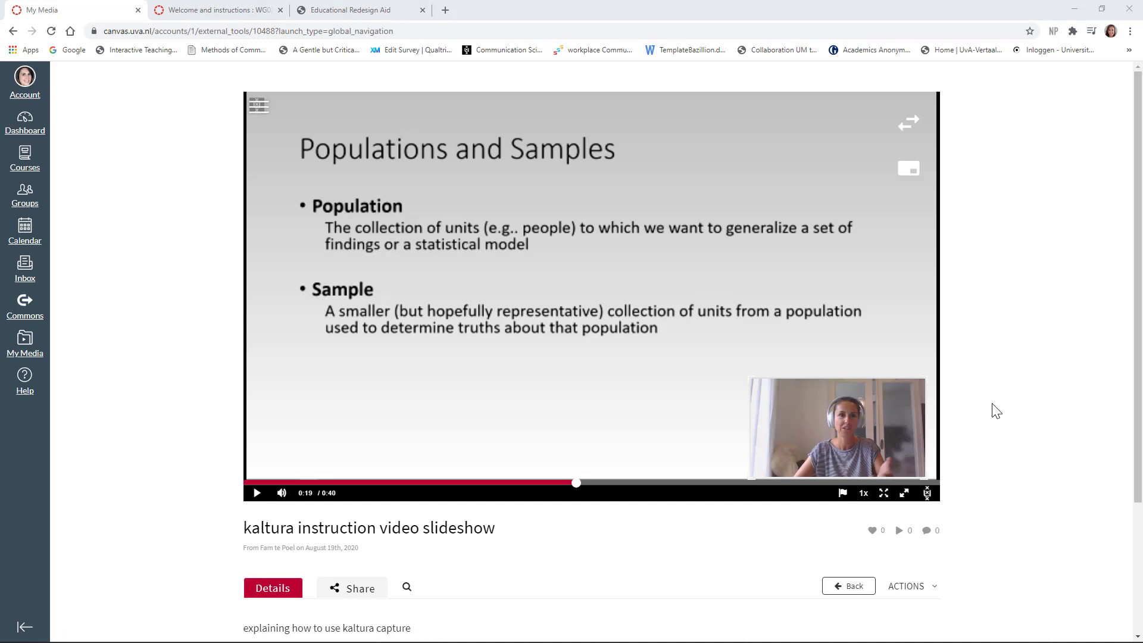
{"action": "mouse_move", "coordinate": [981, 413]}
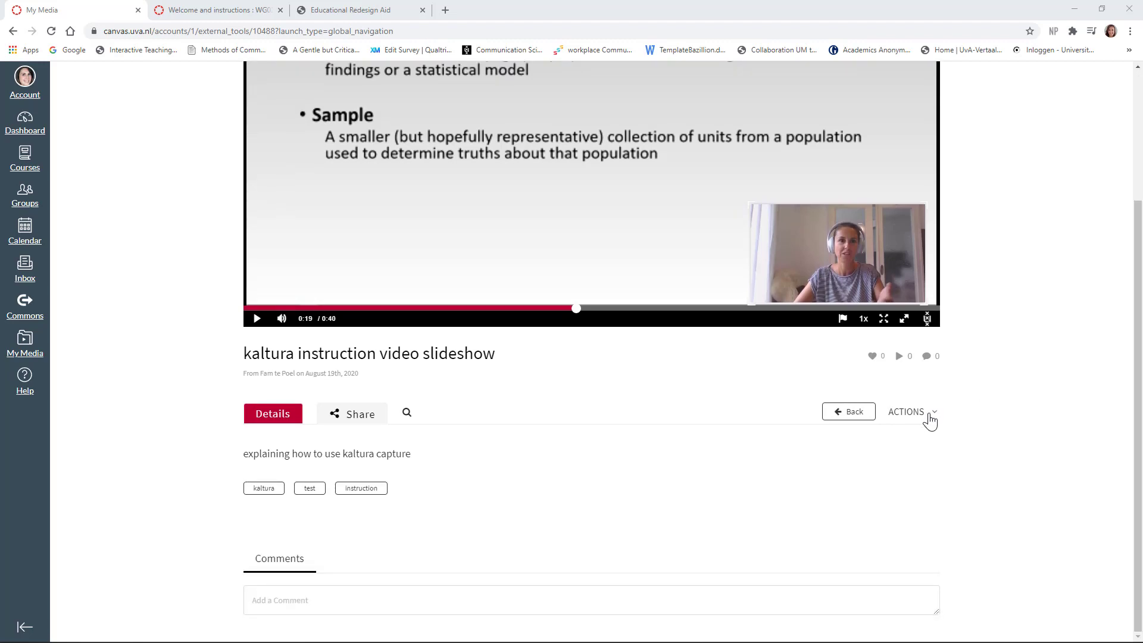
Open the video's publishing settings and set its status to Published.
{"action": "left_click", "coordinate": [906, 411]}
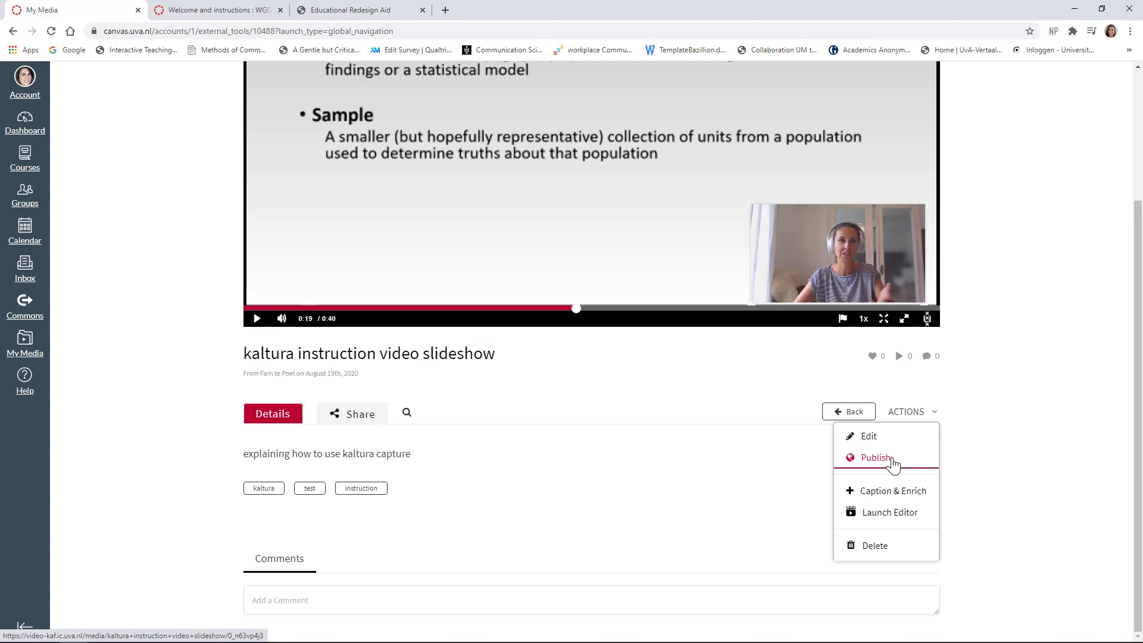
{"action": "left_click", "coordinate": [873, 457]}
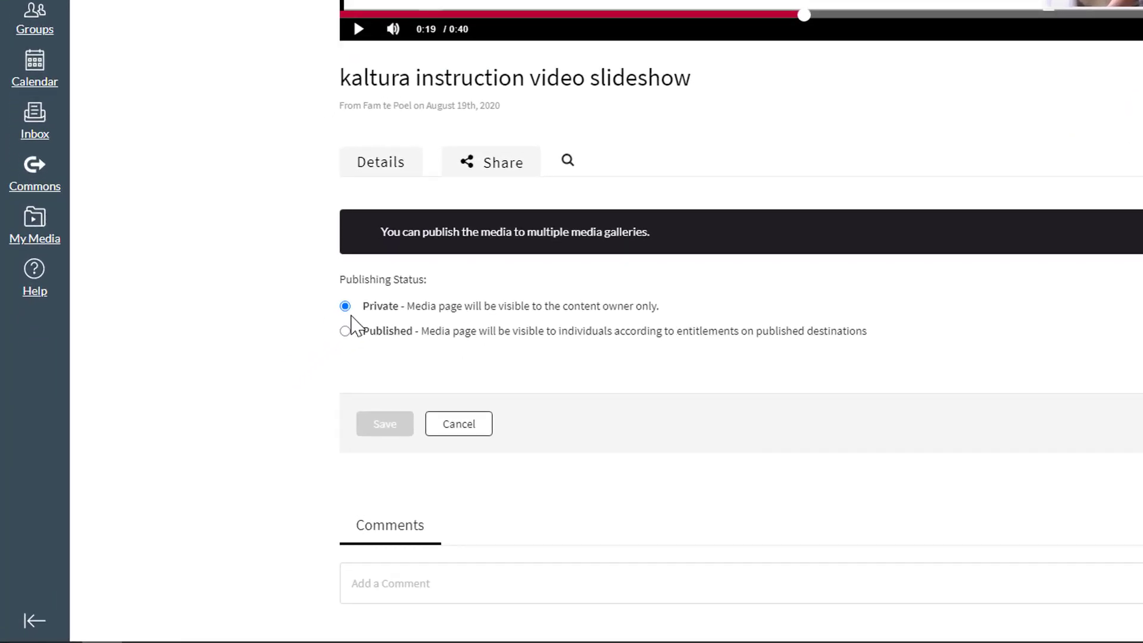
{"action": "mouse_move", "coordinate": [346, 331]}
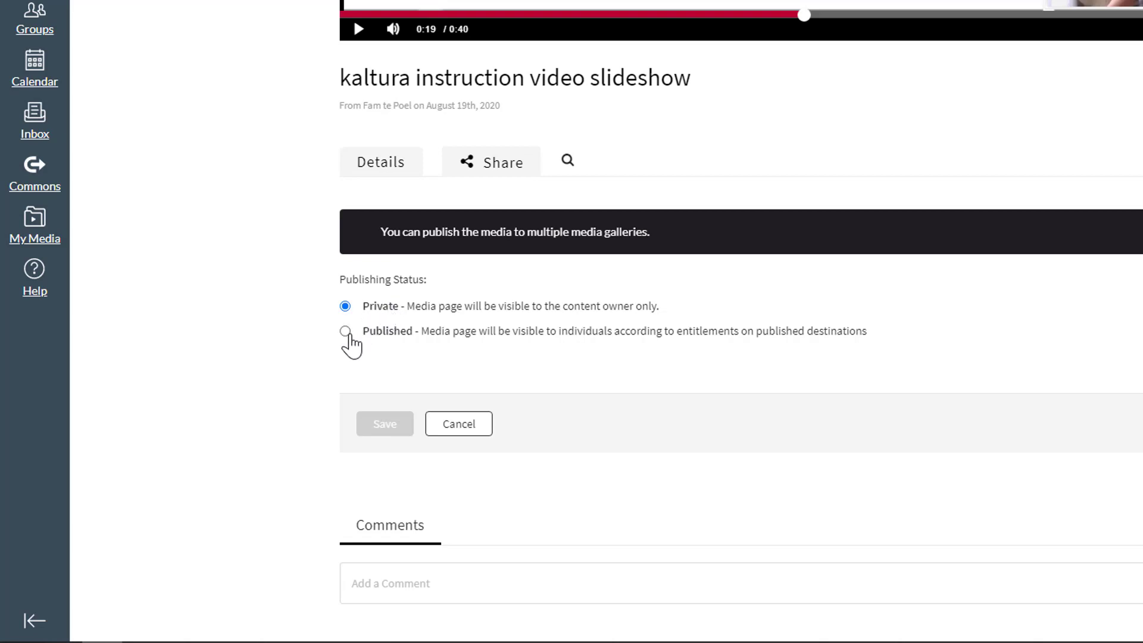
{"action": "left_click", "coordinate": [345, 331]}
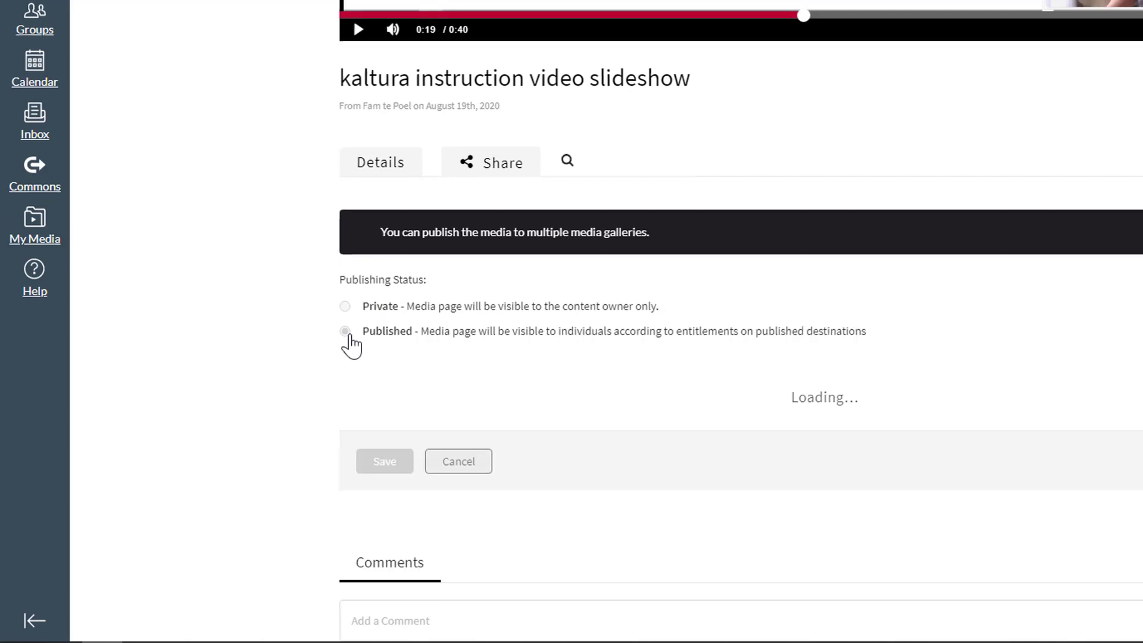
{"action": "left_click", "coordinate": [344, 331]}
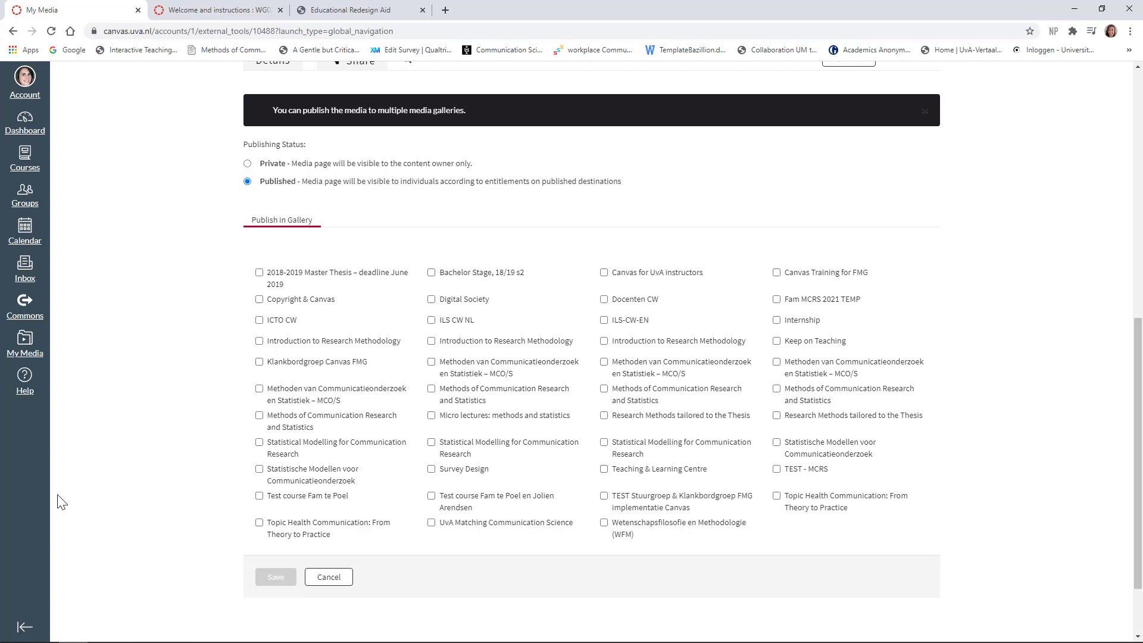
{"action": "mouse_move", "coordinate": [140, 464]}
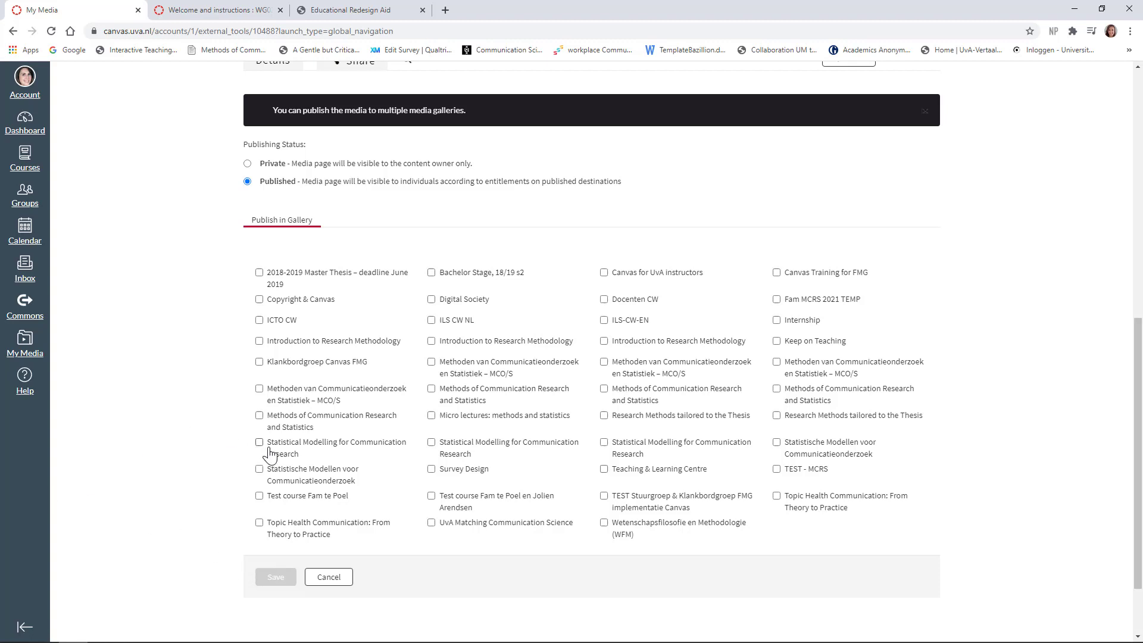
Publish the video to the Methods of Communication Research and Statistics gallery and save.
{"action": "left_click", "coordinate": [258, 414]}
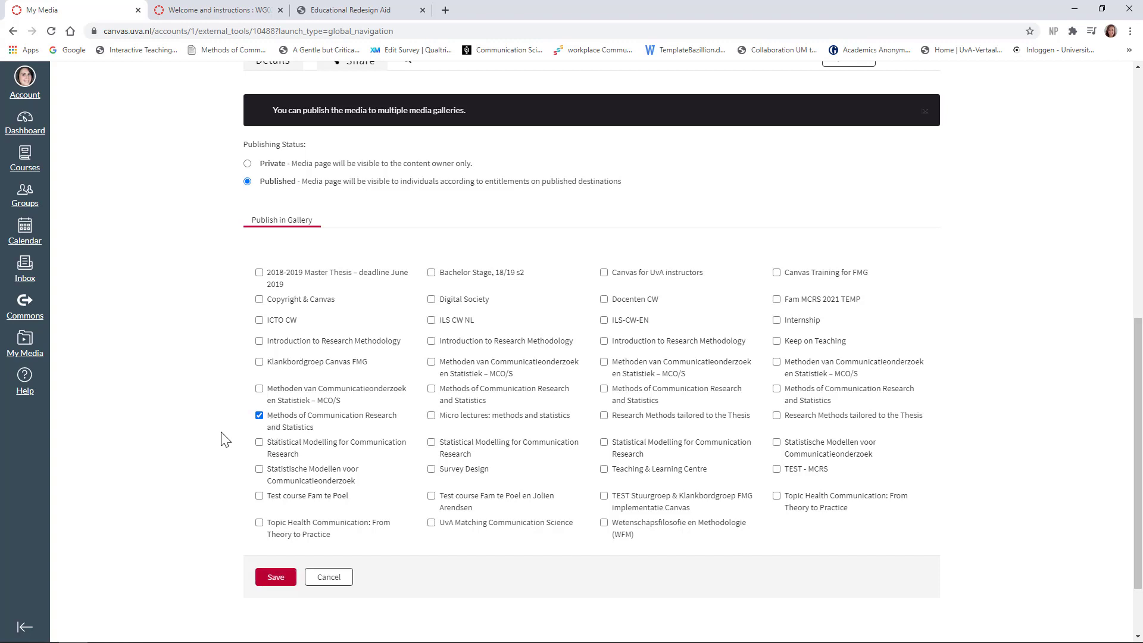
{"action": "mouse_move", "coordinate": [210, 550]}
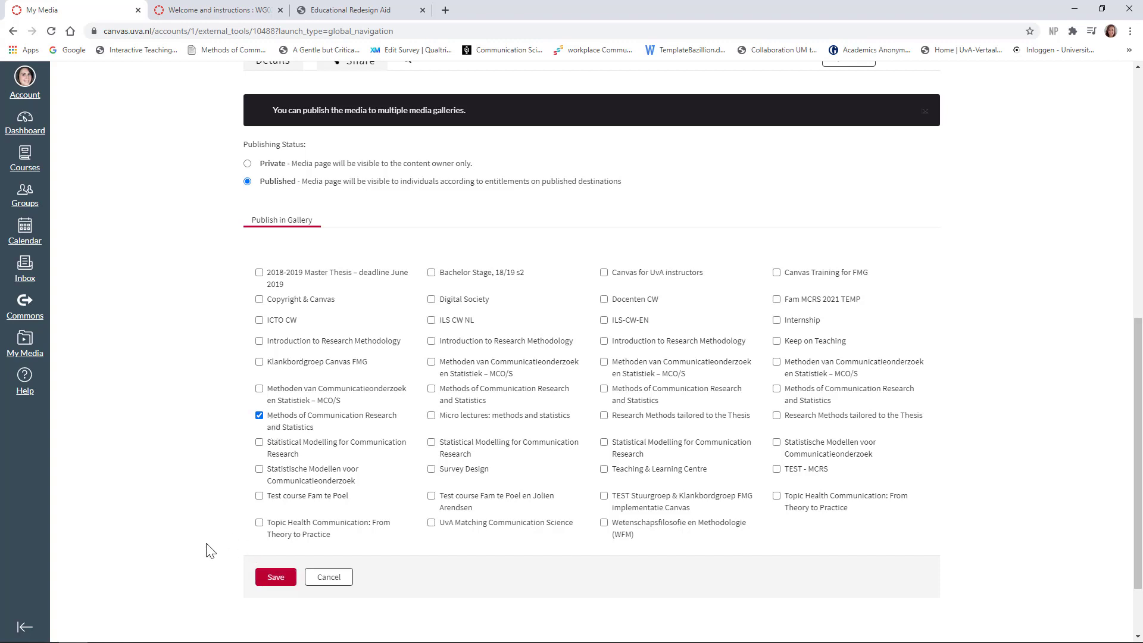
{"action": "left_click", "coordinate": [275, 576]}
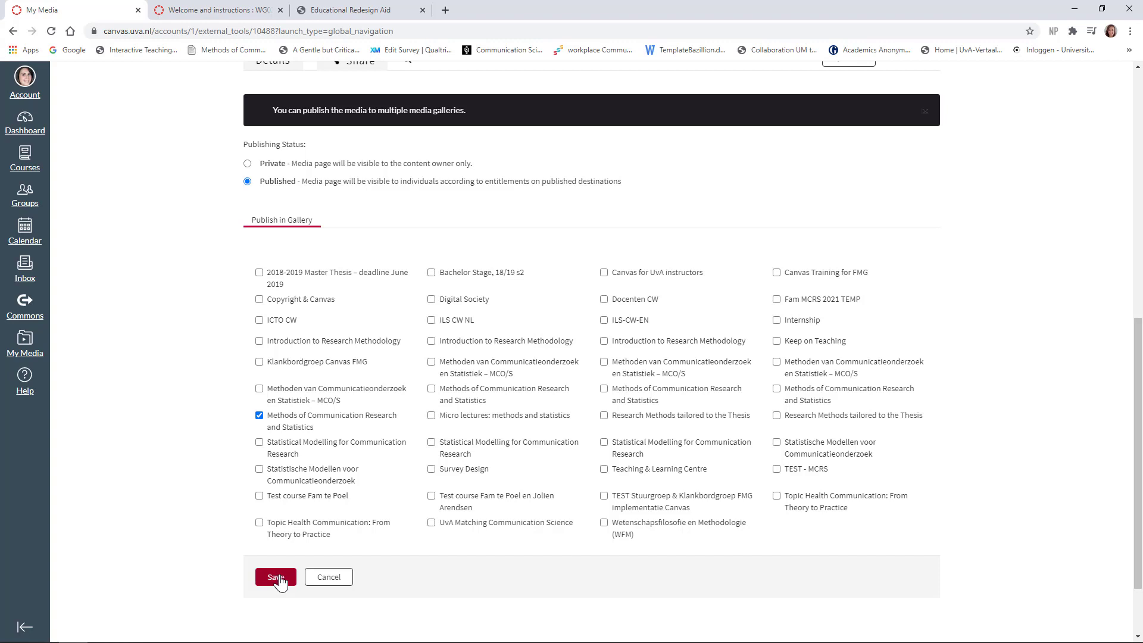
{"action": "left_click", "coordinate": [275, 576]}
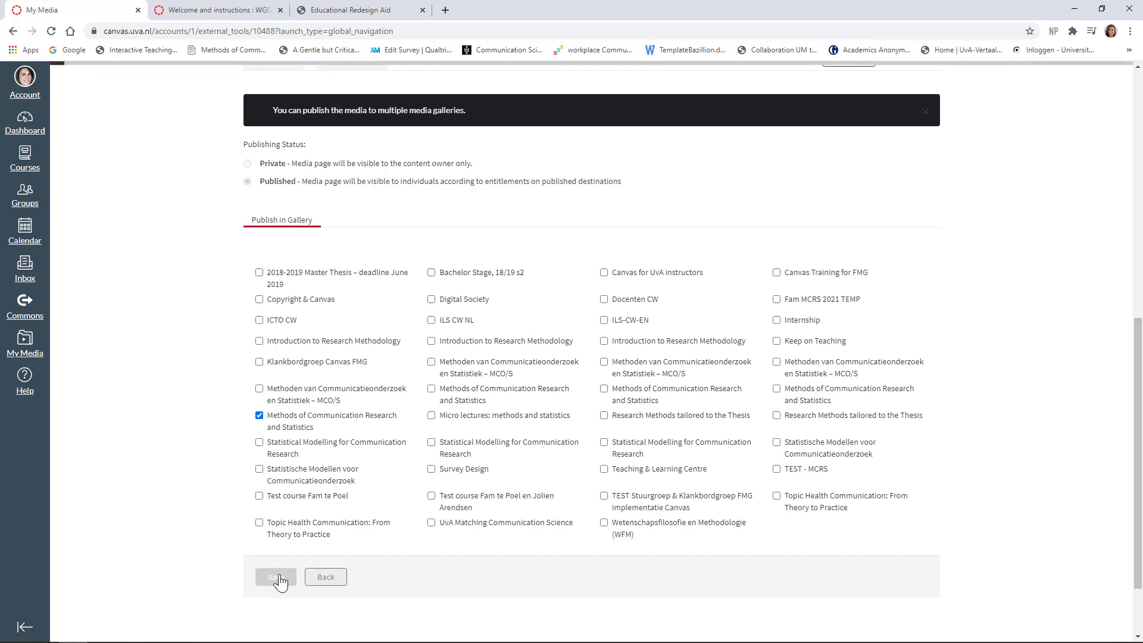
{"action": "left_click", "coordinate": [275, 577]}
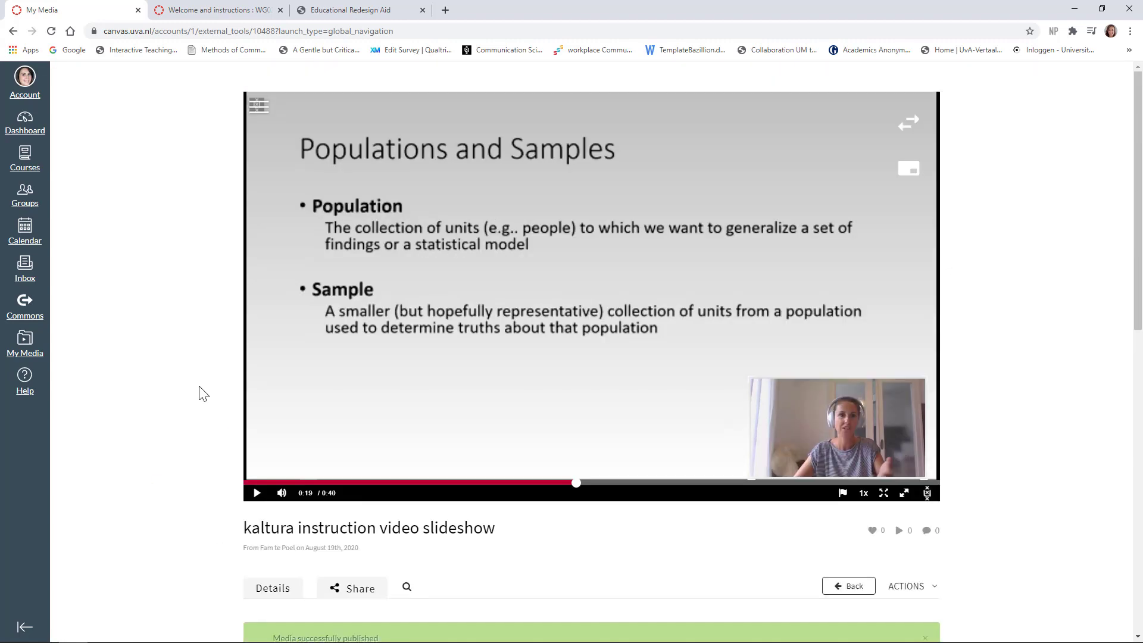
{"action": "mouse_move", "coordinate": [25, 123]}
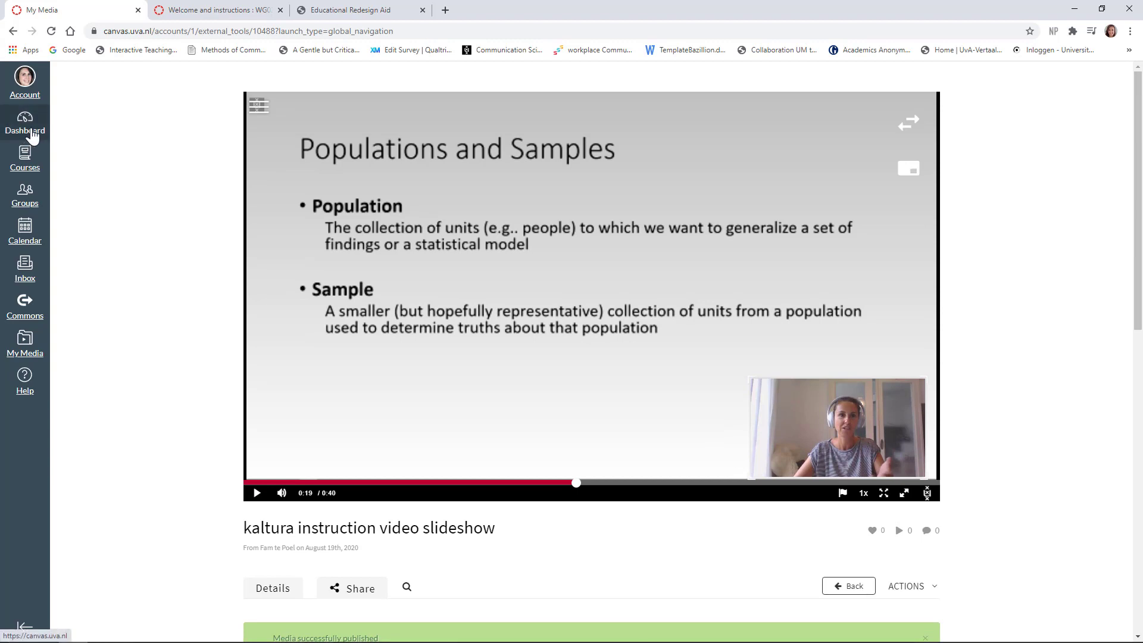
Open the Methods of Communication Research and Statistics course and view its Media Gallery.
{"action": "left_click", "coordinate": [24, 124]}
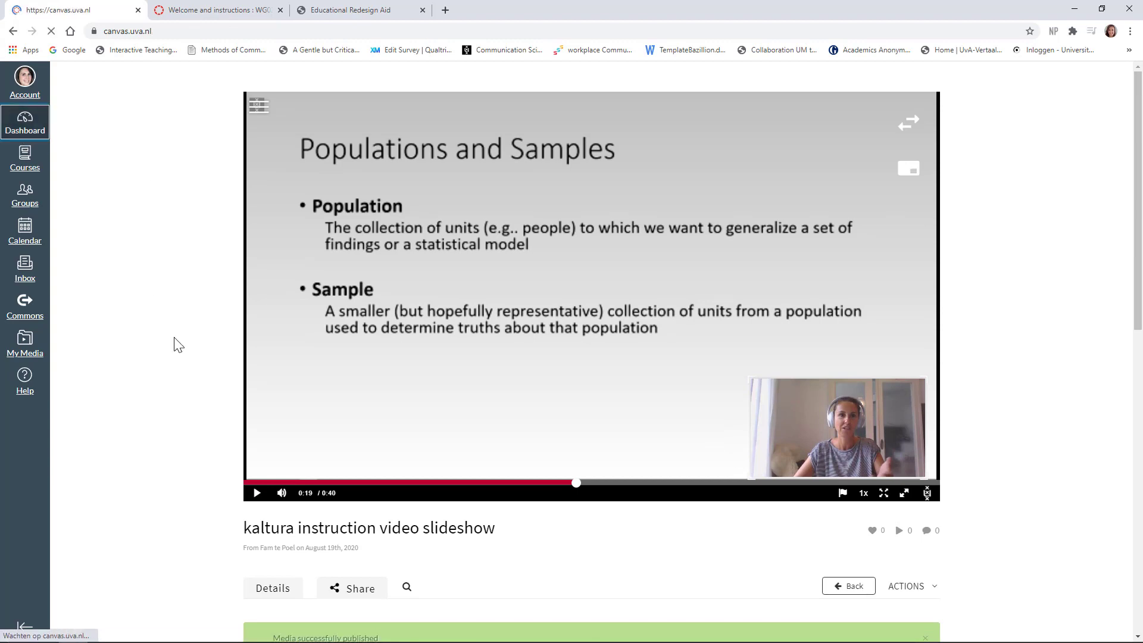
{"action": "left_click", "coordinate": [24, 121]}
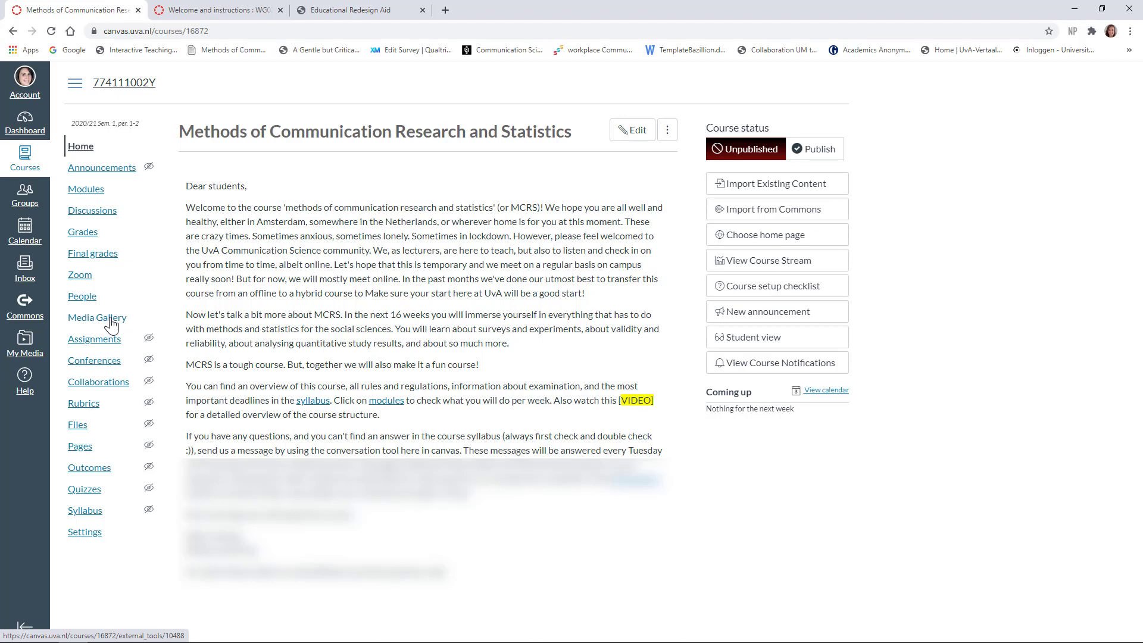
{"action": "left_click", "coordinate": [96, 317]}
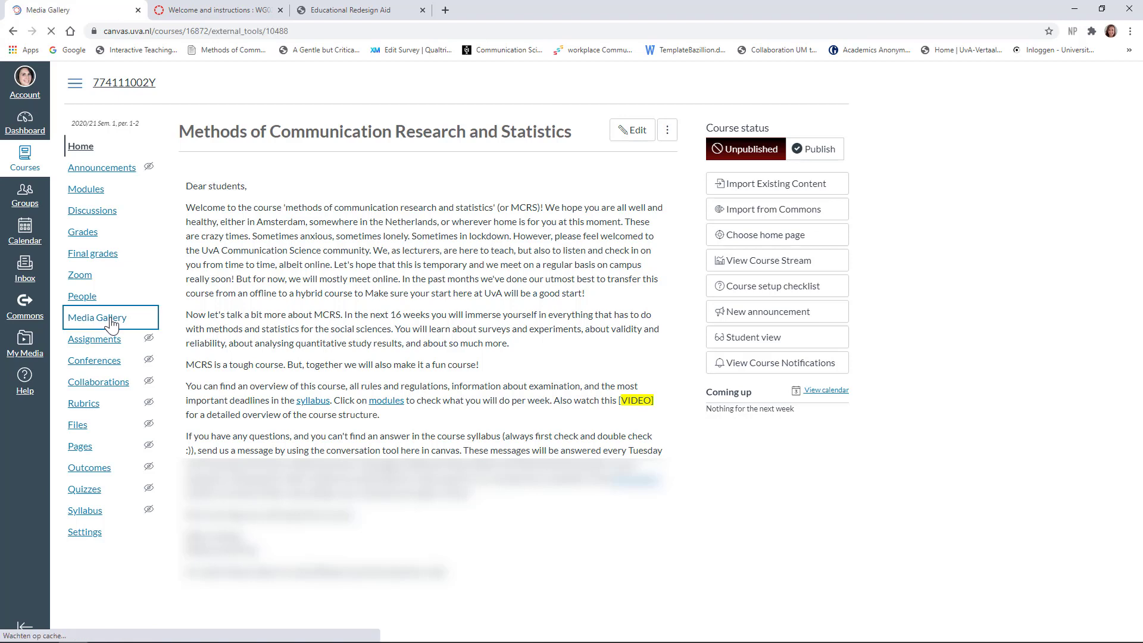
{"action": "left_click", "coordinate": [96, 316]}
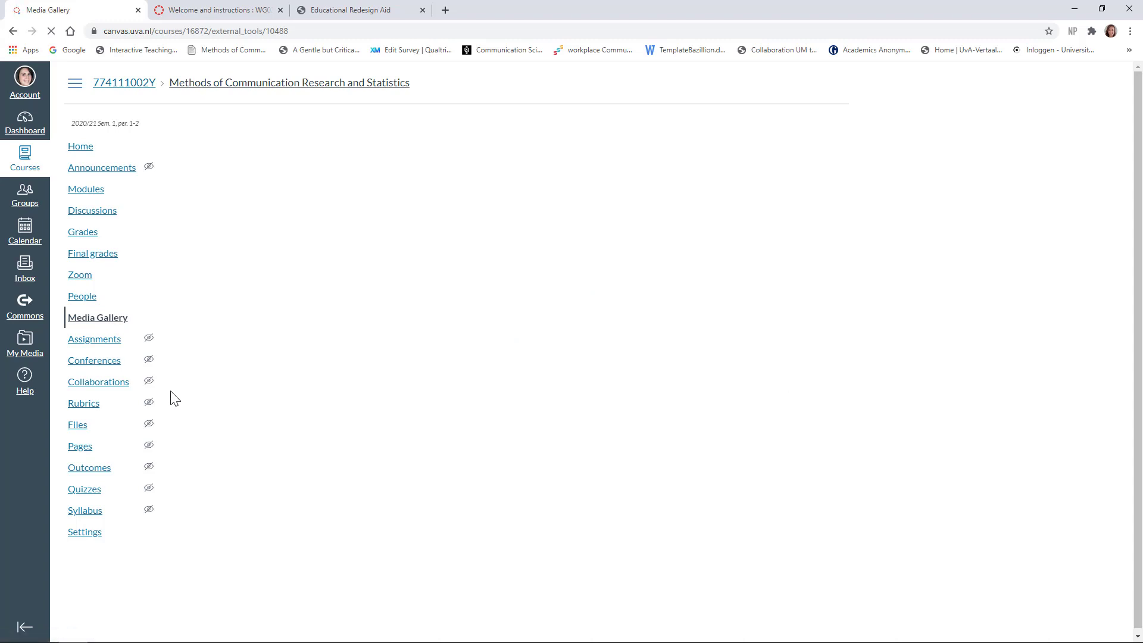
{"action": "left_click", "coordinate": [96, 317]}
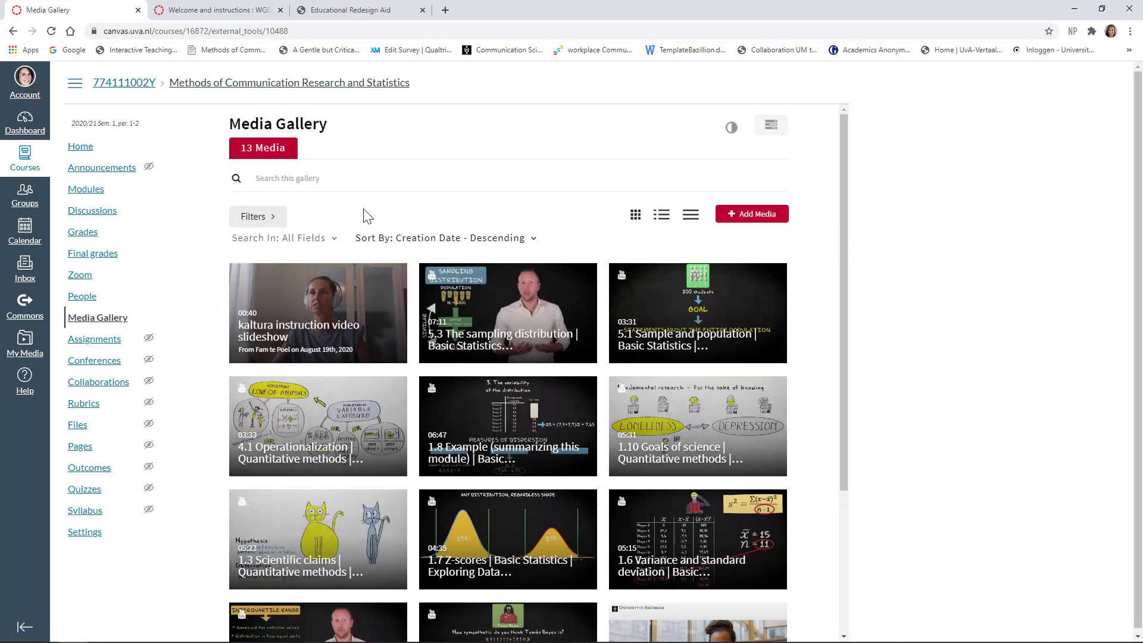
{"action": "mouse_move", "coordinate": [306, 329]}
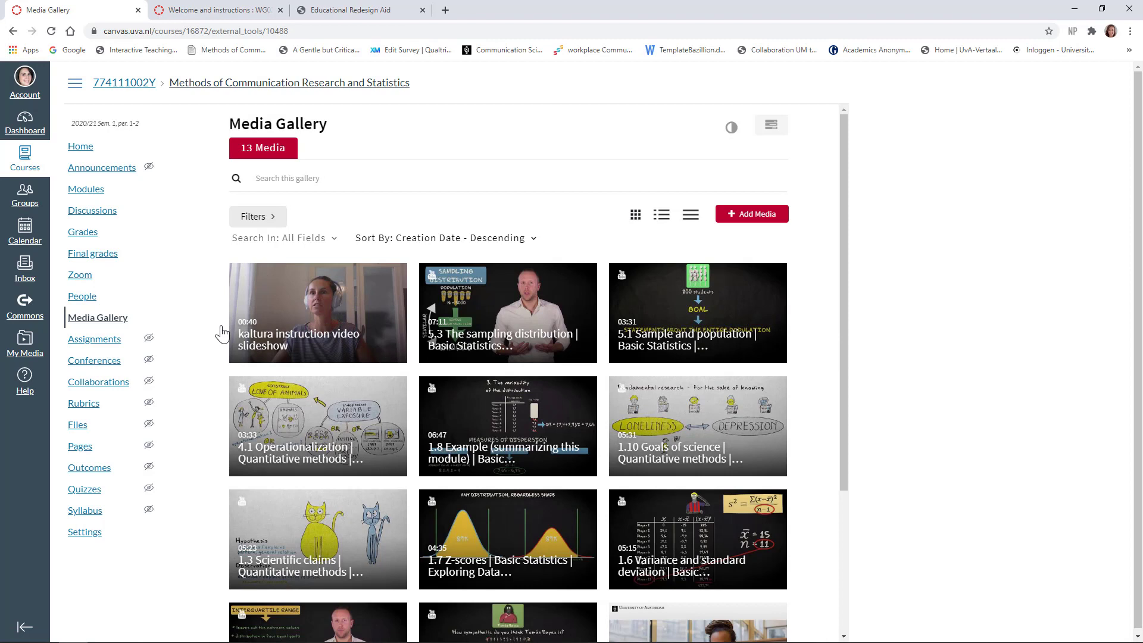
Go to Modules and open the page 'Start of the week message - week 1'.
{"action": "left_click", "coordinate": [86, 190]}
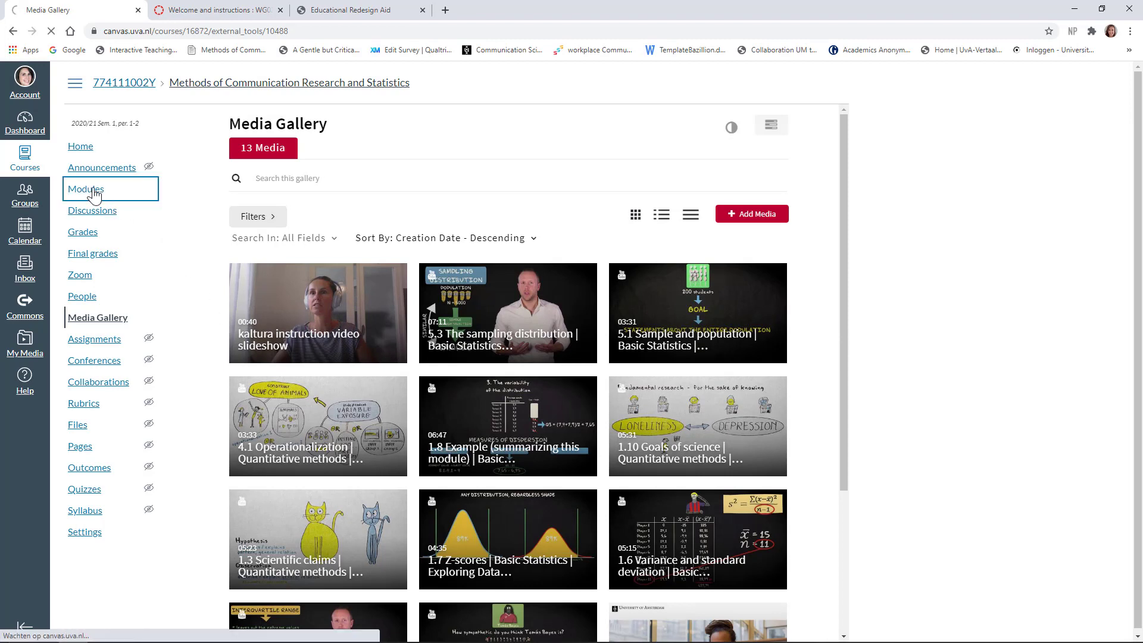
{"action": "left_click", "coordinate": [86, 189]}
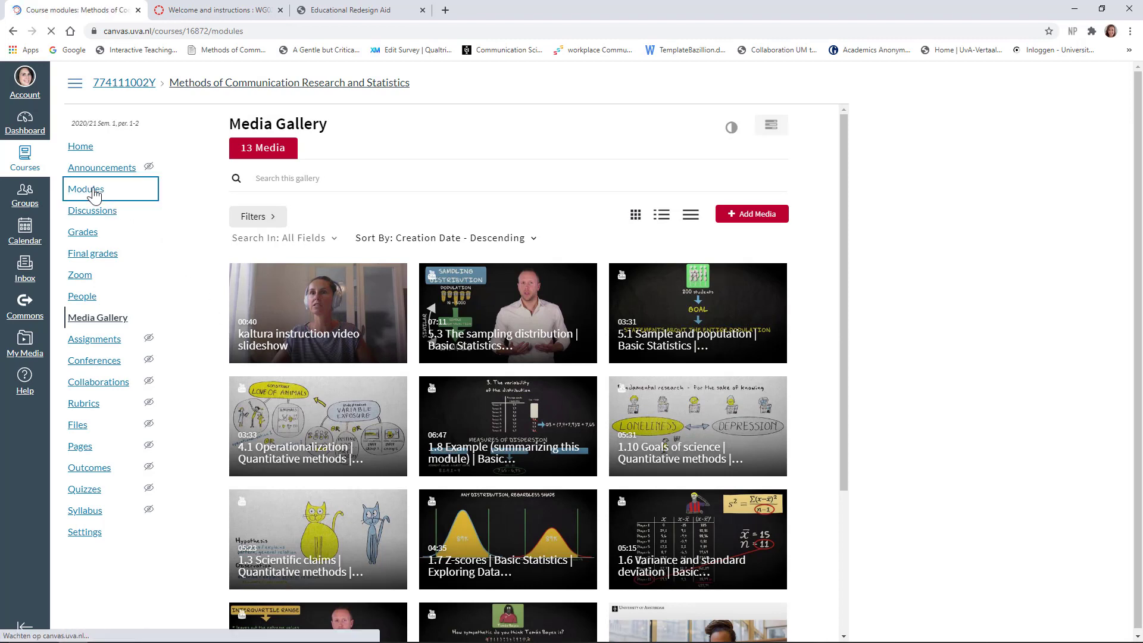
{"action": "left_click", "coordinate": [86, 190]}
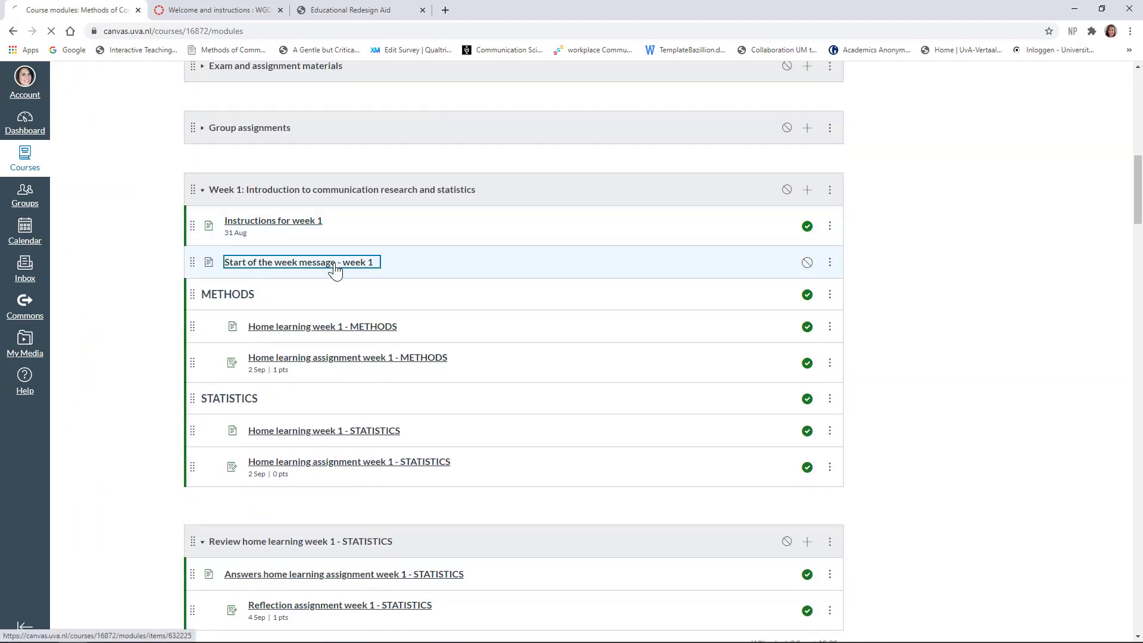
{"action": "left_click", "coordinate": [298, 262]}
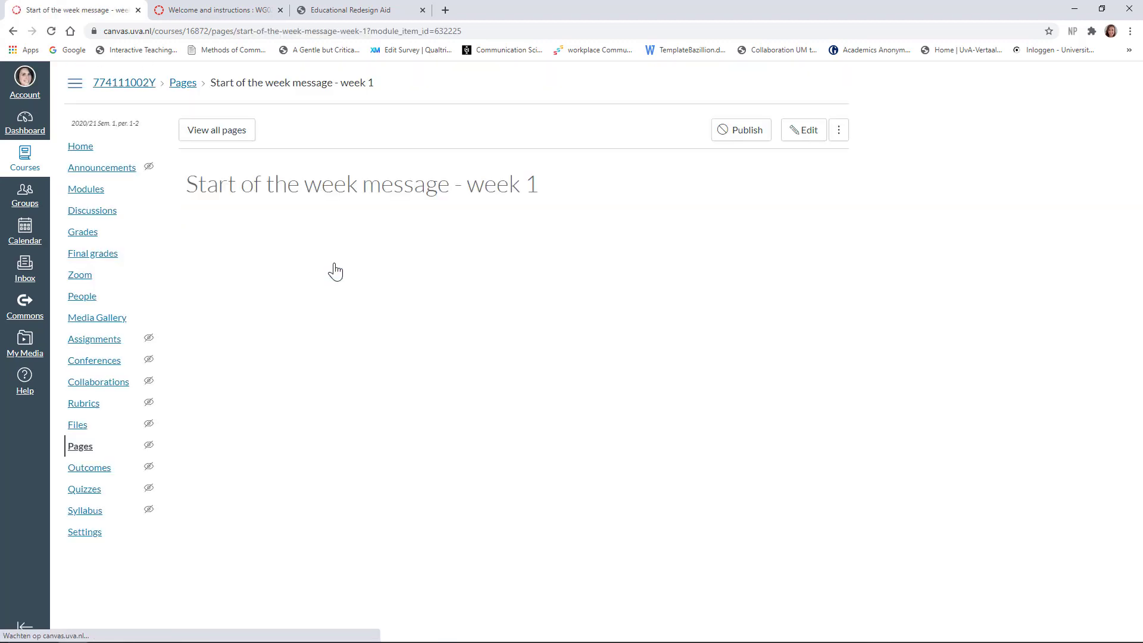
Edit the page and embed 'kaltura instruction video slideshow' via the Kaltura Media tool.
{"action": "left_click", "coordinate": [803, 130]}
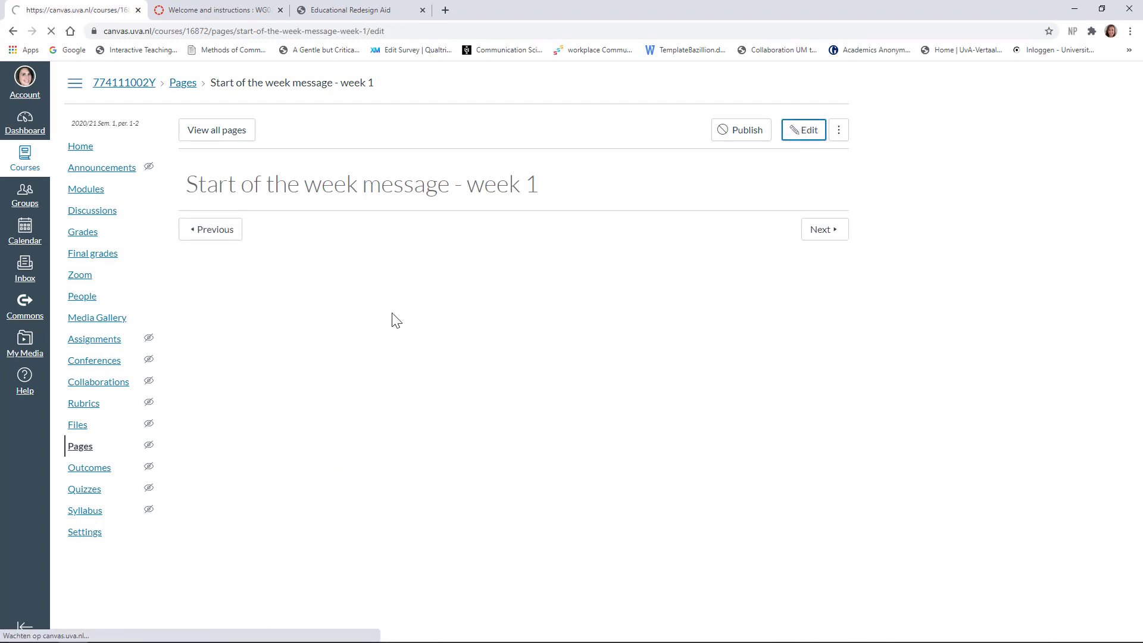
{"action": "left_click", "coordinate": [803, 130]}
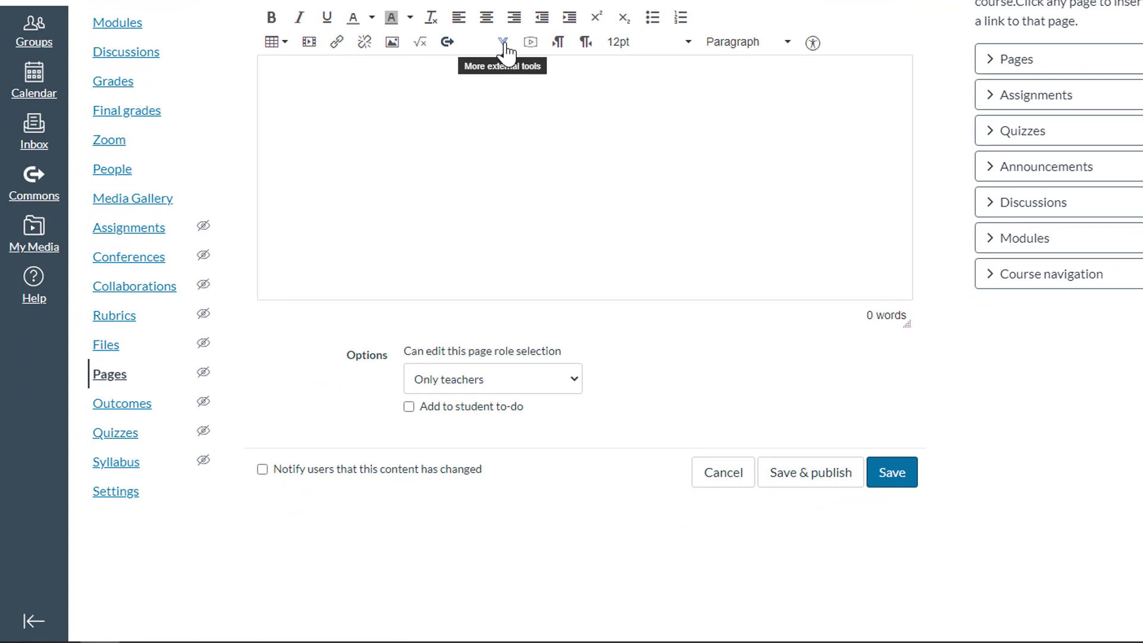
{"action": "left_click", "coordinate": [503, 42]}
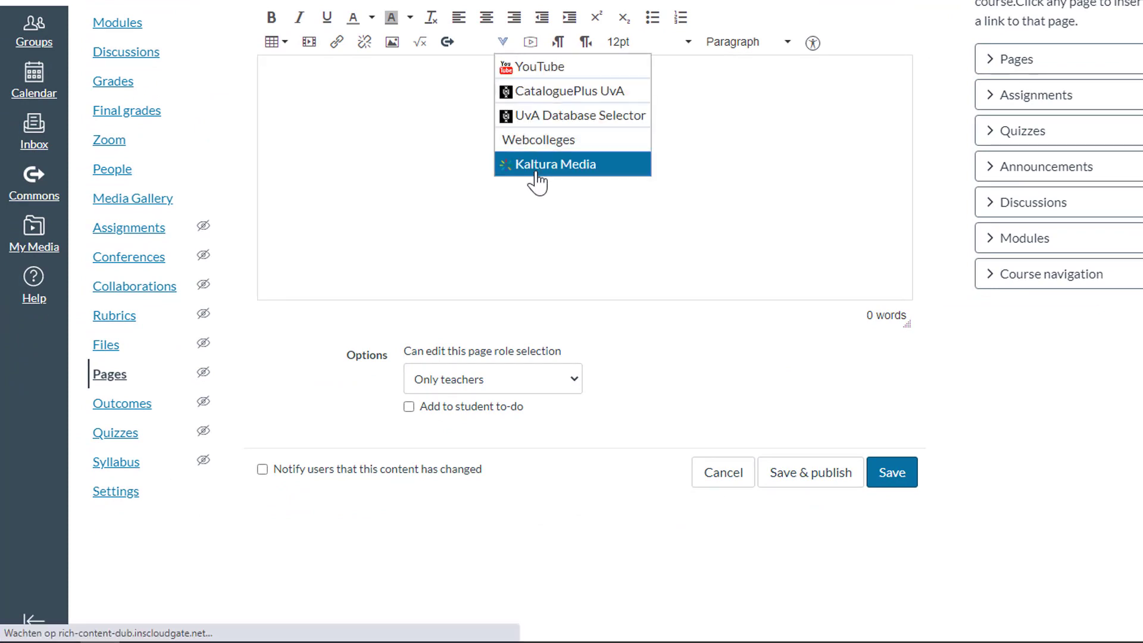
{"action": "left_click", "coordinate": [554, 164]}
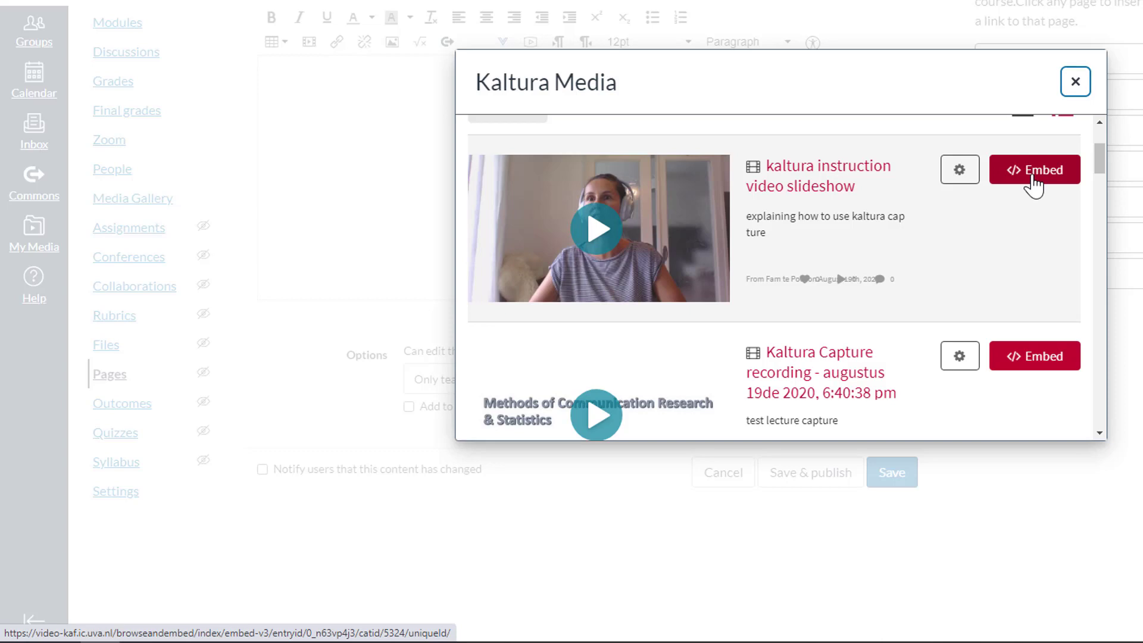
{"action": "left_click", "coordinate": [1034, 169]}
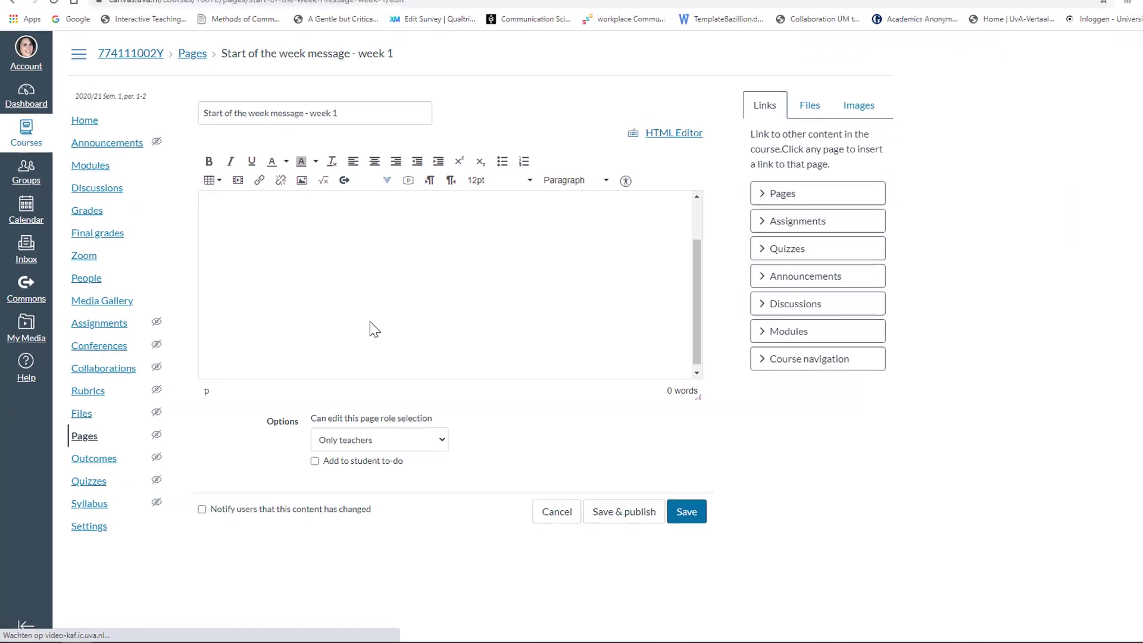
Save the page and check the embedded video plays with its chapter list.
{"action": "left_click", "coordinate": [686, 511]}
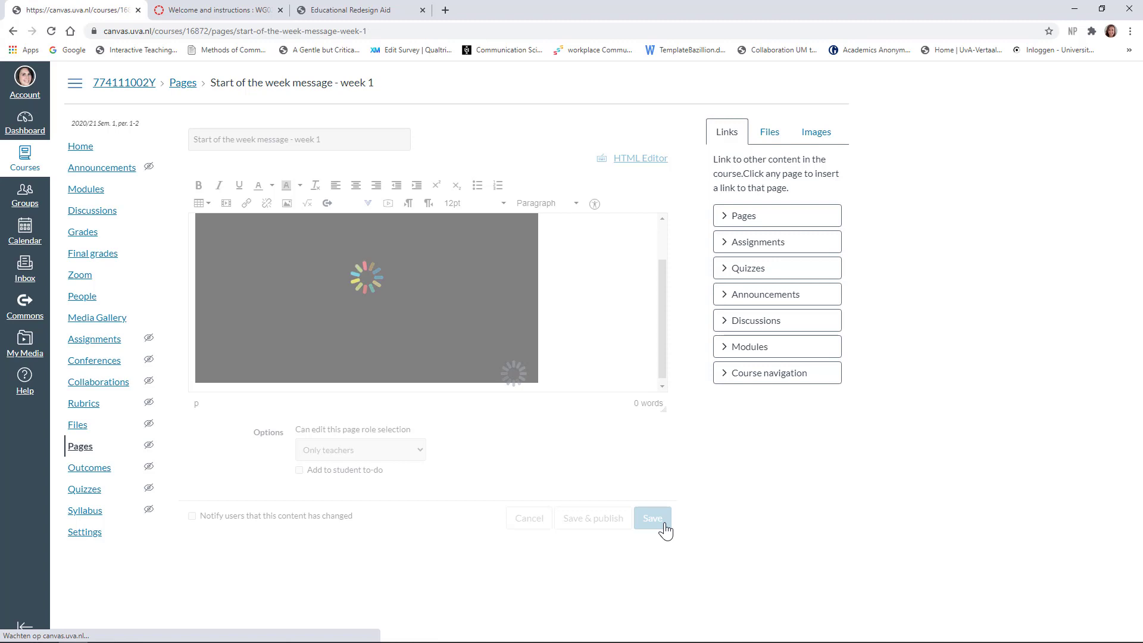
{"action": "left_click", "coordinate": [651, 518]}
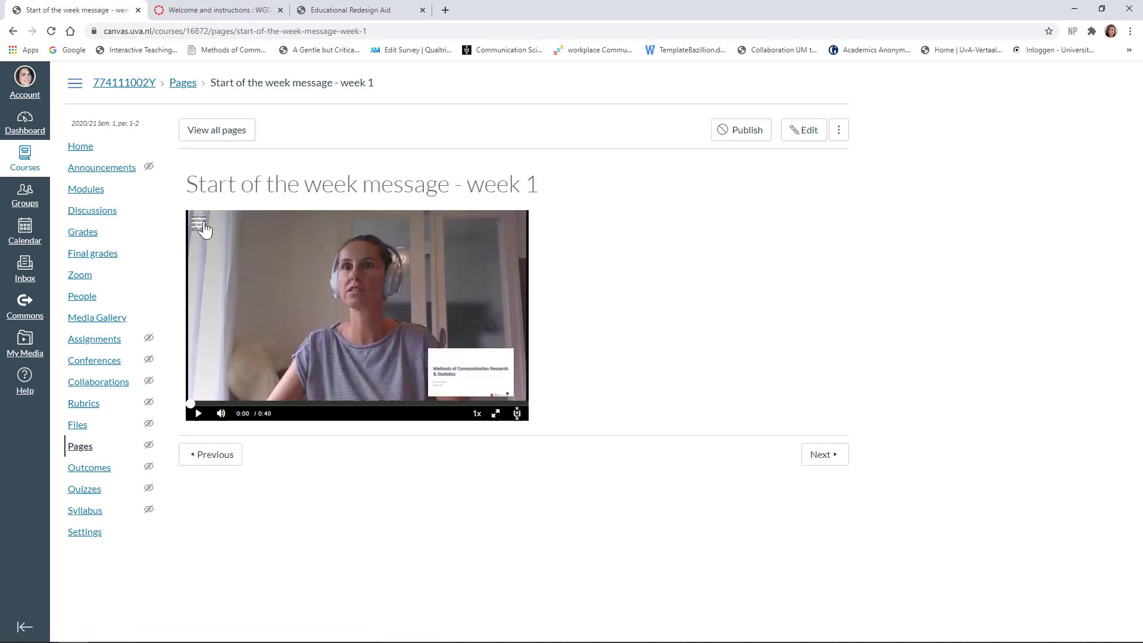
{"action": "left_click", "coordinate": [202, 223]}
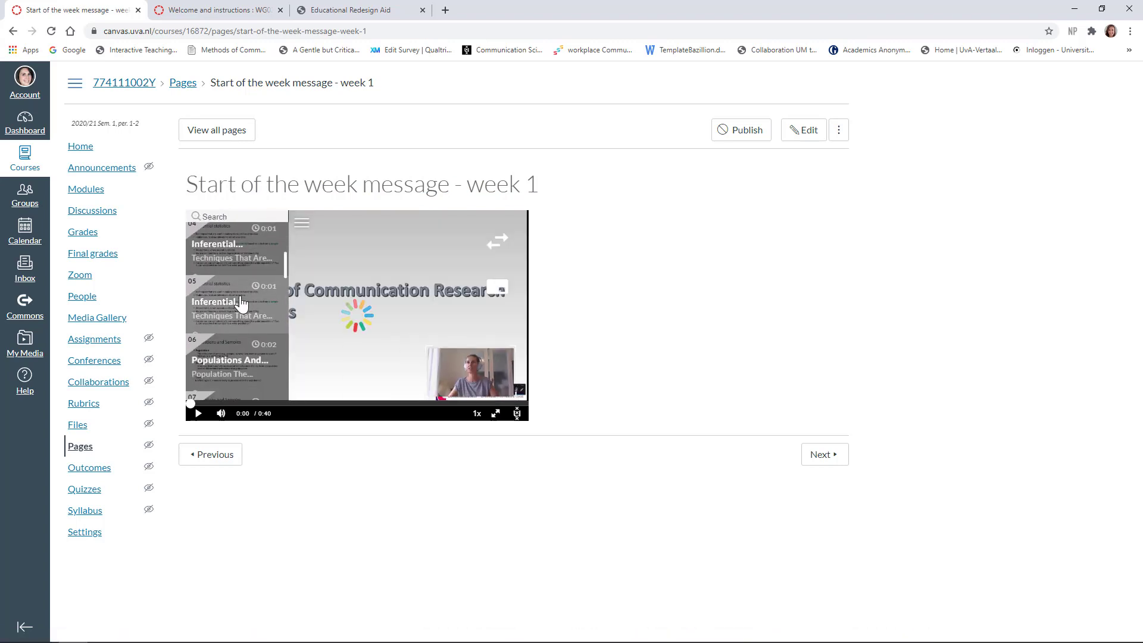
{"action": "left_click", "coordinate": [197, 413]}
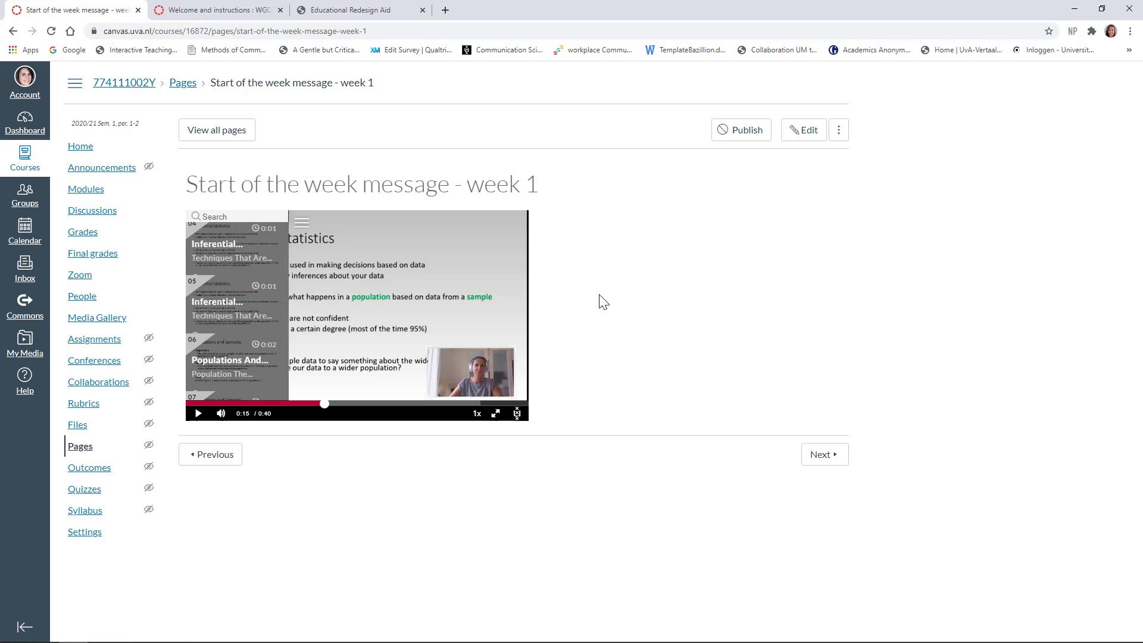
{"action": "mouse_move", "coordinate": [587, 306]}
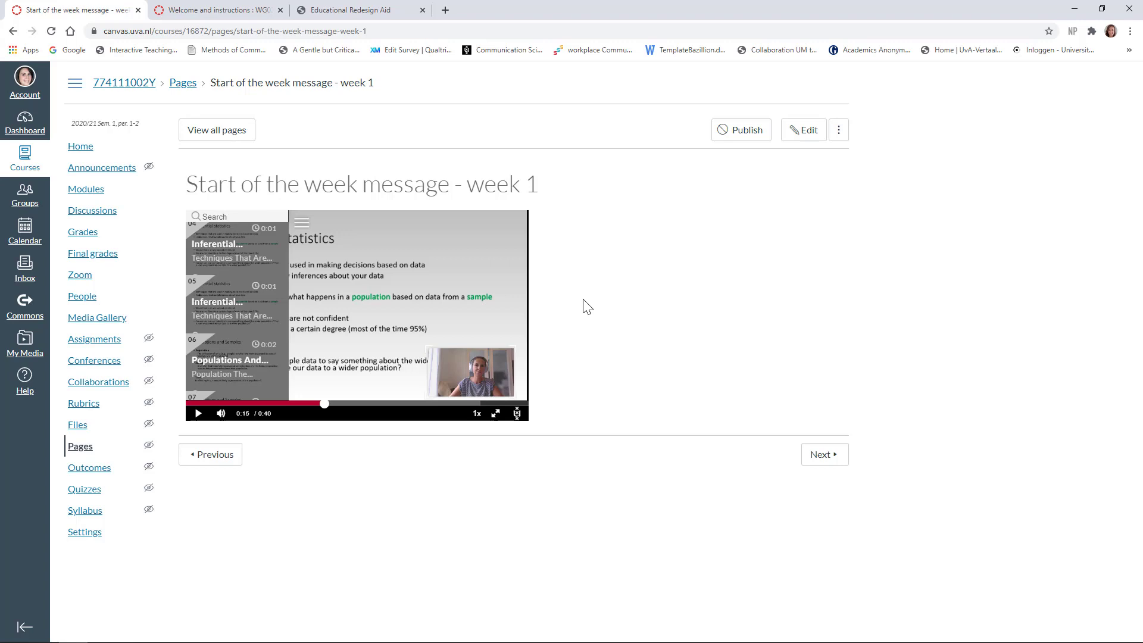